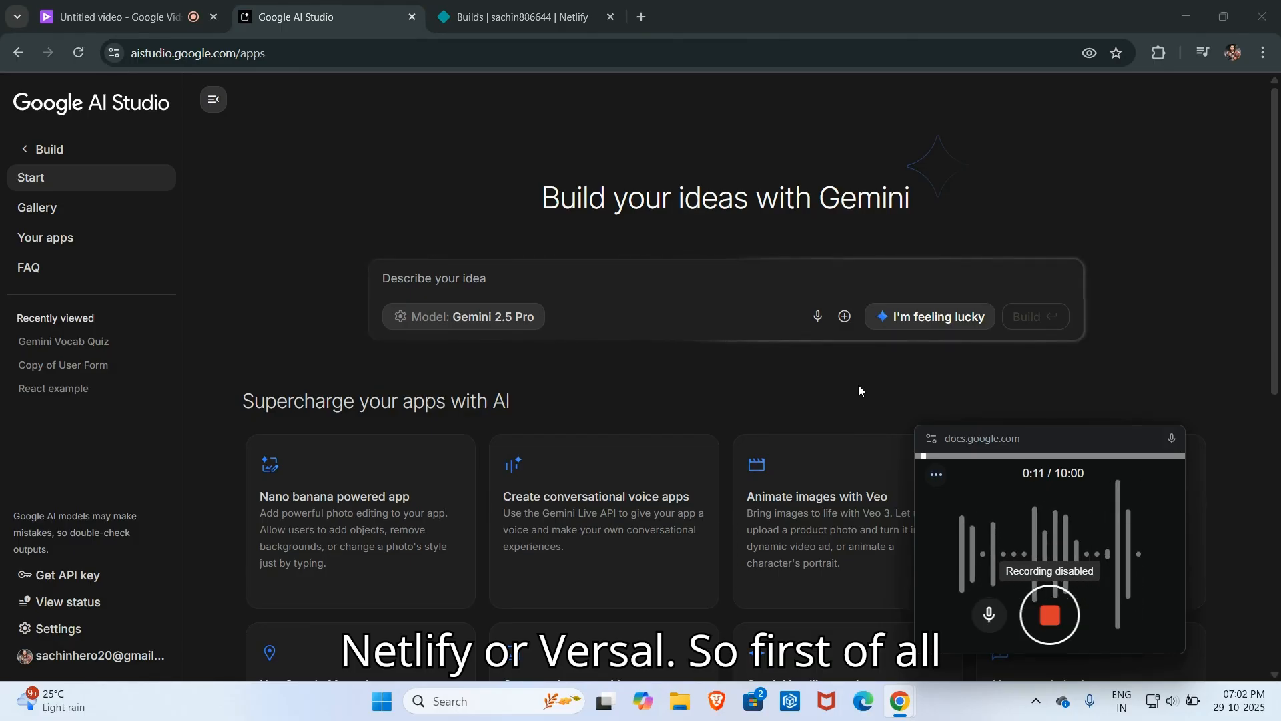
Step: Describe the idea as 'A SIMPLE QUIZ APP' and start the build
{"action": "left_click", "coordinate": [688, 276]}
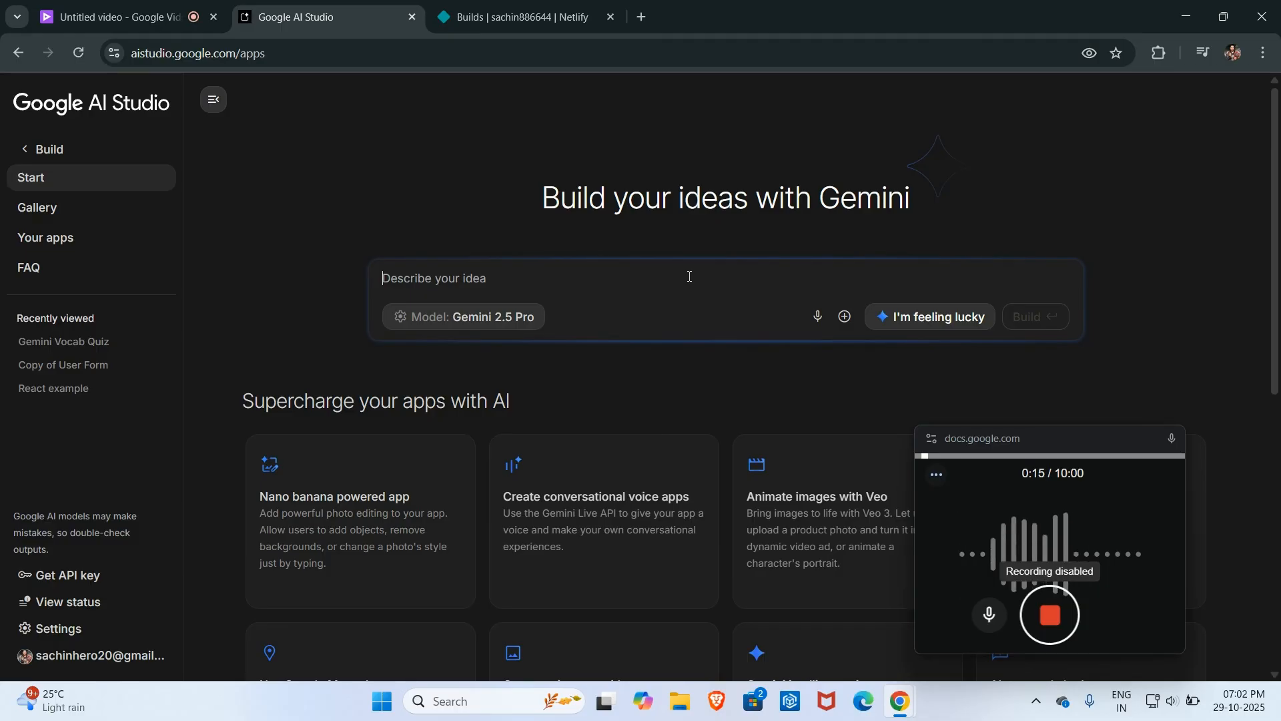
{"action": "type", "text": "QU"}
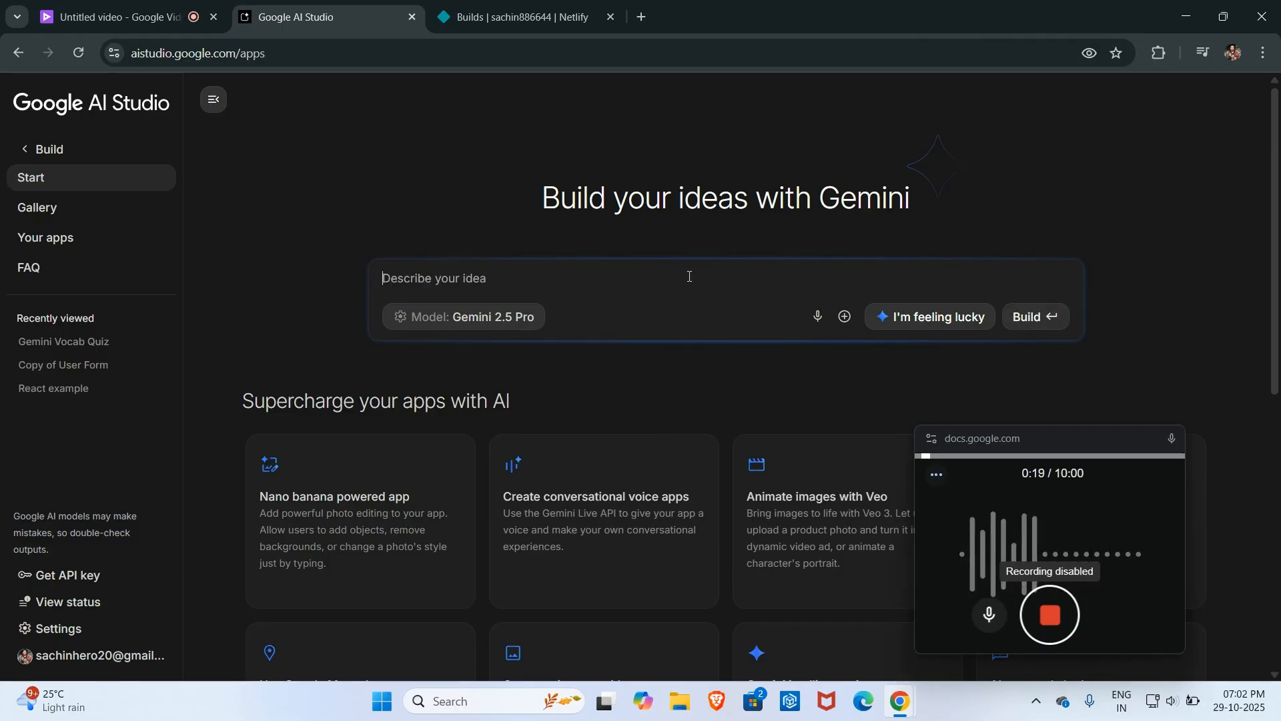
{"action": "type", "text": "A SIMPLE"}
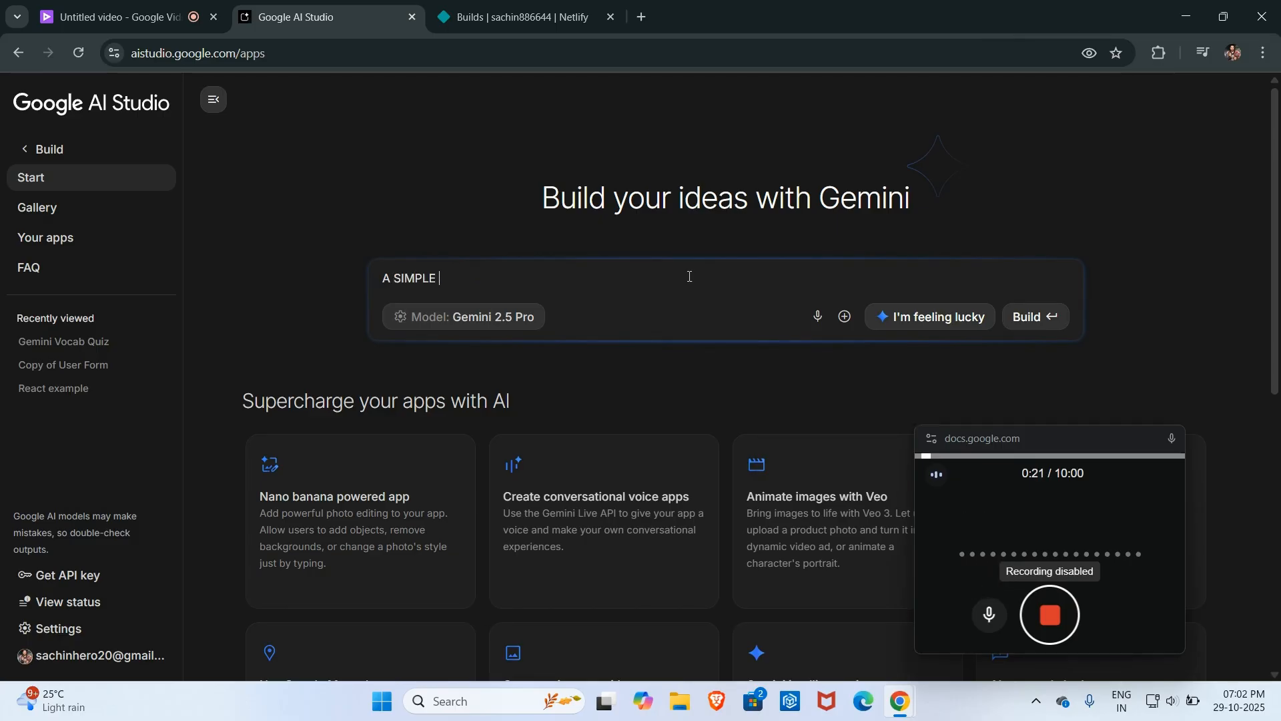
{"action": "type", "text": "QUIZ APP"}
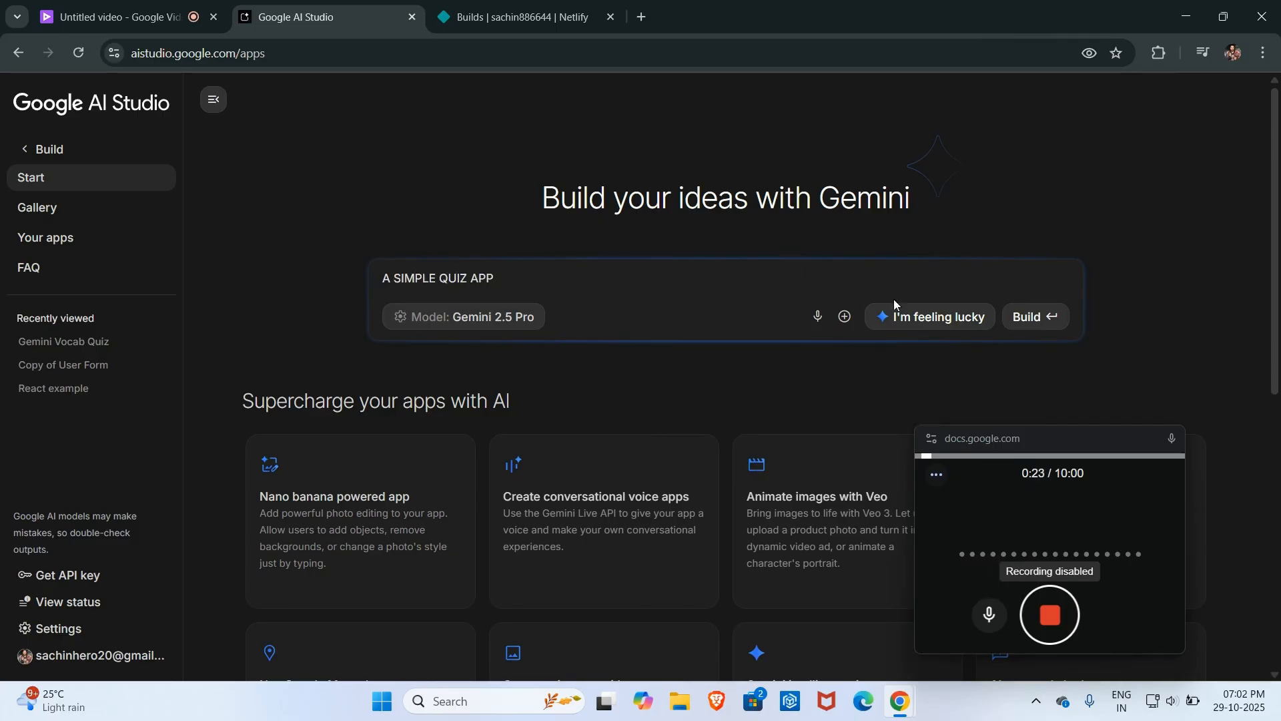
{"action": "left_click", "coordinate": [1033, 316]}
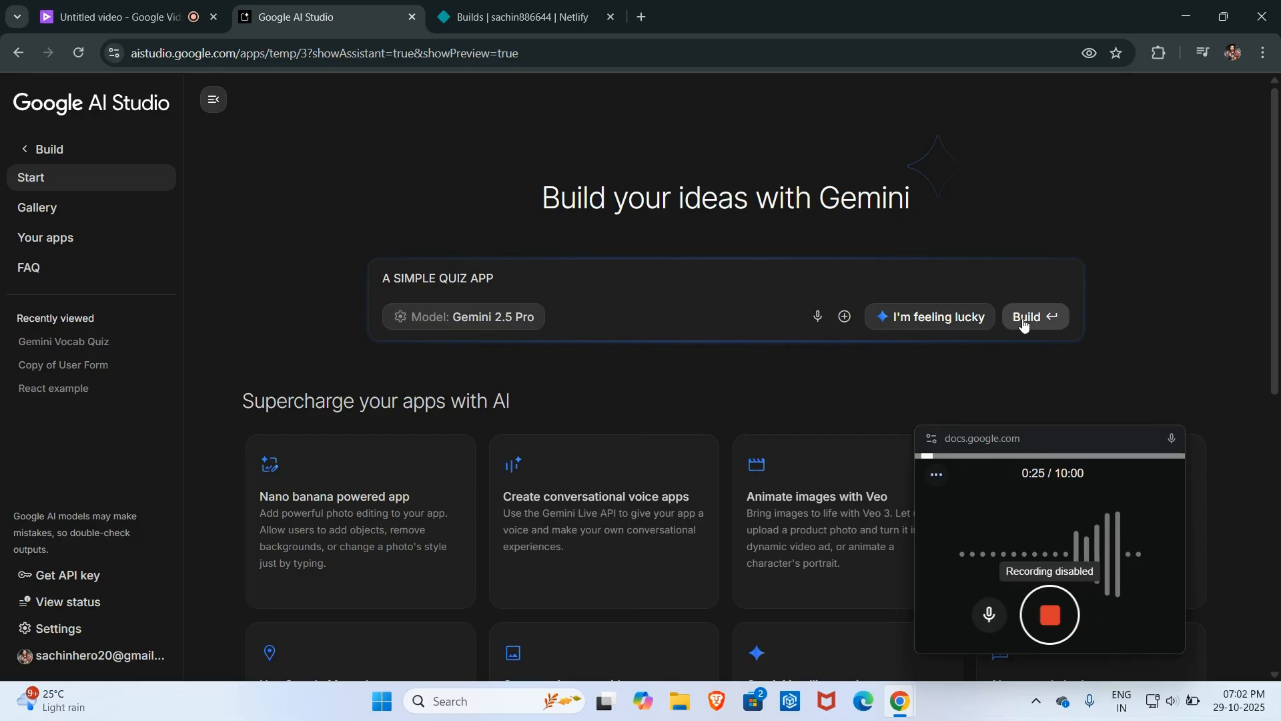
Step: Let the Code assistant generate the Gemini Quiz Whiz project files
{"action": "left_click", "coordinate": [1032, 316]}
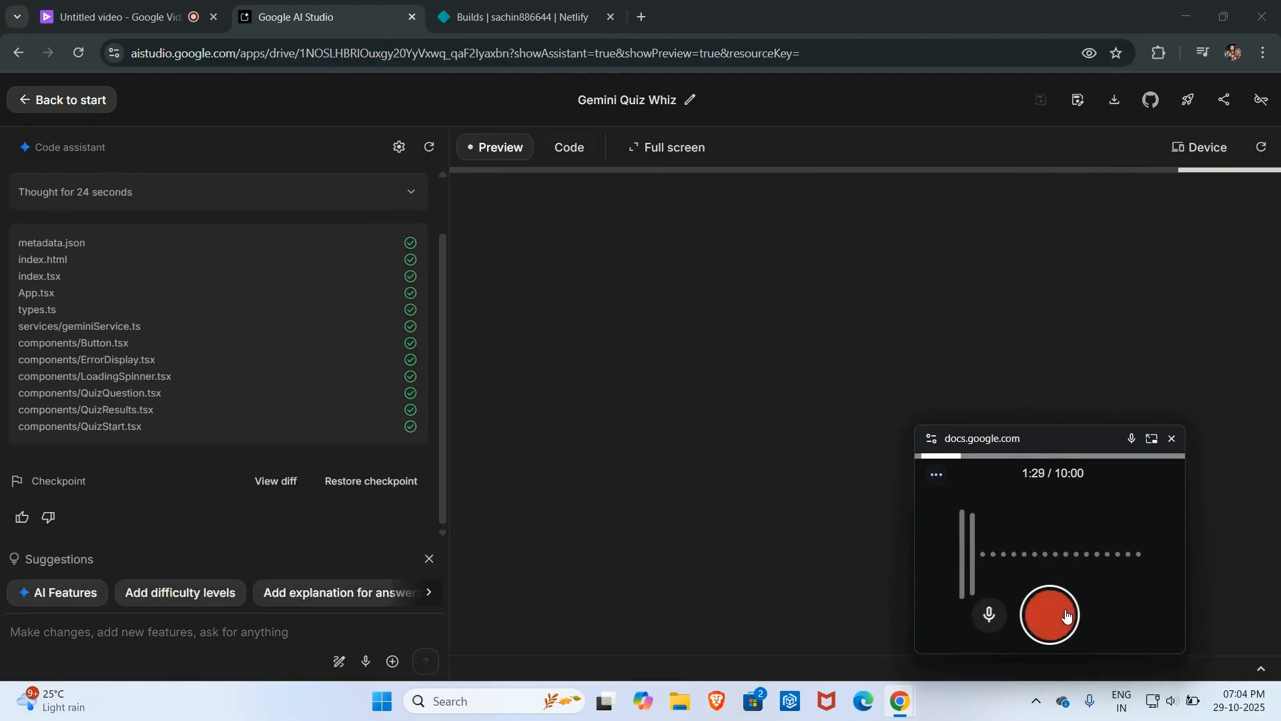
Step: Start a GitHub repository for the app named 'A SIMPLE QUIZ APP'
{"action": "left_click", "coordinate": [1050, 614]}
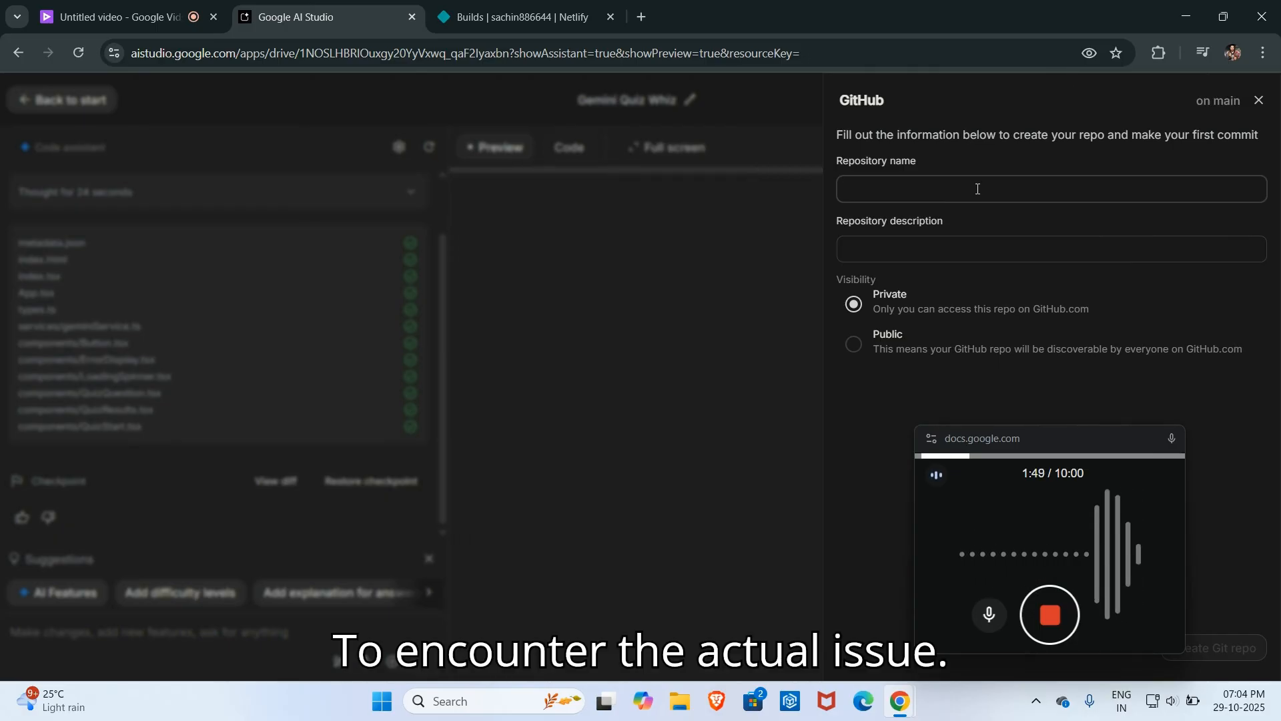
{"action": "left_click", "coordinate": [977, 188]}
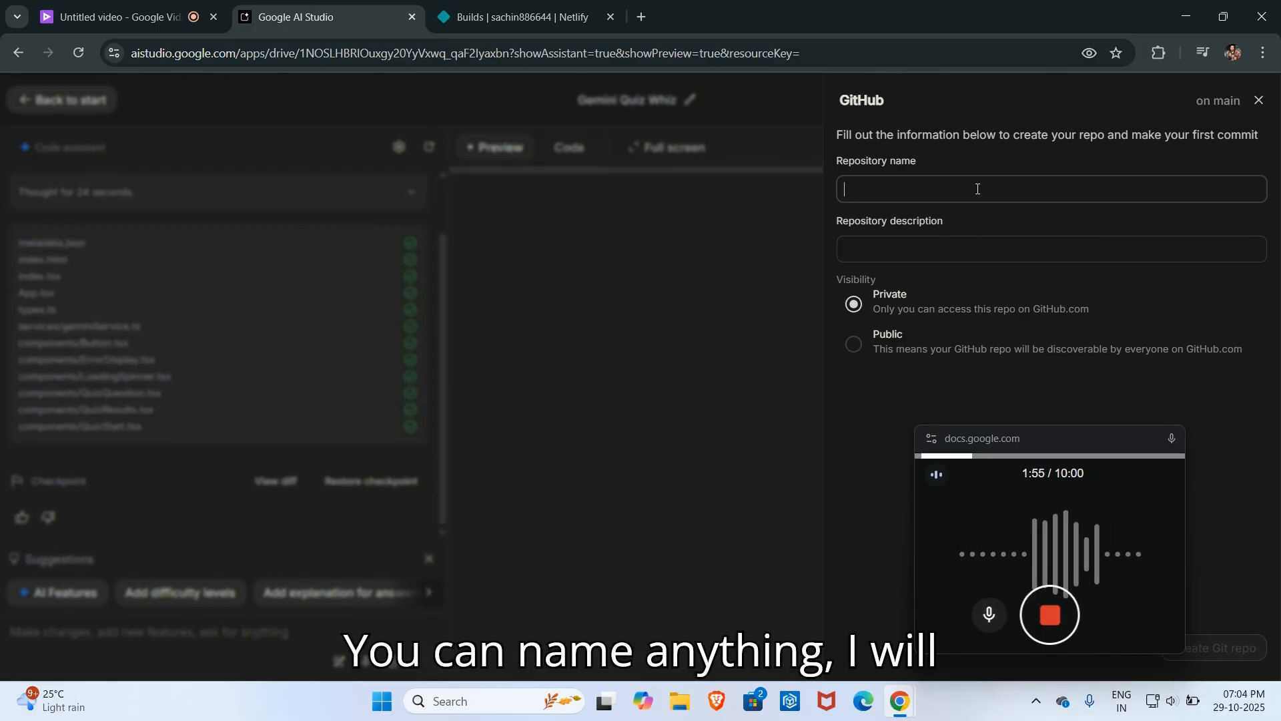
{"action": "type", "text": "A SIMPLE QUIZ APP"}
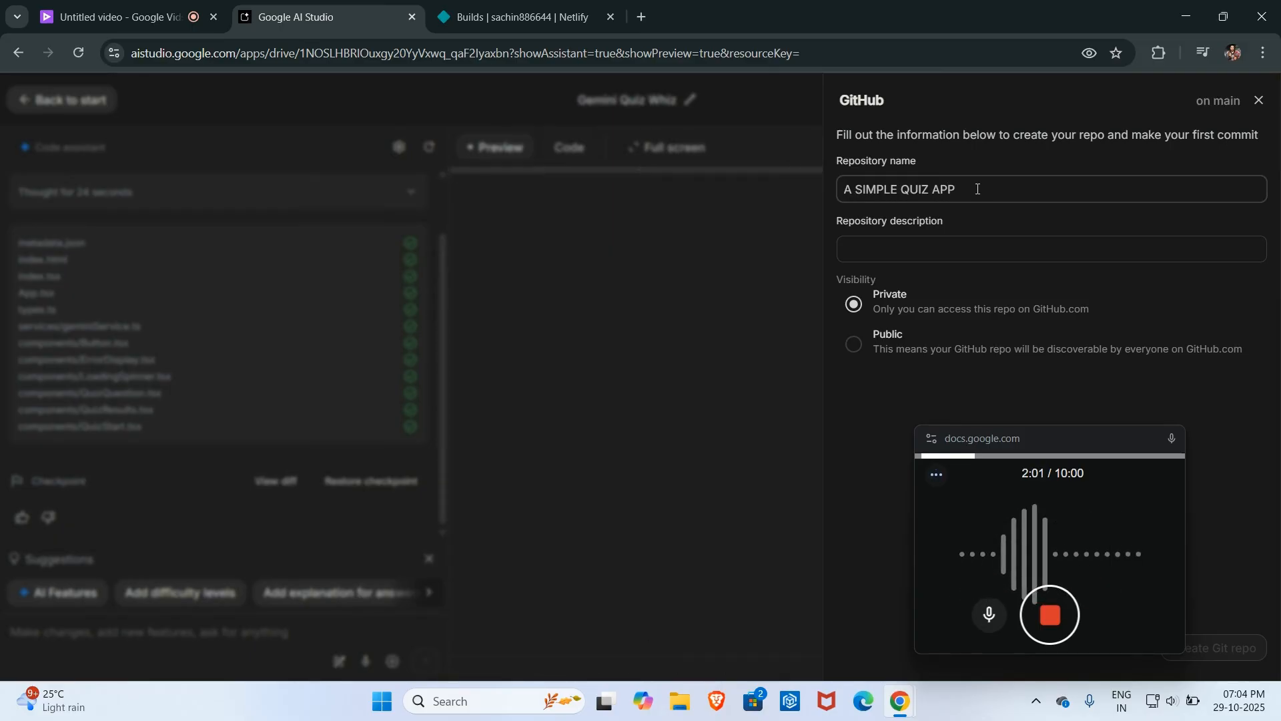
Step: Describe the repository as 'A SIMPLE QUIZ APP TO SHOW COMMON ISSUES', kept private
{"action": "left_click", "coordinate": [948, 250]}
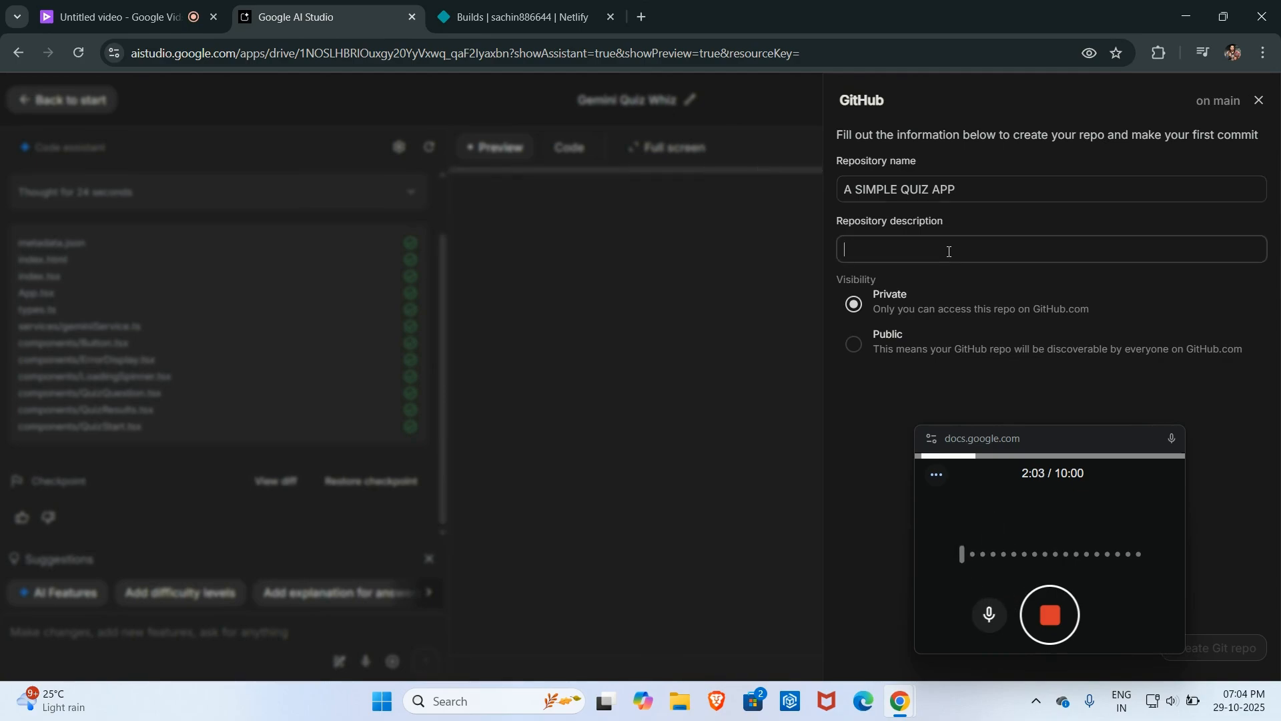
{"action": "type", "text": "A SIMPLE"}
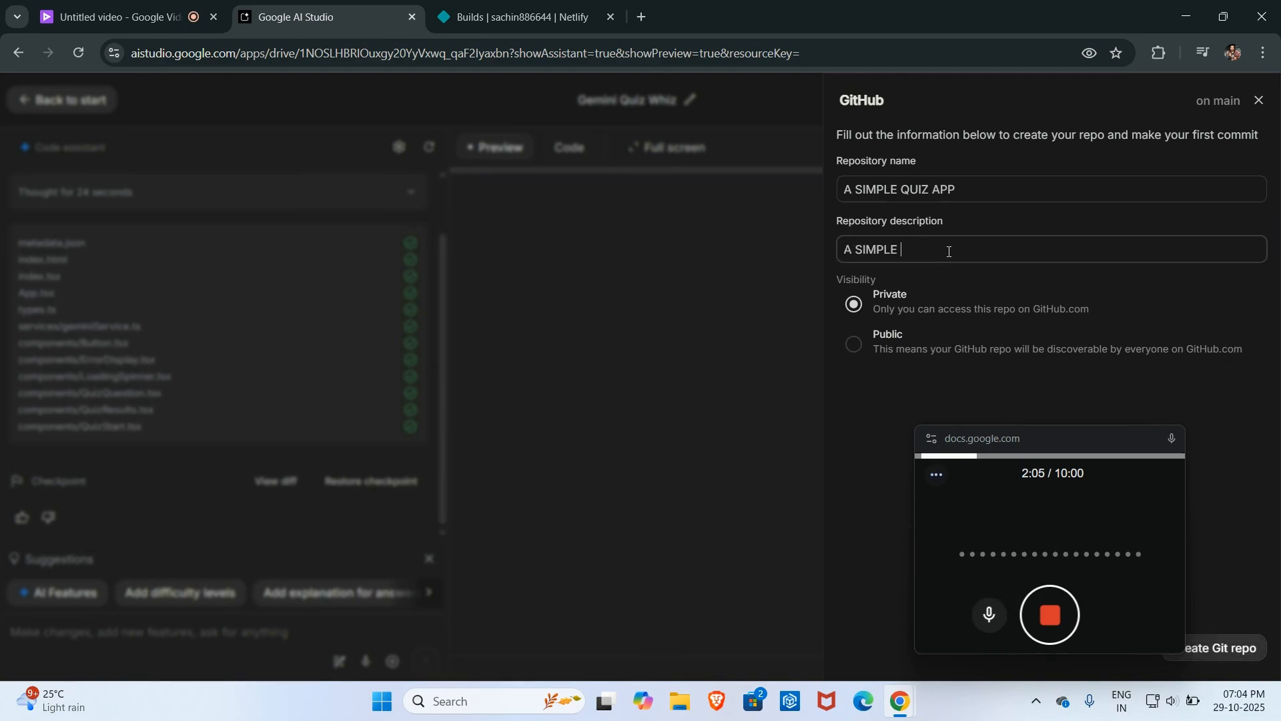
{"action": "type", "text": "QUIZ APP"}
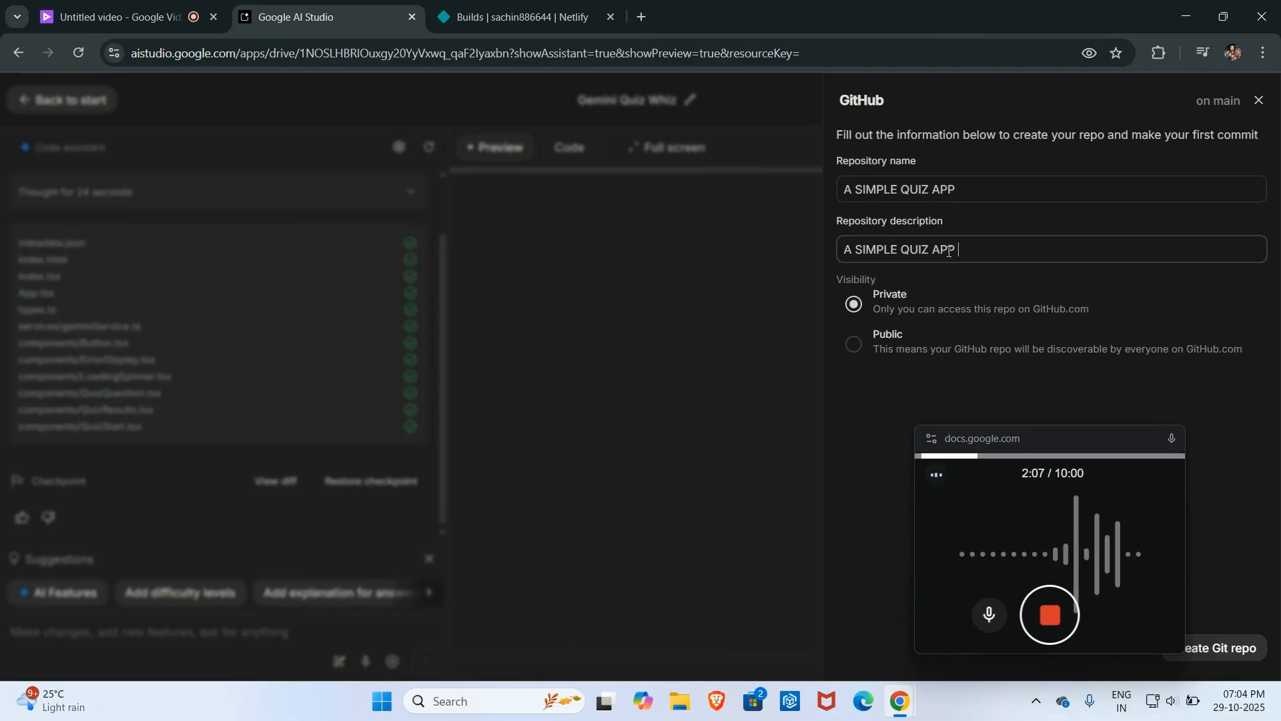
{"action": "type", "text": "TO SHOW"}
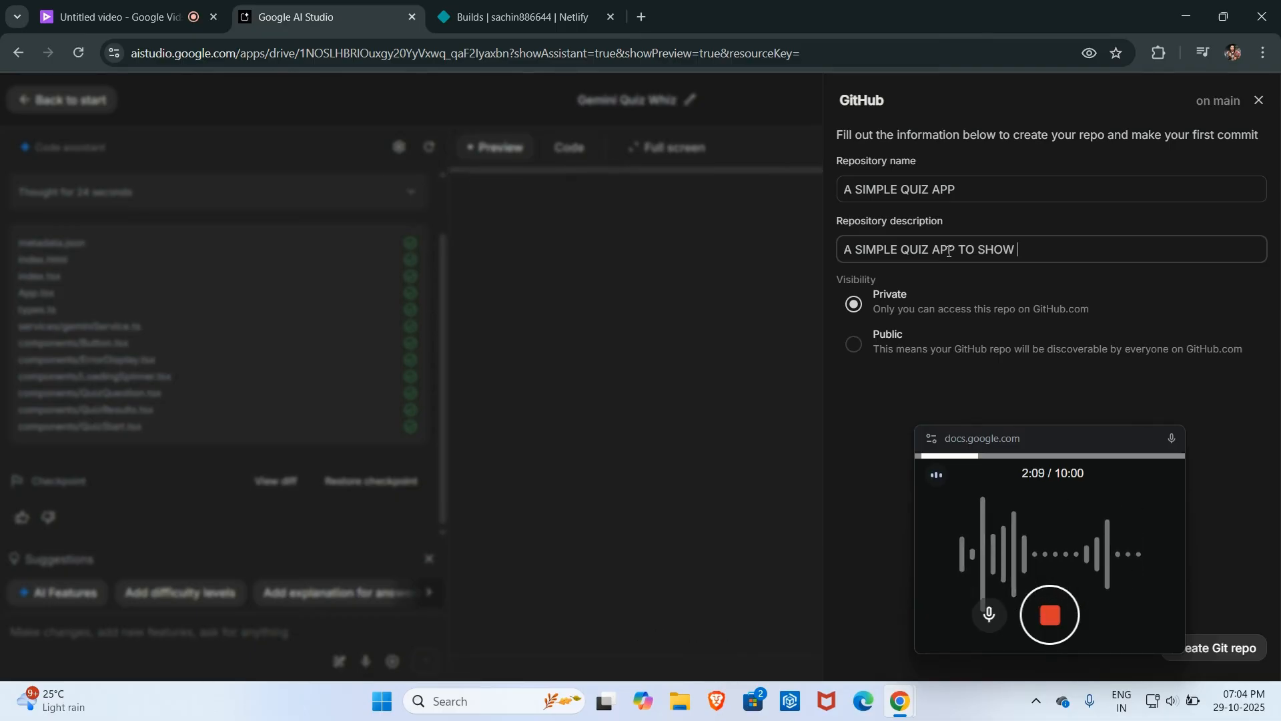
{"action": "type", "text": "CO"}
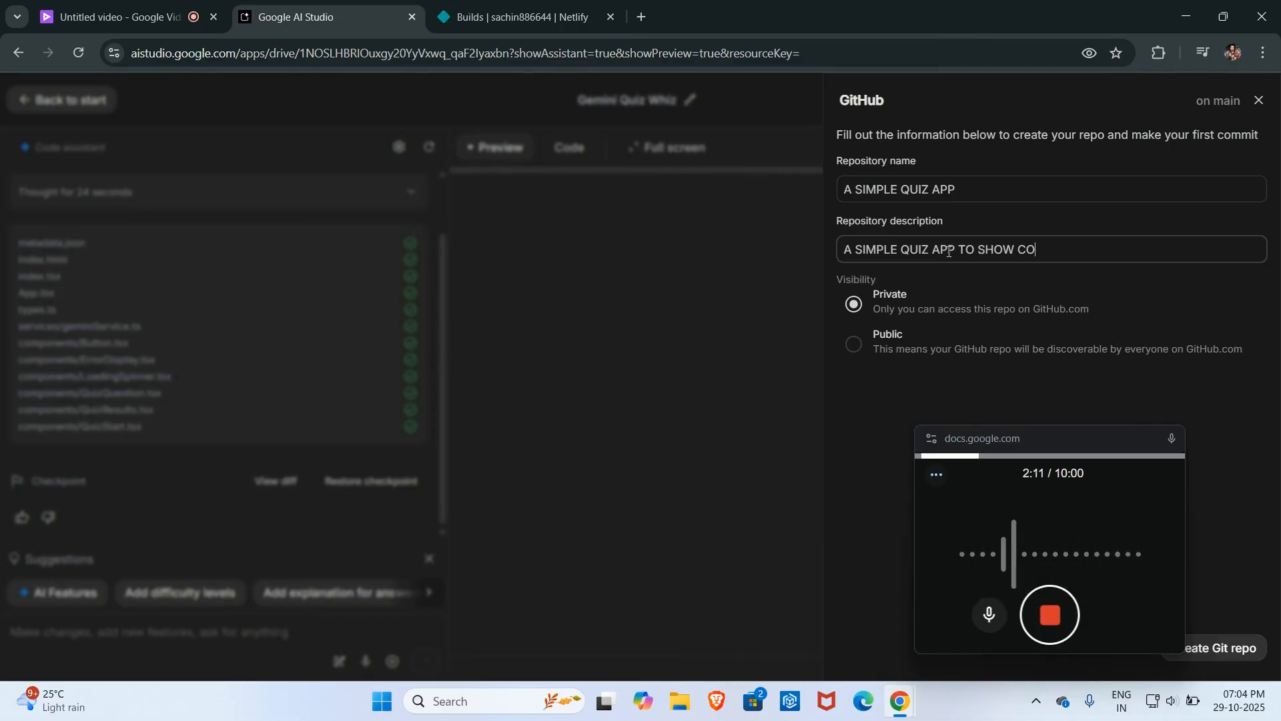
{"action": "type", "text": "MMON ISSUE"}
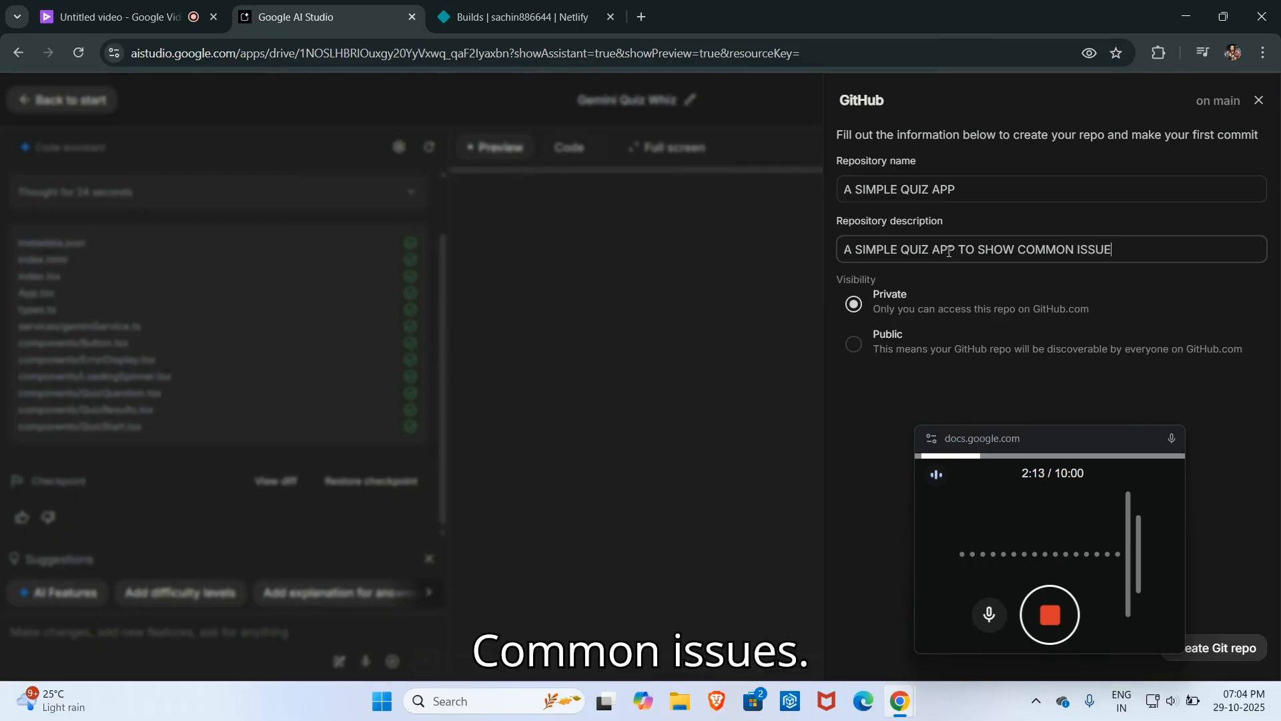
{"action": "type", "text": "S"}
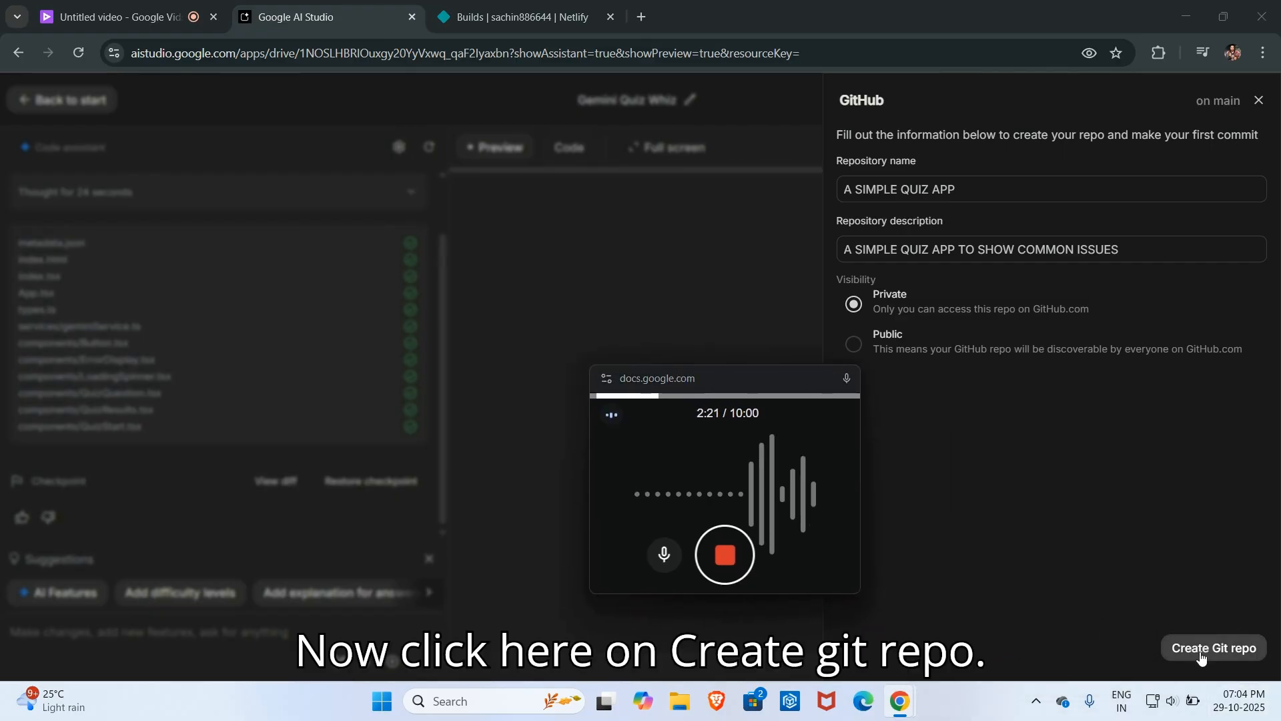
Step: Create the A-SIMPLE-QUIZ-APP repo and commit all 17 generated files
{"action": "left_click", "coordinate": [1214, 647]}
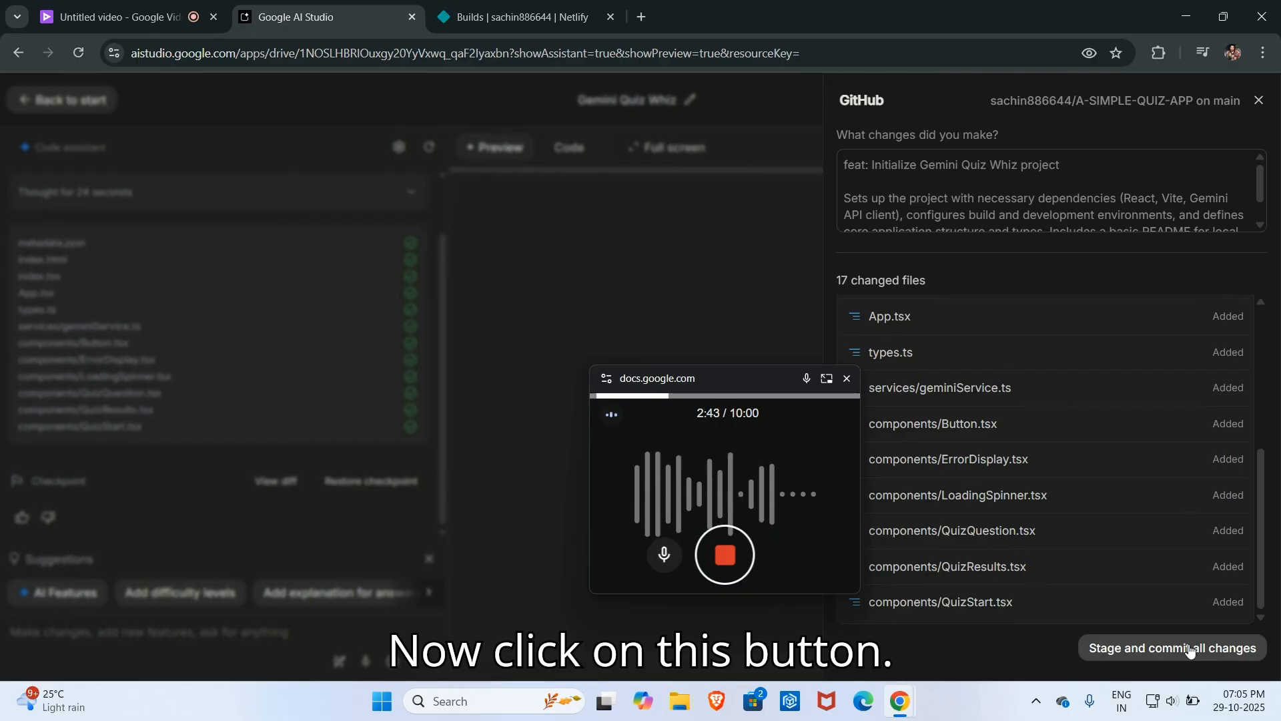
{"action": "left_click", "coordinate": [1172, 647]}
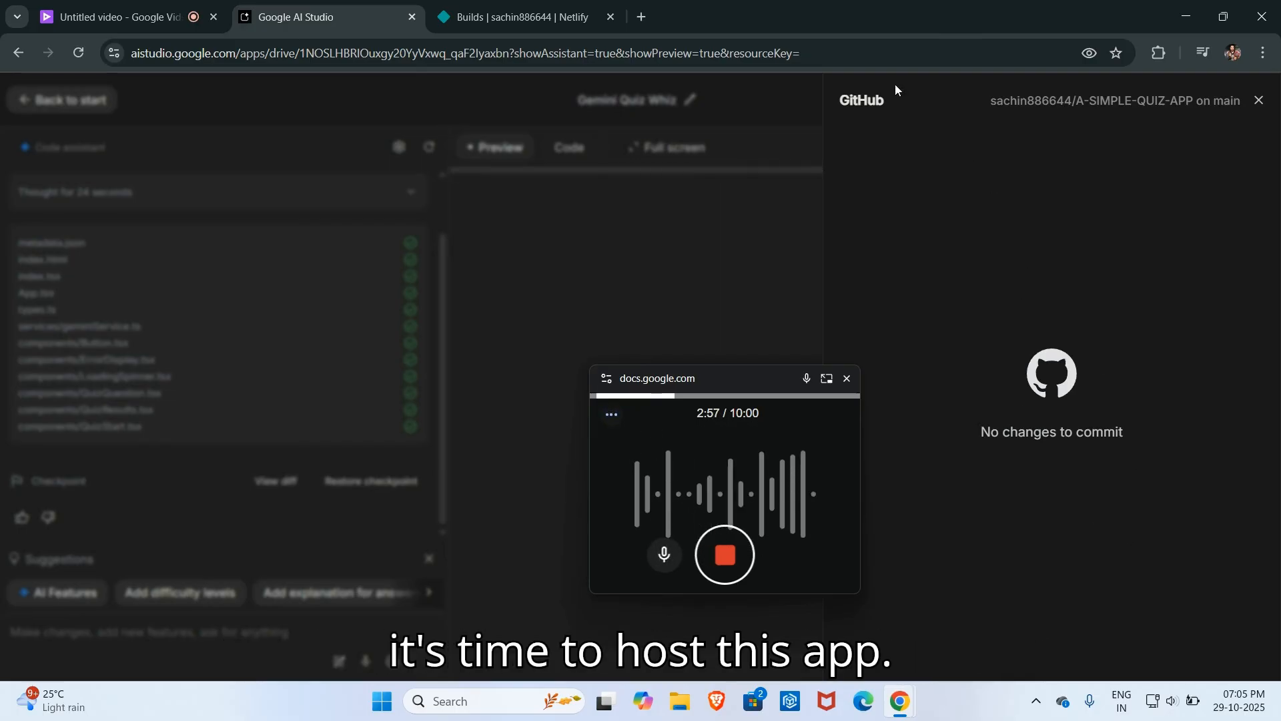
Step: In Netlify, start importing an existing project from GitHub and view the repository list
{"action": "left_click", "coordinate": [519, 16]}
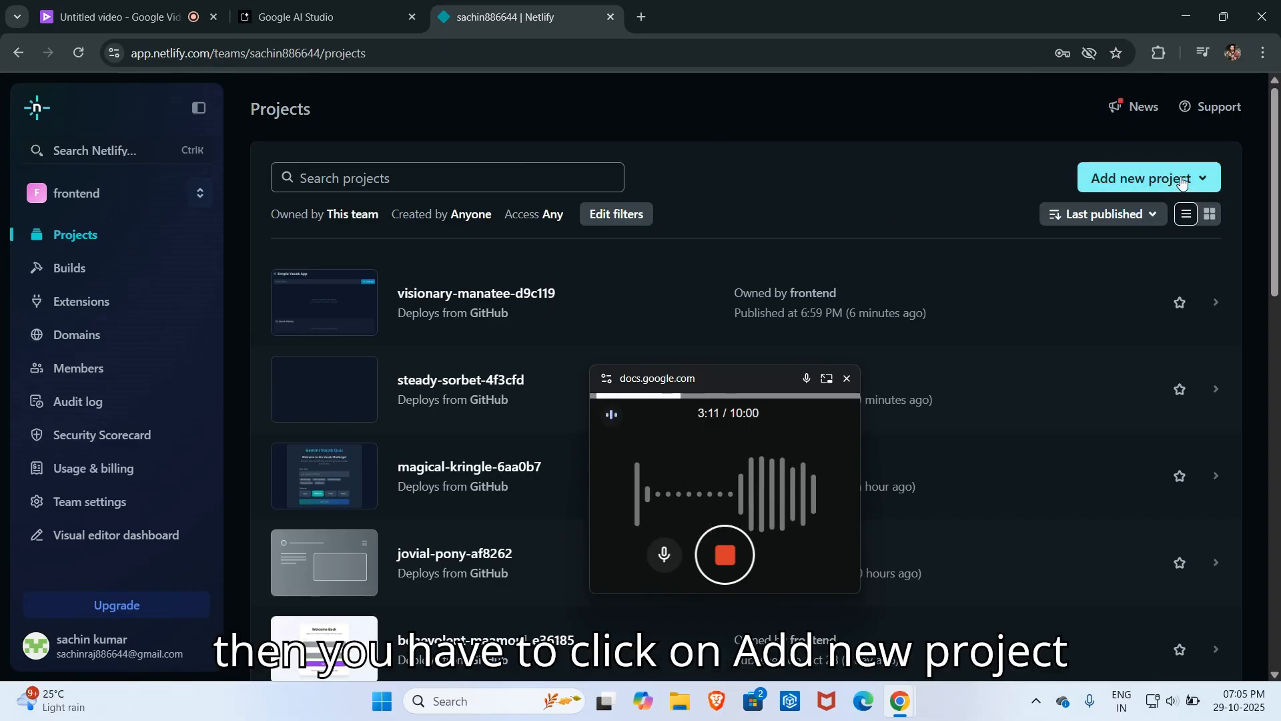
{"action": "left_click", "coordinate": [1141, 177]}
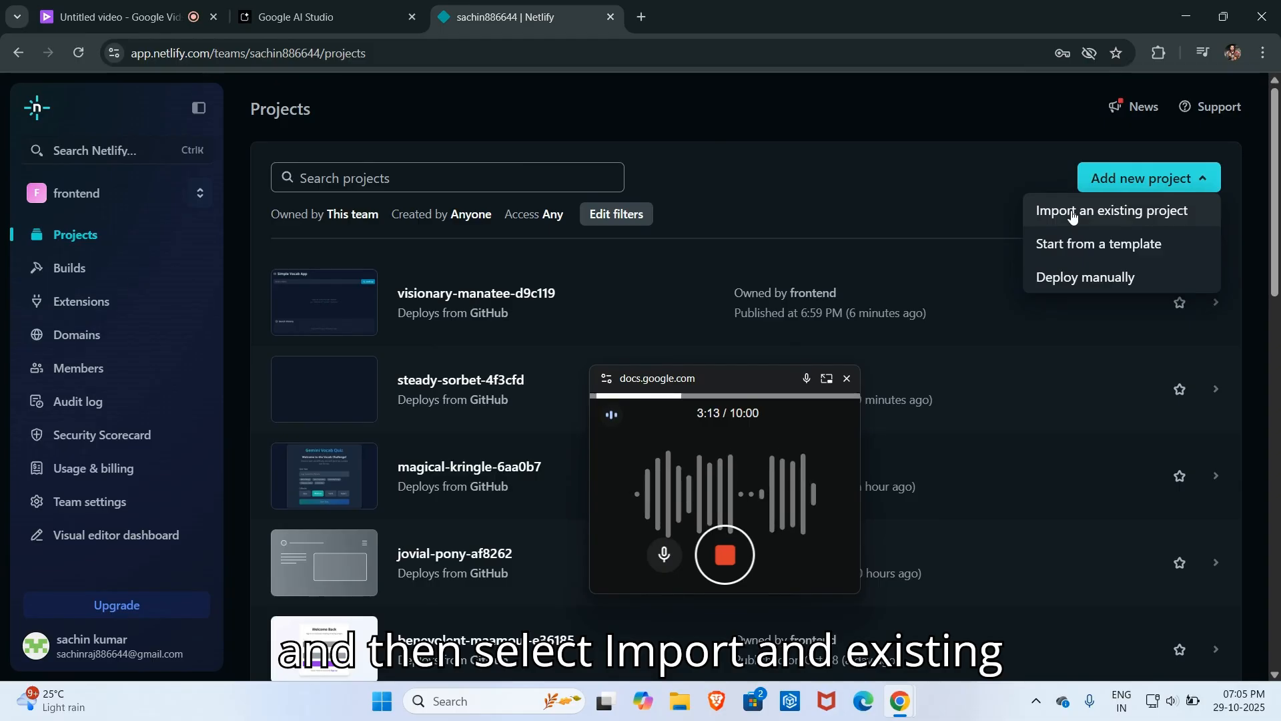
{"action": "left_click", "coordinate": [1110, 210]}
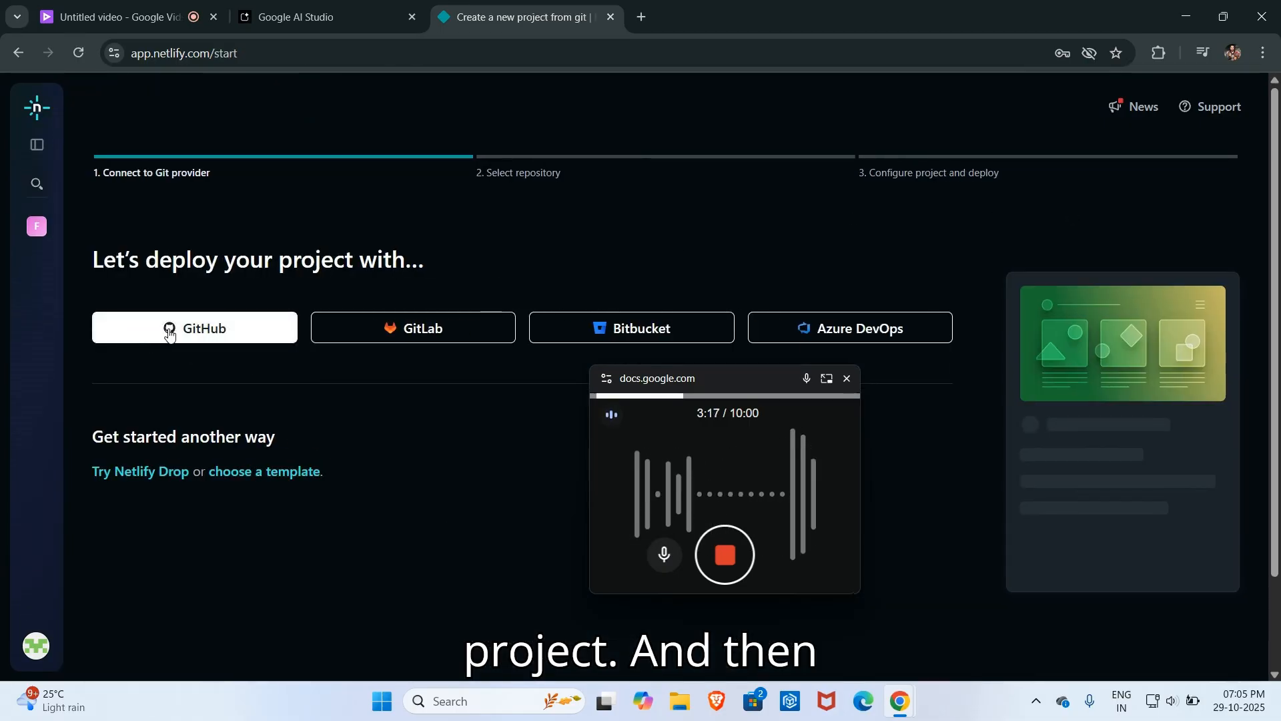
{"action": "left_click", "coordinate": [196, 328]}
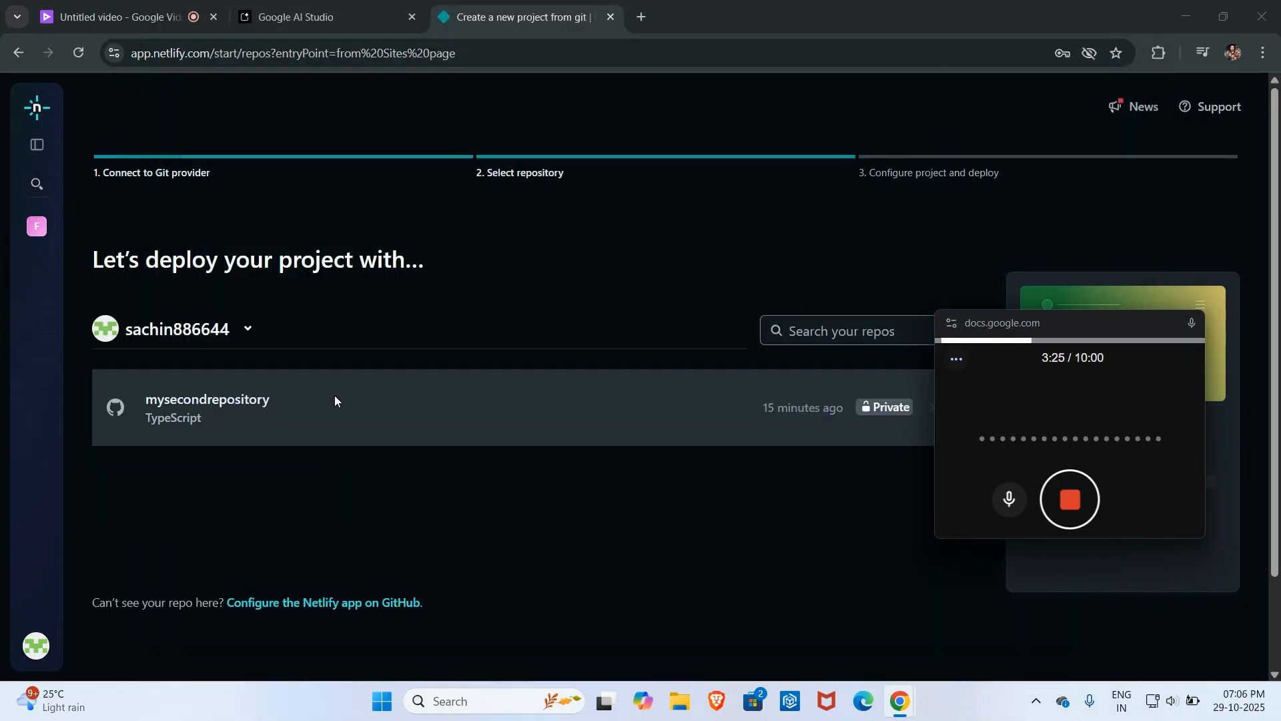
{"action": "scroll", "scroll_direction": "down", "scroll_amount": 3}
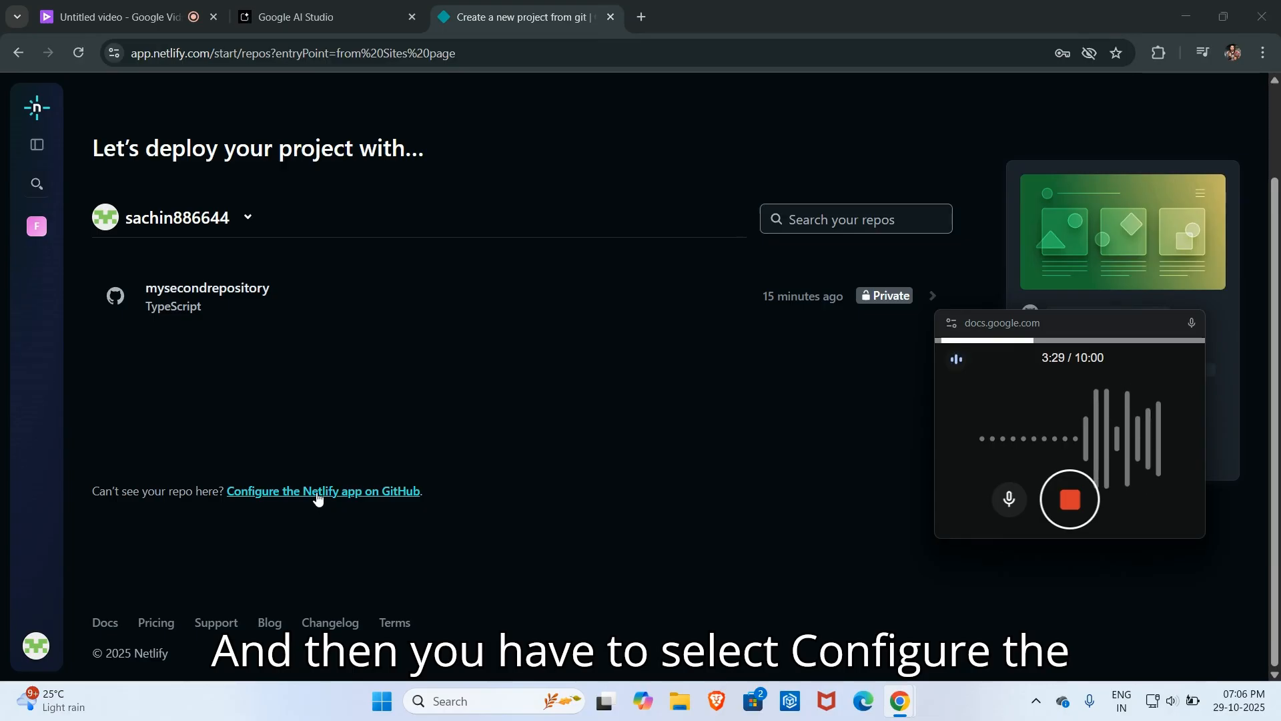
Step: Limit Netlify's GitHub access to only A-SIMPLE-QUIZ-APP, removing mysecondrepository, and save
{"action": "left_click", "coordinate": [322, 491]}
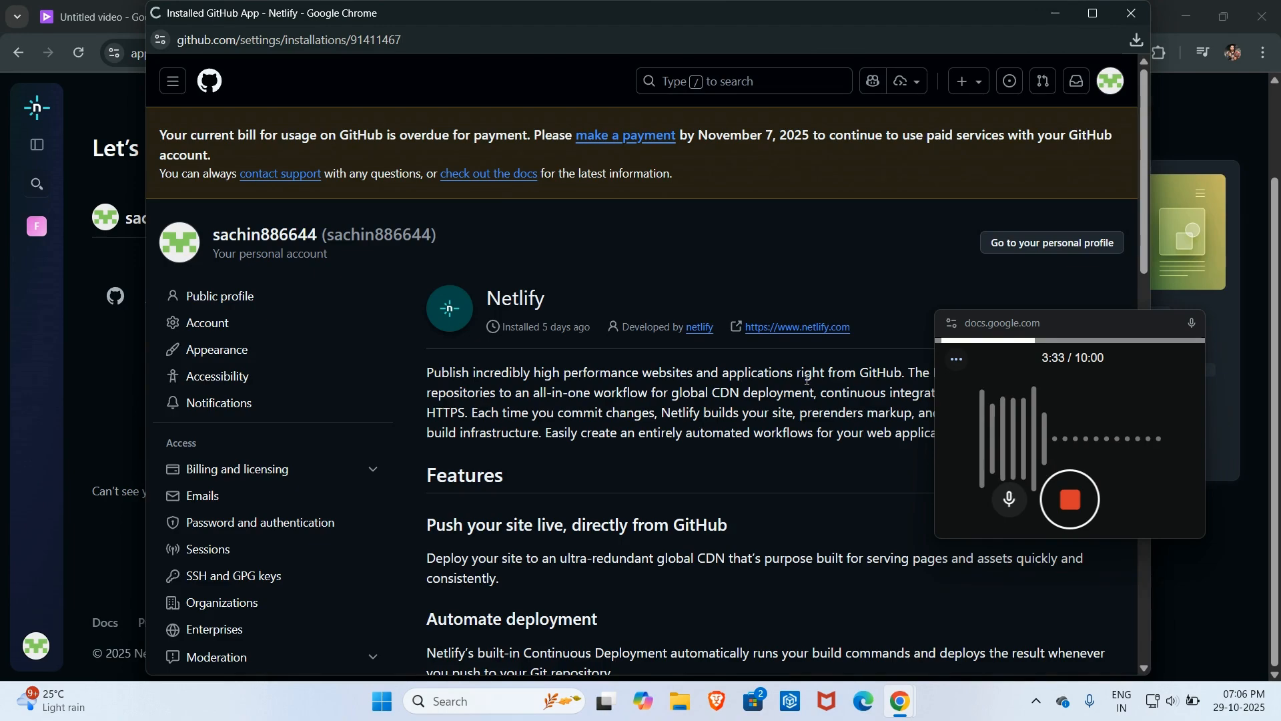
{"action": "scroll", "scroll_direction": "down", "scroll_amount": 3}
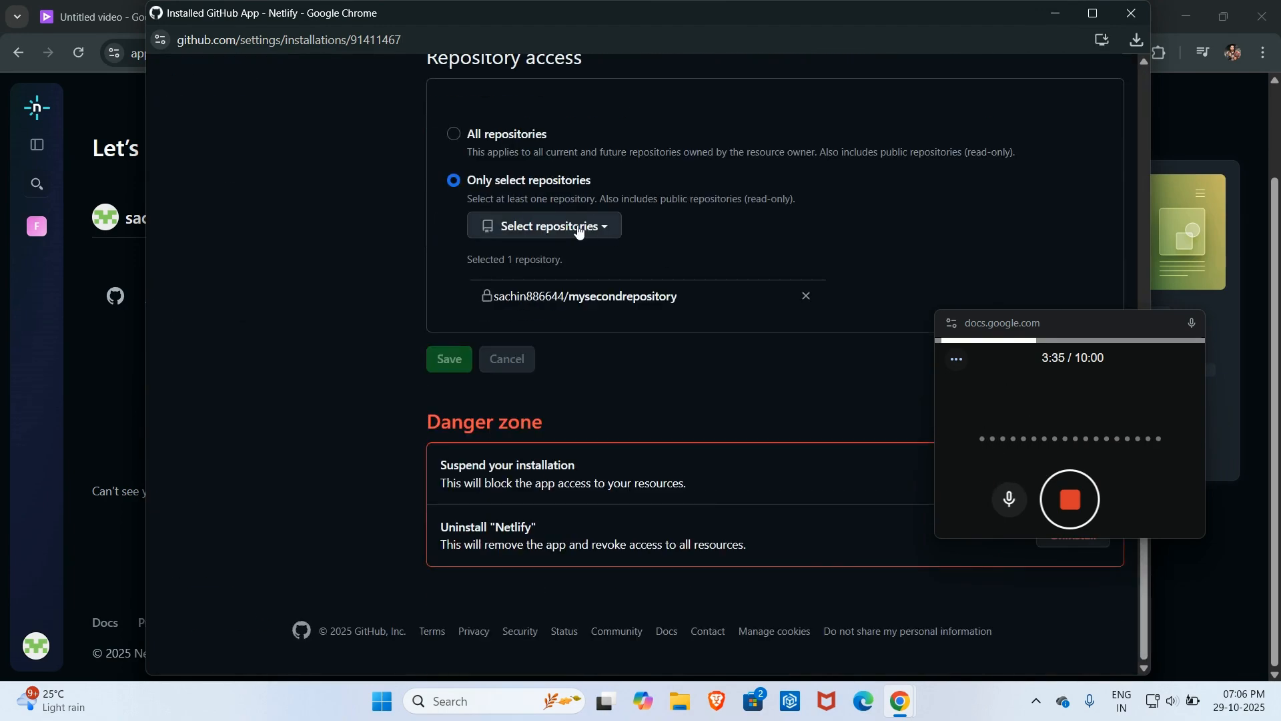
{"action": "left_click", "coordinate": [549, 226]}
{"action": "type", "text": "ASIMP"}
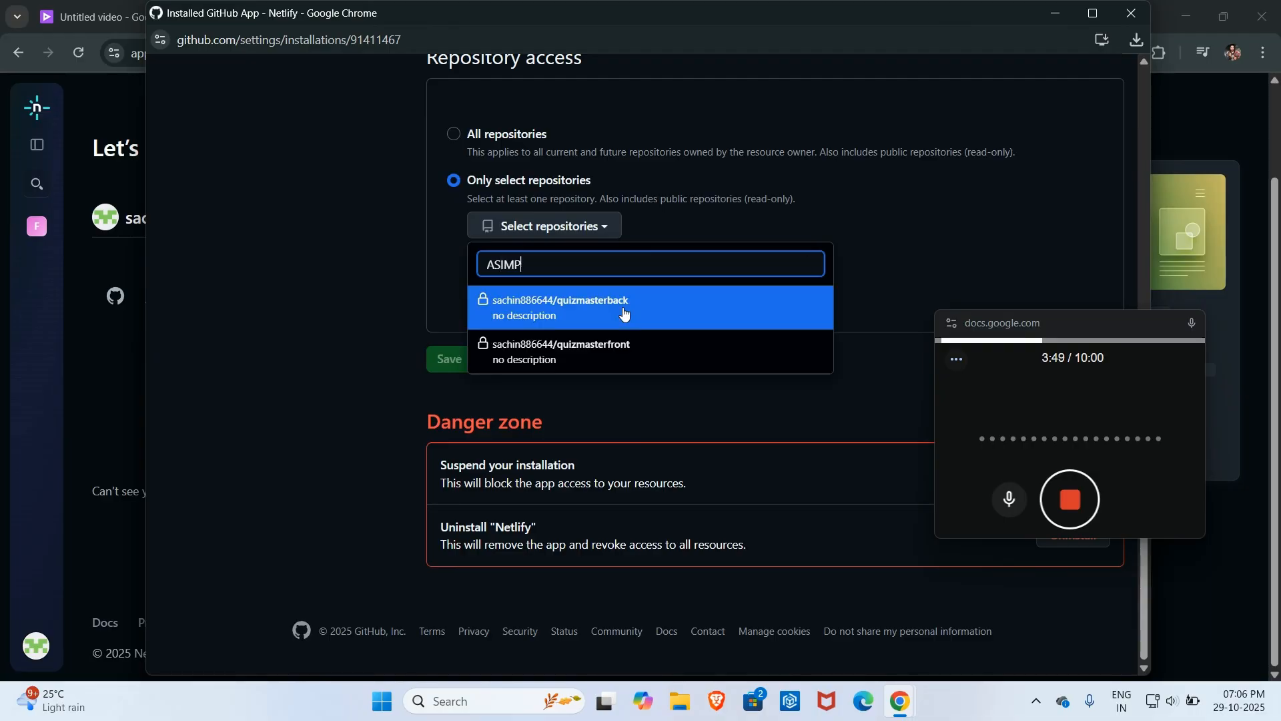
{"action": "type", "text": "L"}
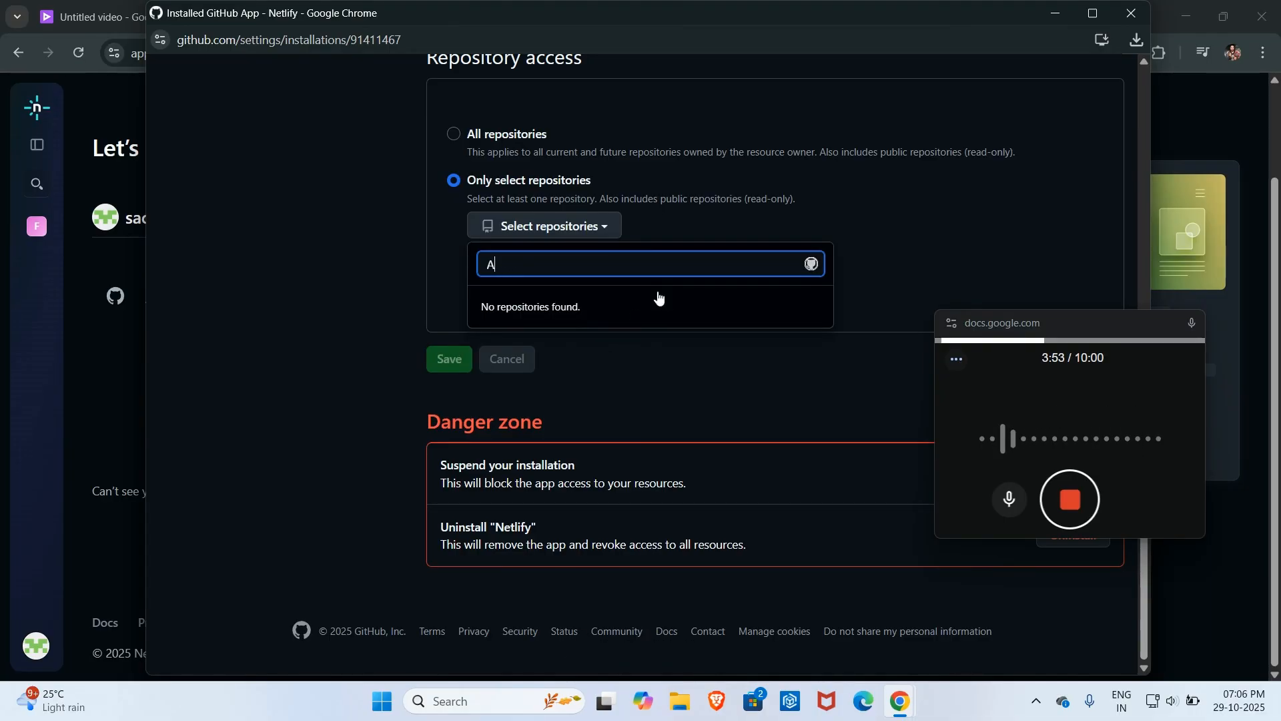
{"action": "type", "text": "Sl"}
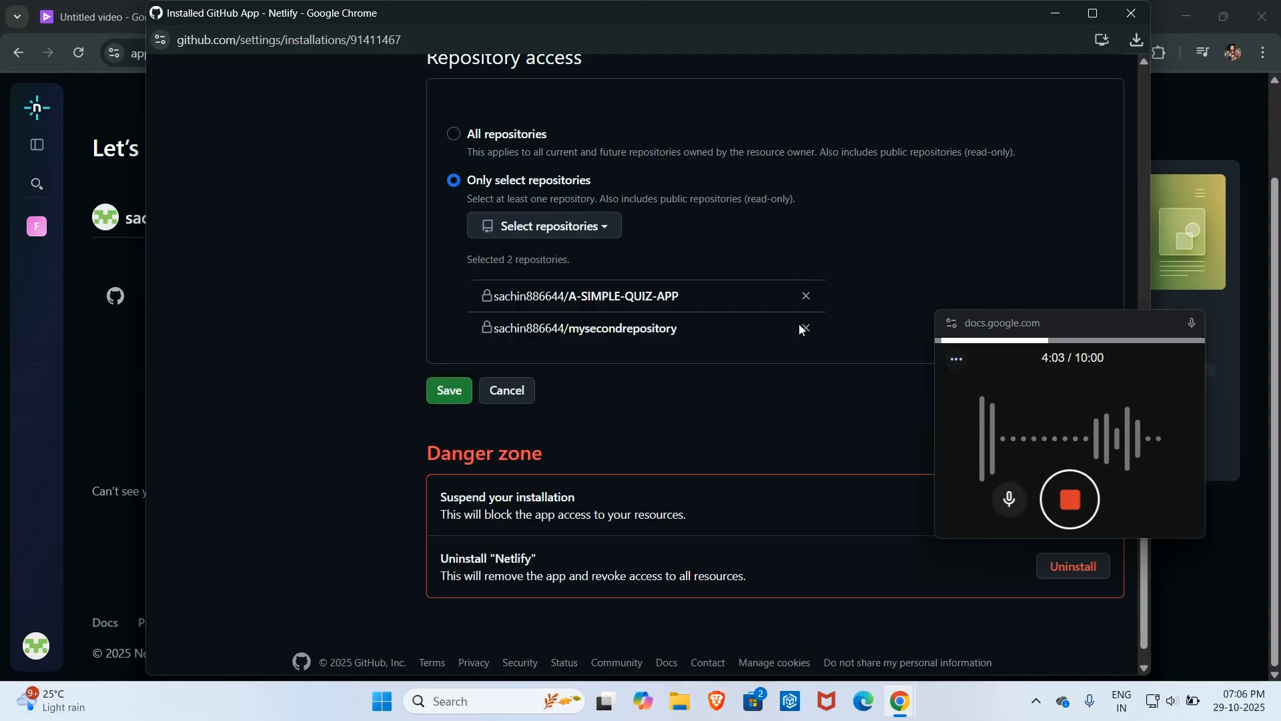
{"action": "left_click", "coordinate": [803, 329]}
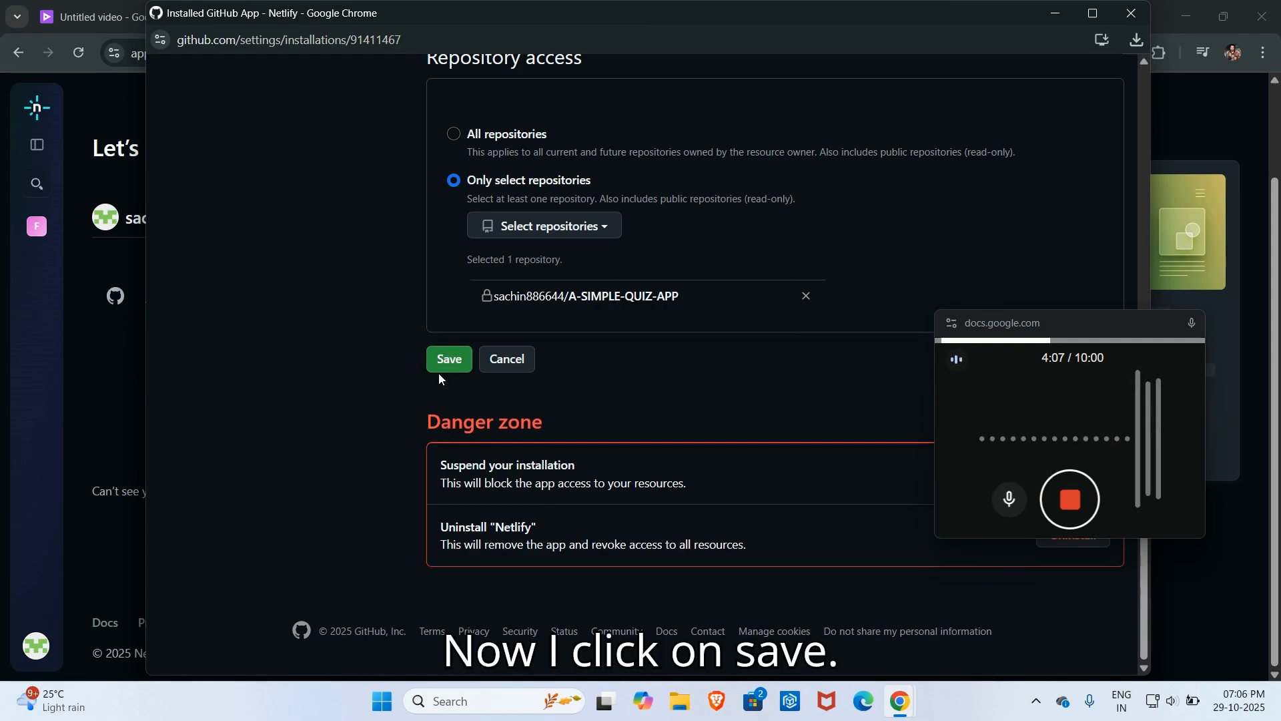
{"action": "left_click", "coordinate": [448, 359]}
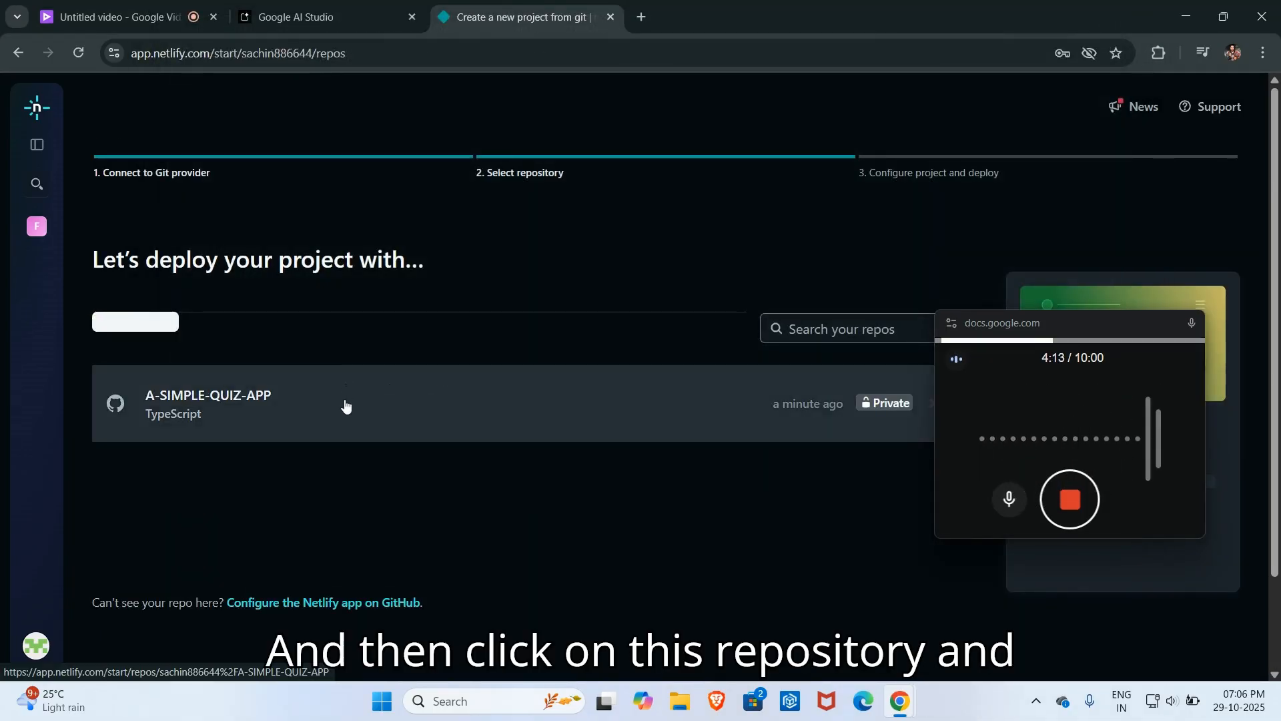
Step: Deploy A-SIMPLE-QUIZ-APP from main with the default npm run build and dist settings
{"action": "left_click", "coordinate": [208, 403]}
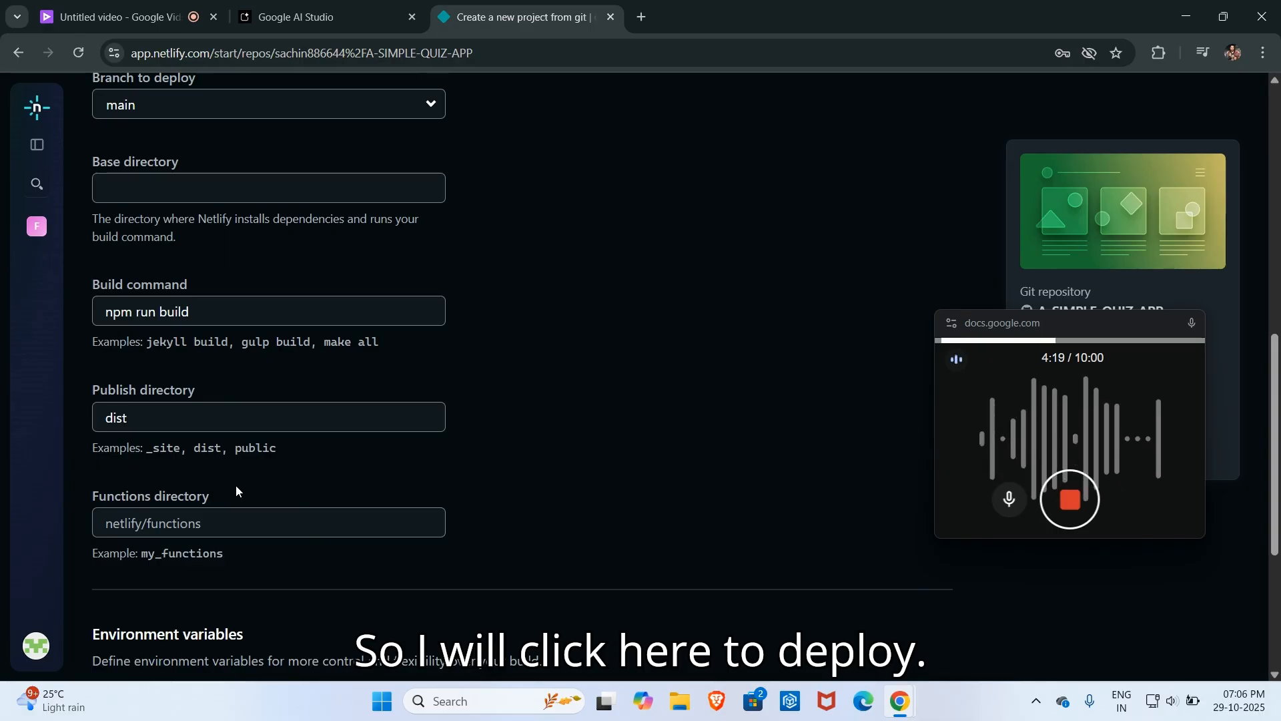
{"action": "scroll", "scroll_direction": "down", "scroll_amount": 3}
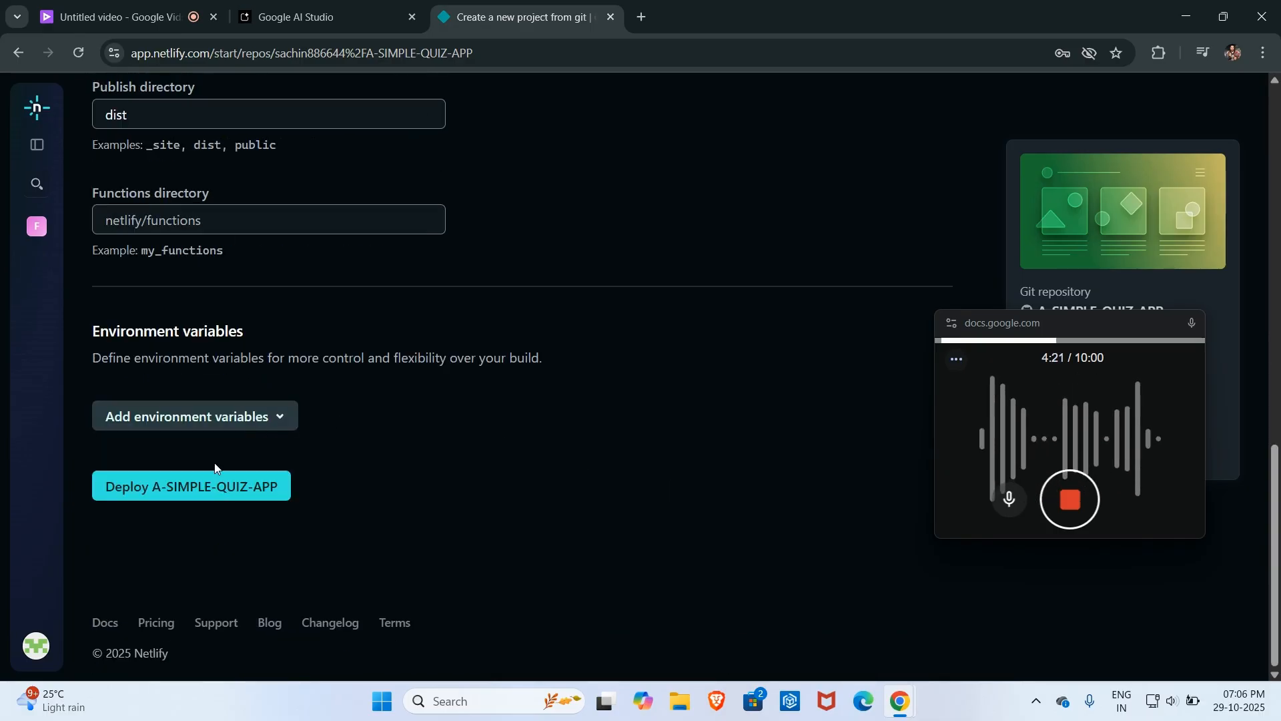
{"action": "left_click", "coordinate": [191, 486]}
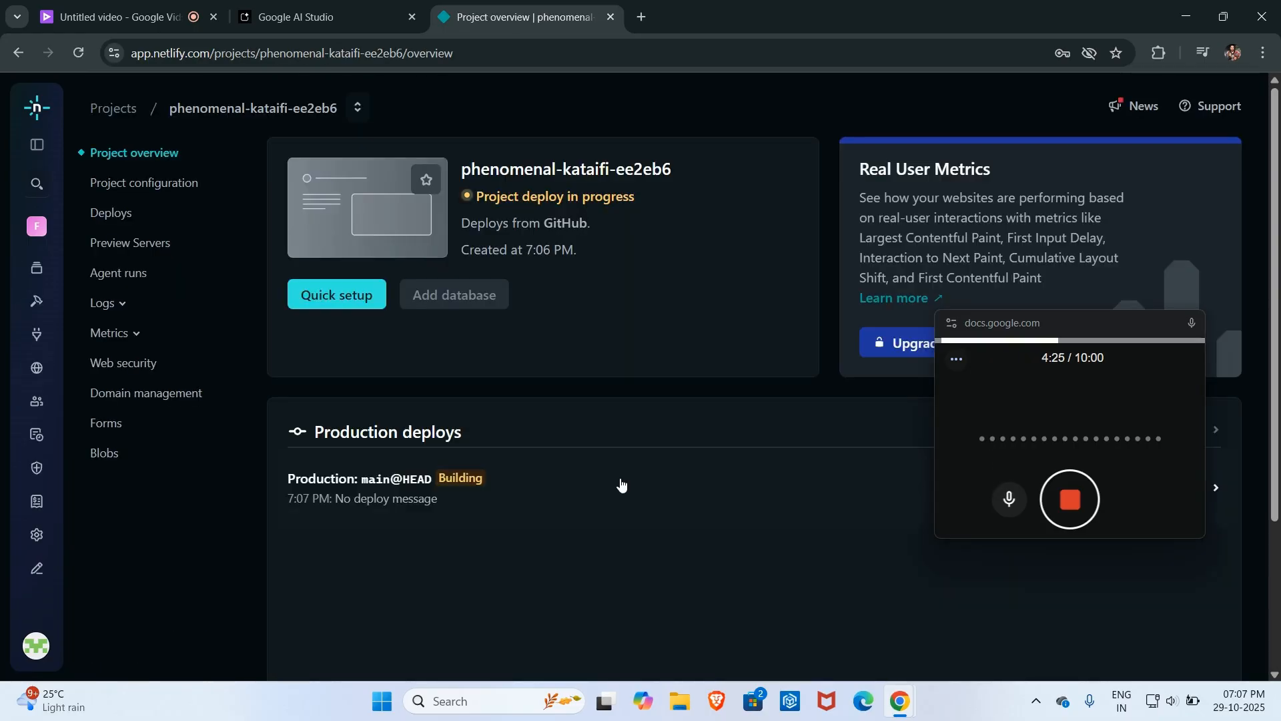
{"action": "mouse_move", "coordinate": [619, 483]}
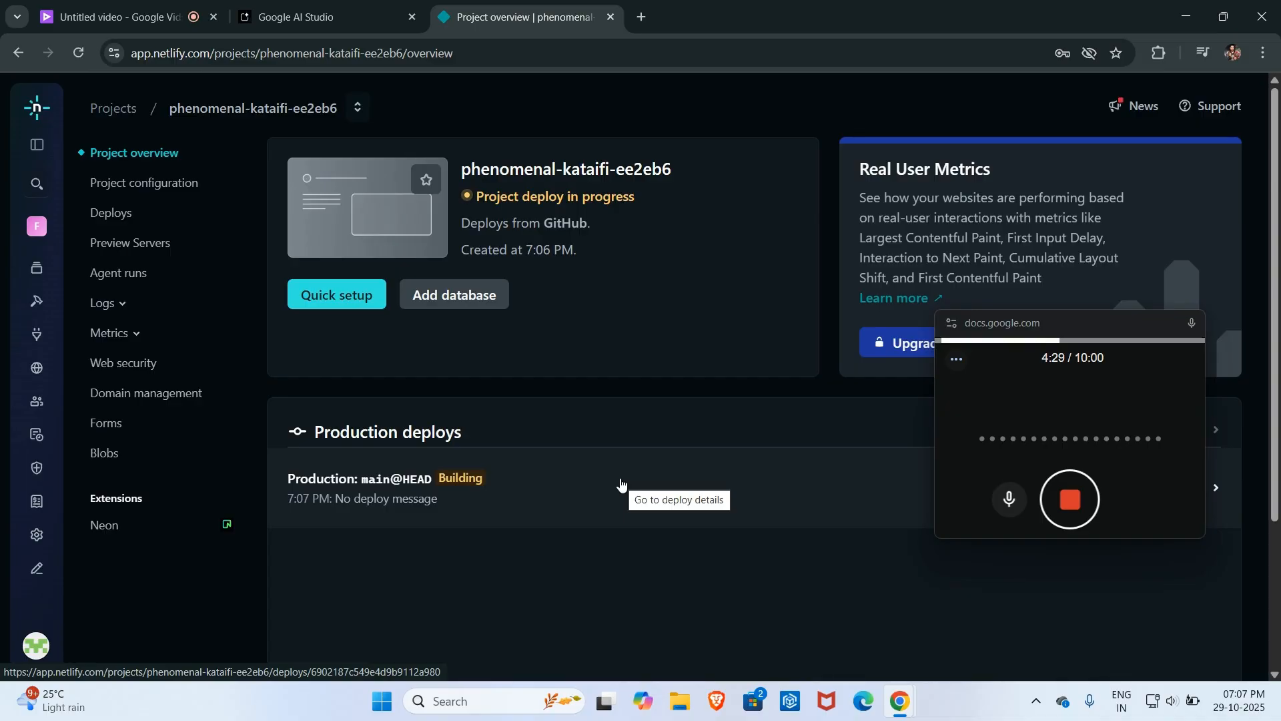
{"action": "mouse_move", "coordinate": [600, 196]}
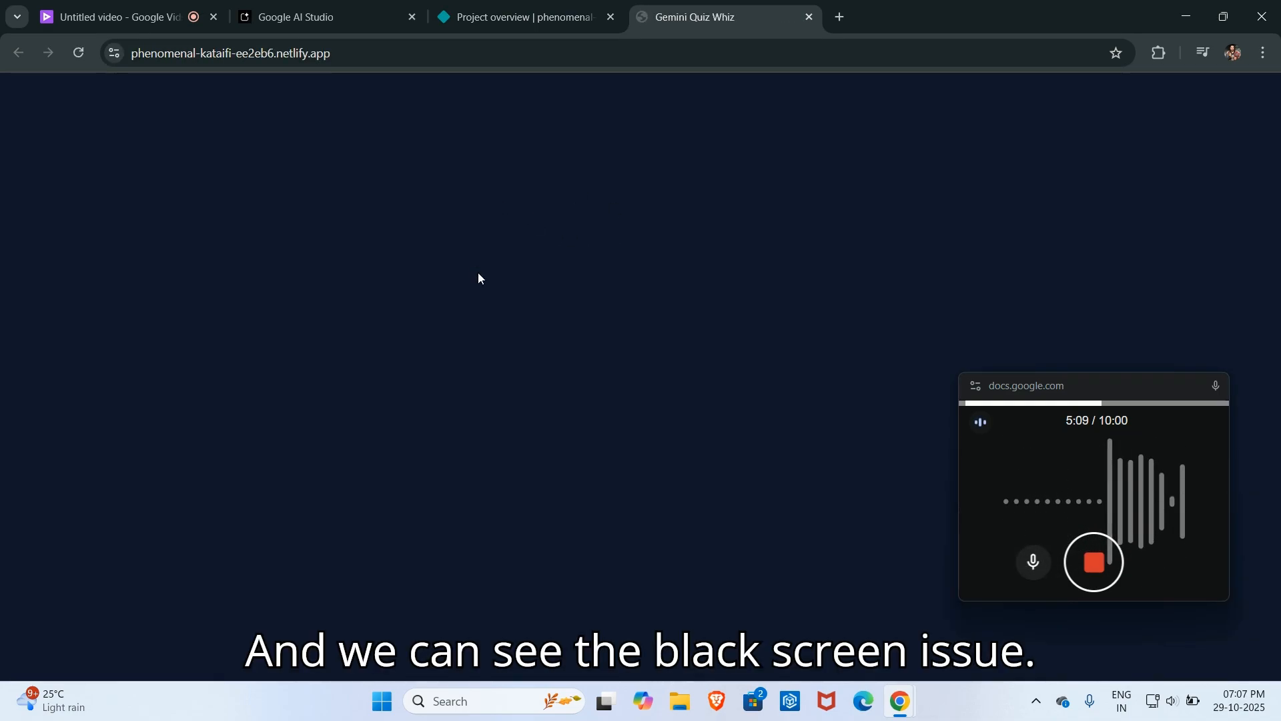
Step: Inspect the blank deployed site to reveal the missing API key console error
{"action": "right_click", "coordinate": [478, 278]}
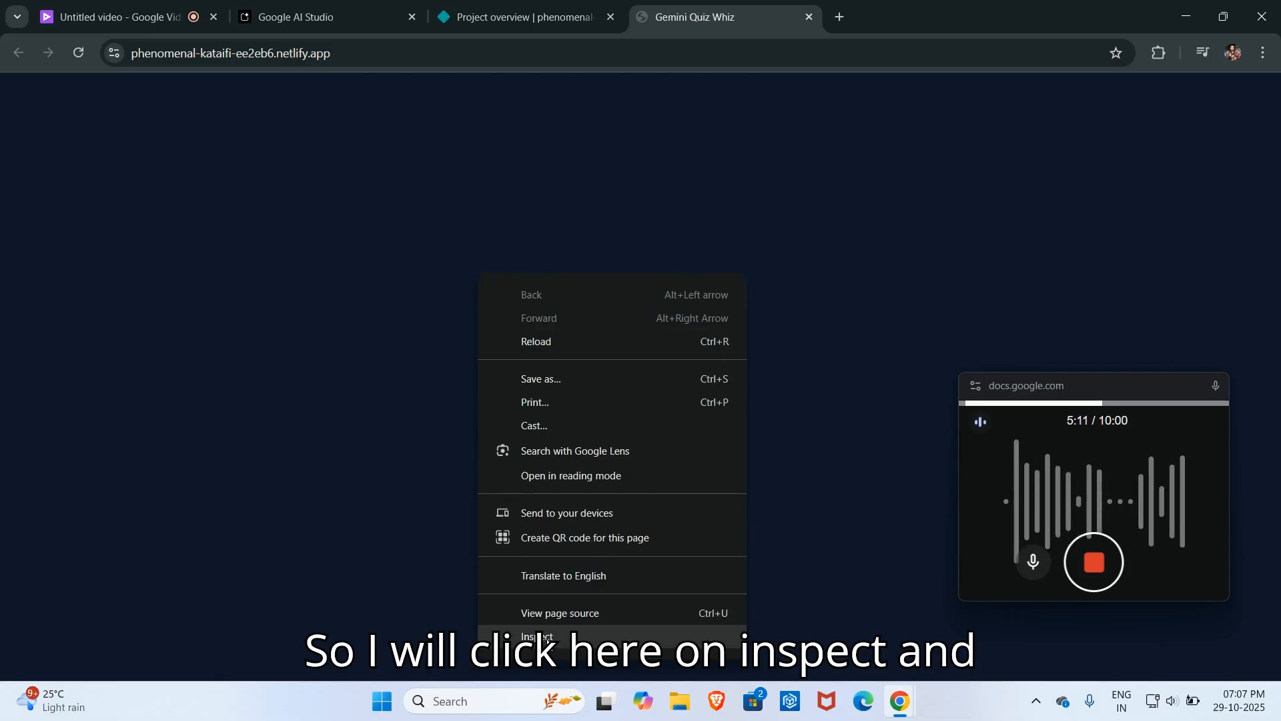
{"action": "left_click", "coordinate": [536, 636]}
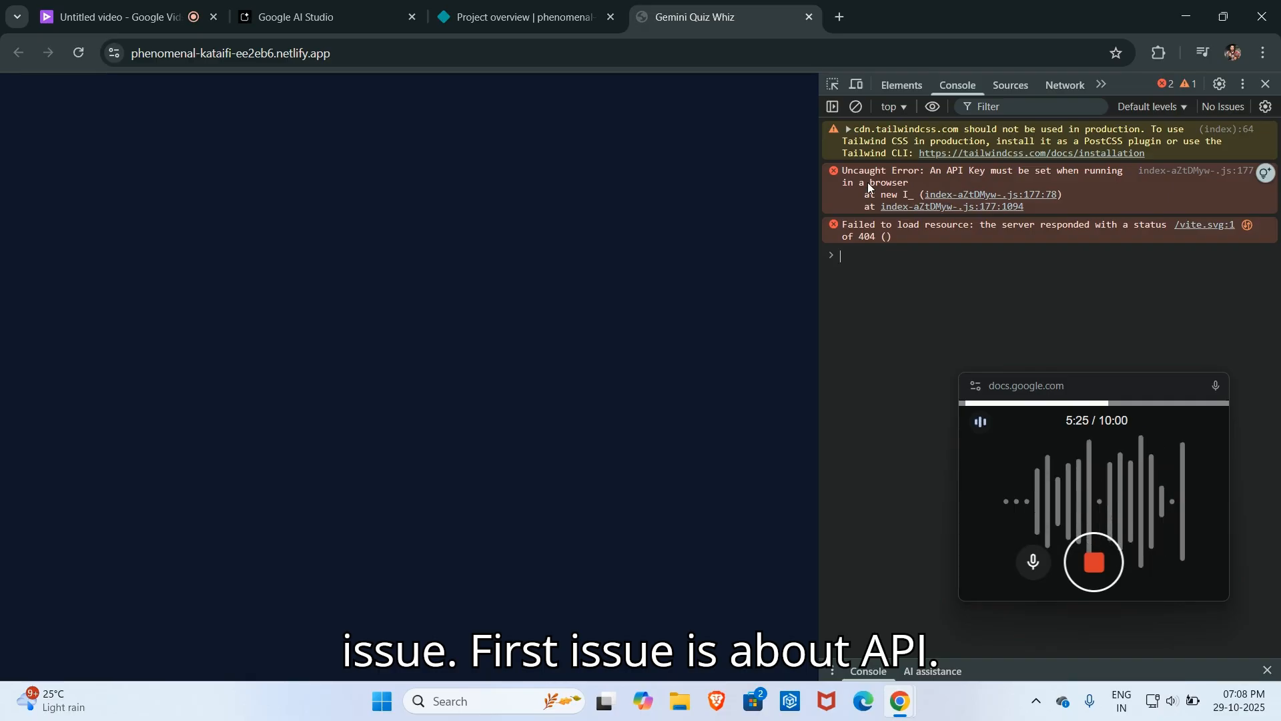
Step: Go to the project's environment variables and start adding a single variable
{"action": "left_click", "coordinate": [523, 16]}
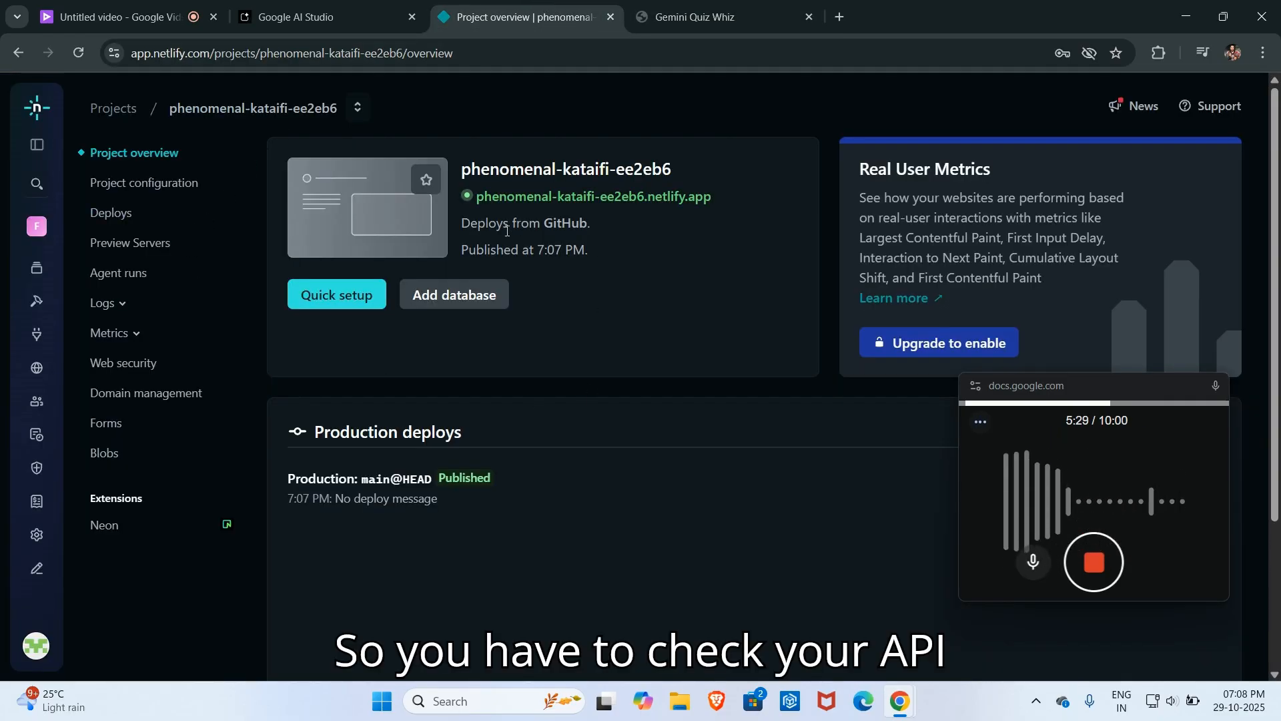
{"action": "mouse_move", "coordinate": [145, 182]}
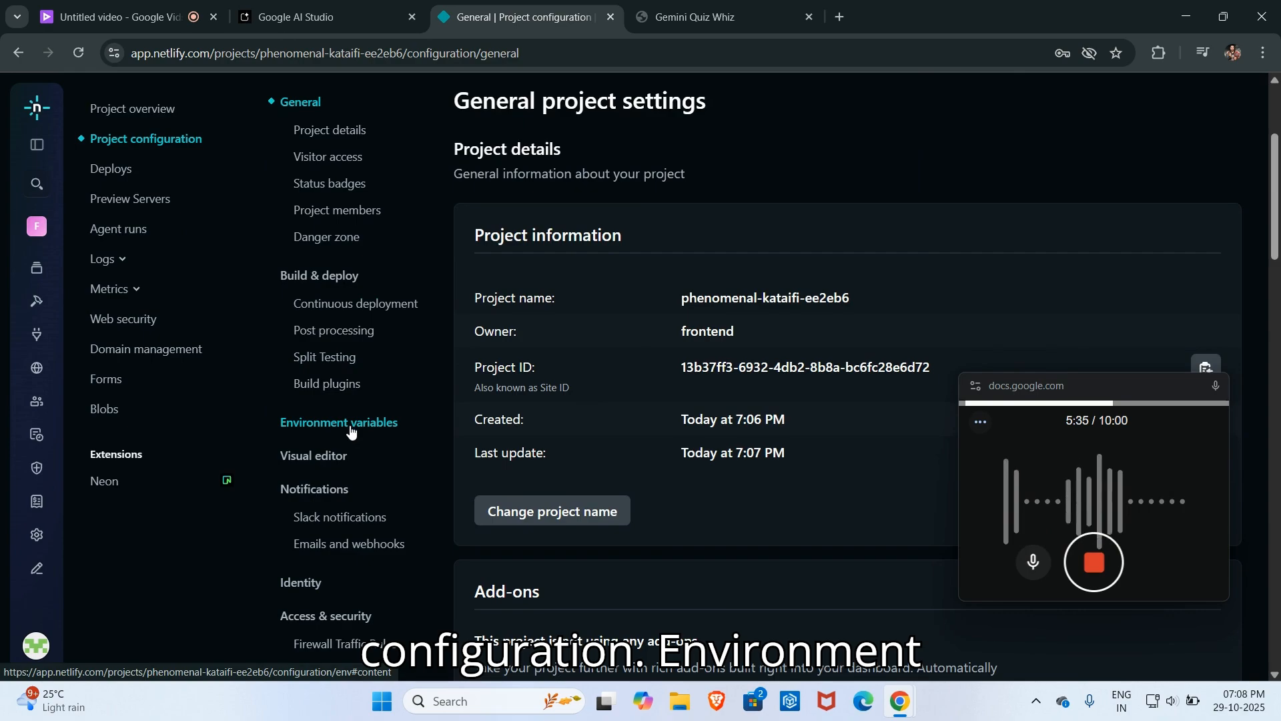
{"action": "left_click", "coordinate": [337, 422]}
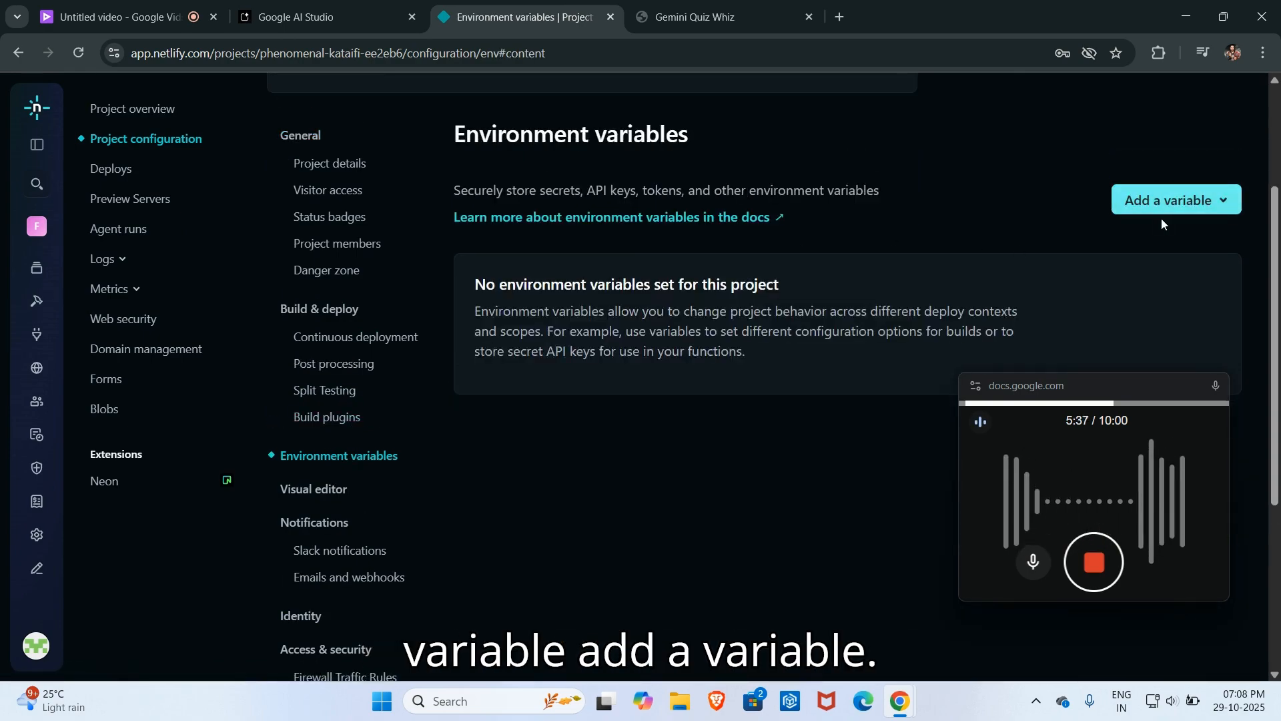
{"action": "left_click", "coordinate": [1175, 199]}
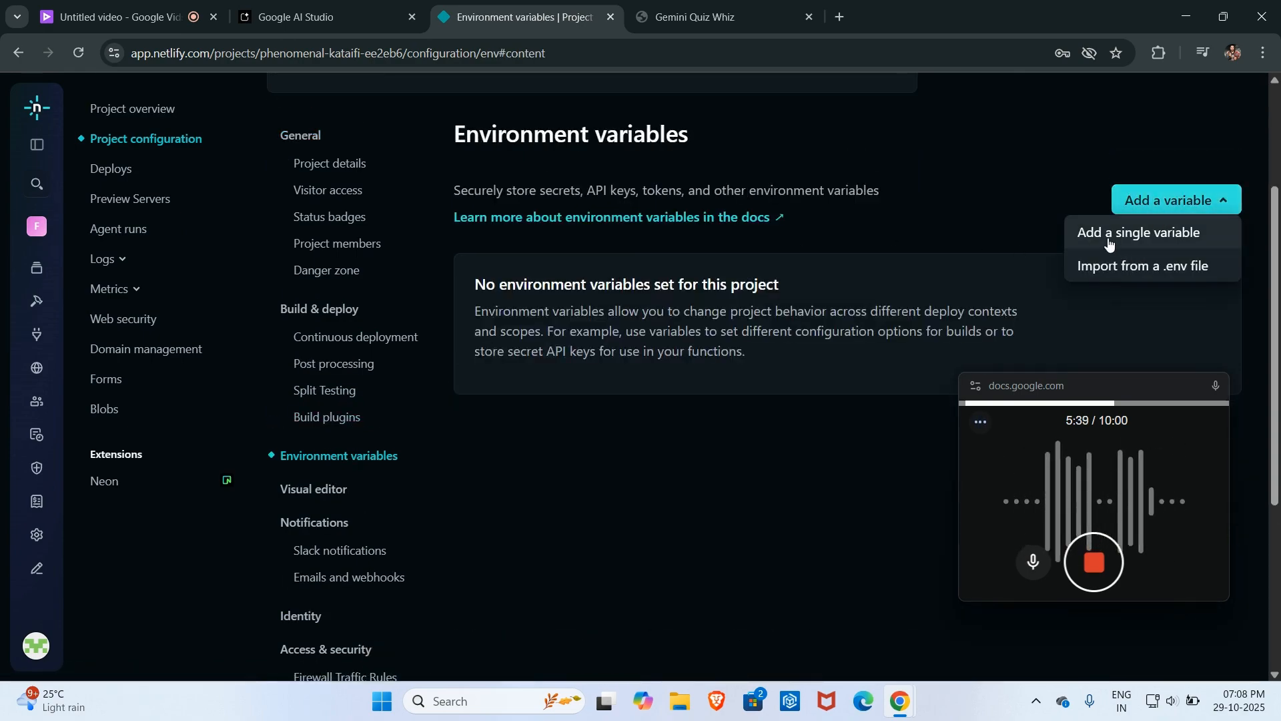
{"action": "left_click", "coordinate": [1140, 232]}
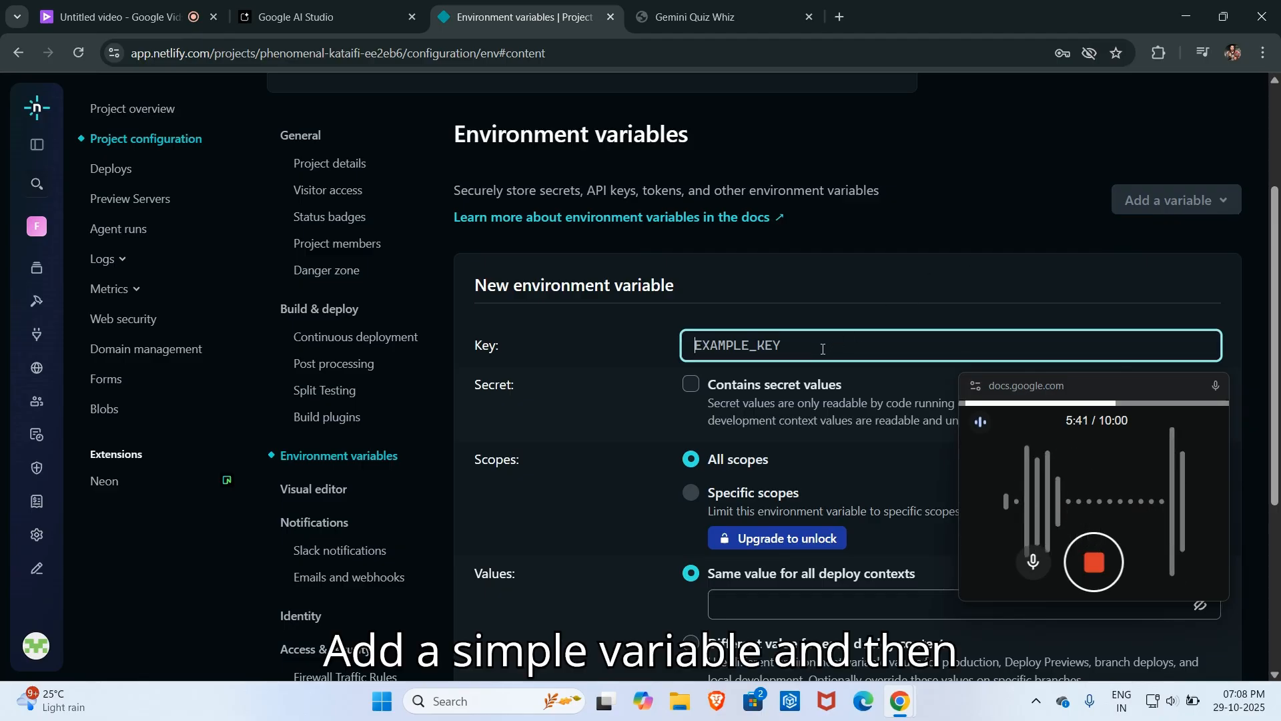
Step: Create the API_KEY variable with its value, same for all deploy contexts
{"action": "type", "text": "API"}
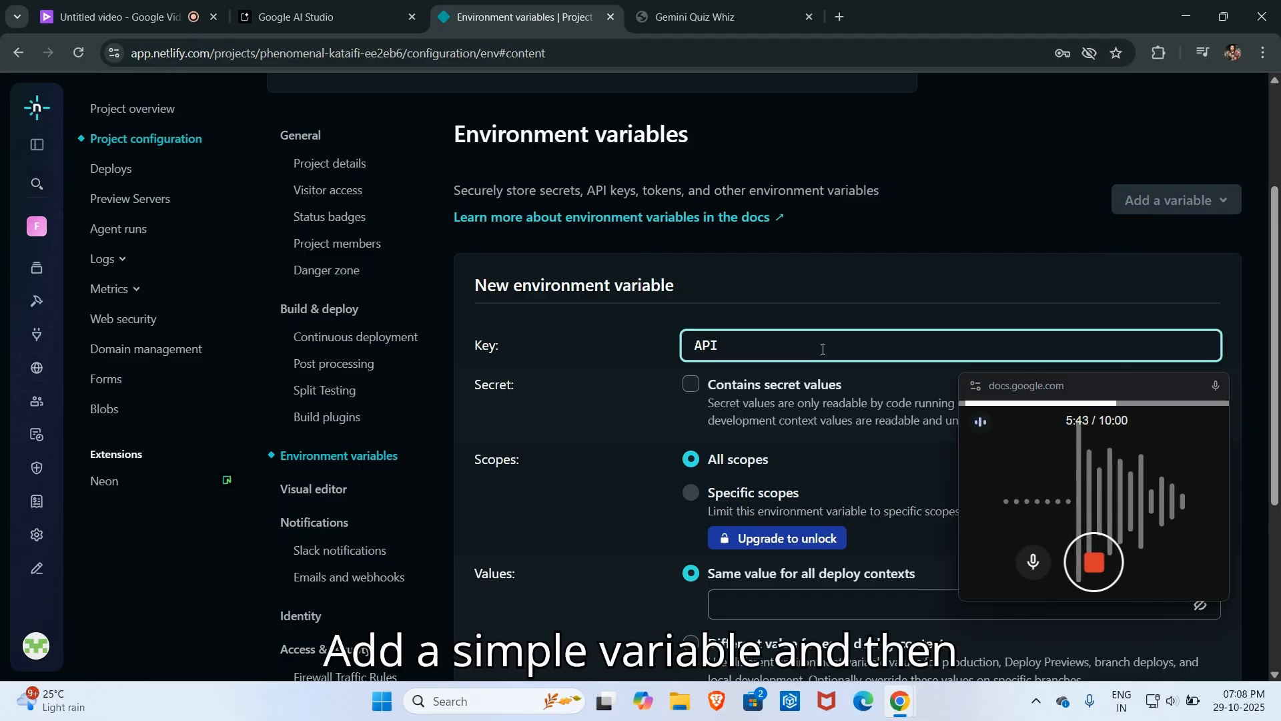
{"action": "type", "text": "_KEY"}
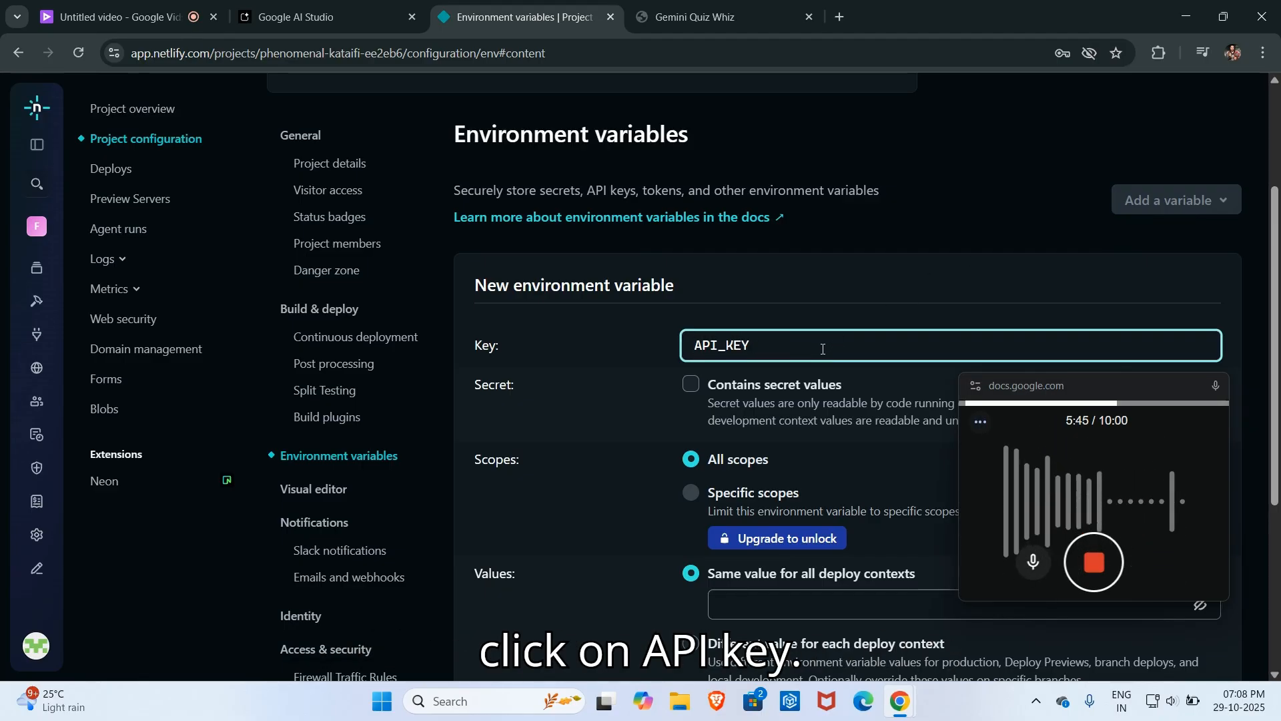
{"action": "scroll", "scroll_direction": "down", "scroll_amount": 3}
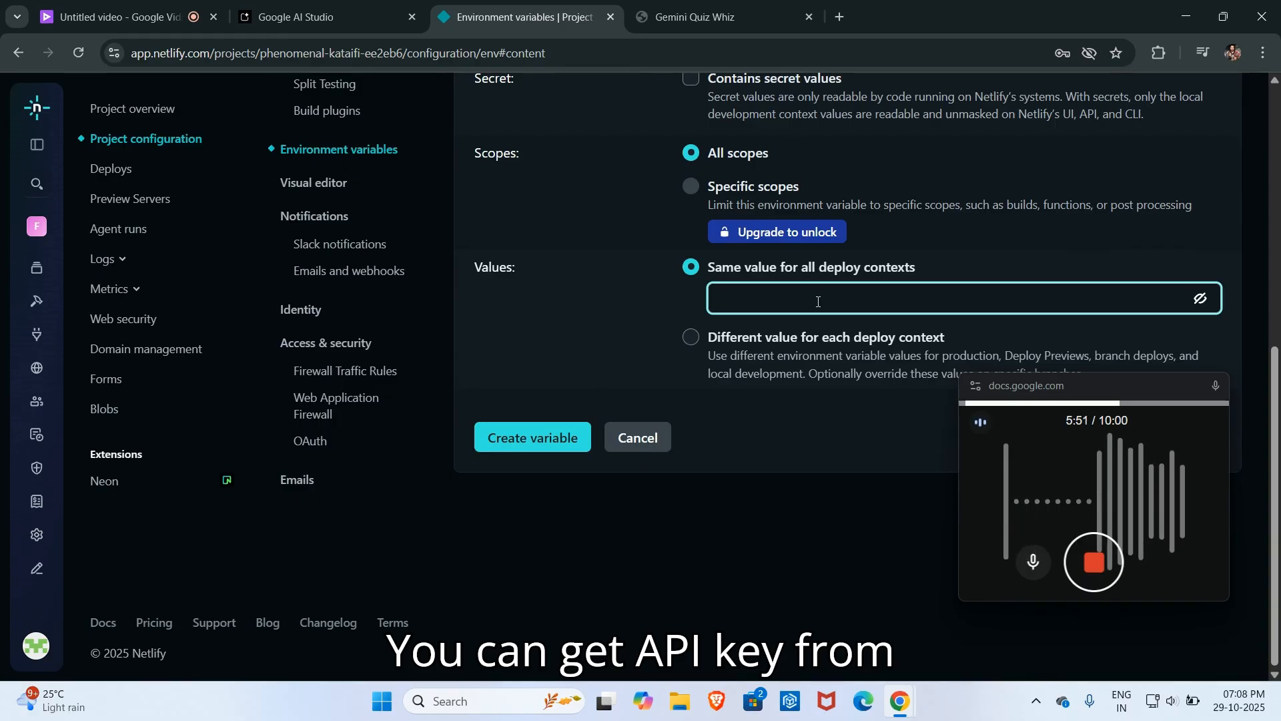
{"action": "type", "text": "AIDJFOIAJOIFJ"}
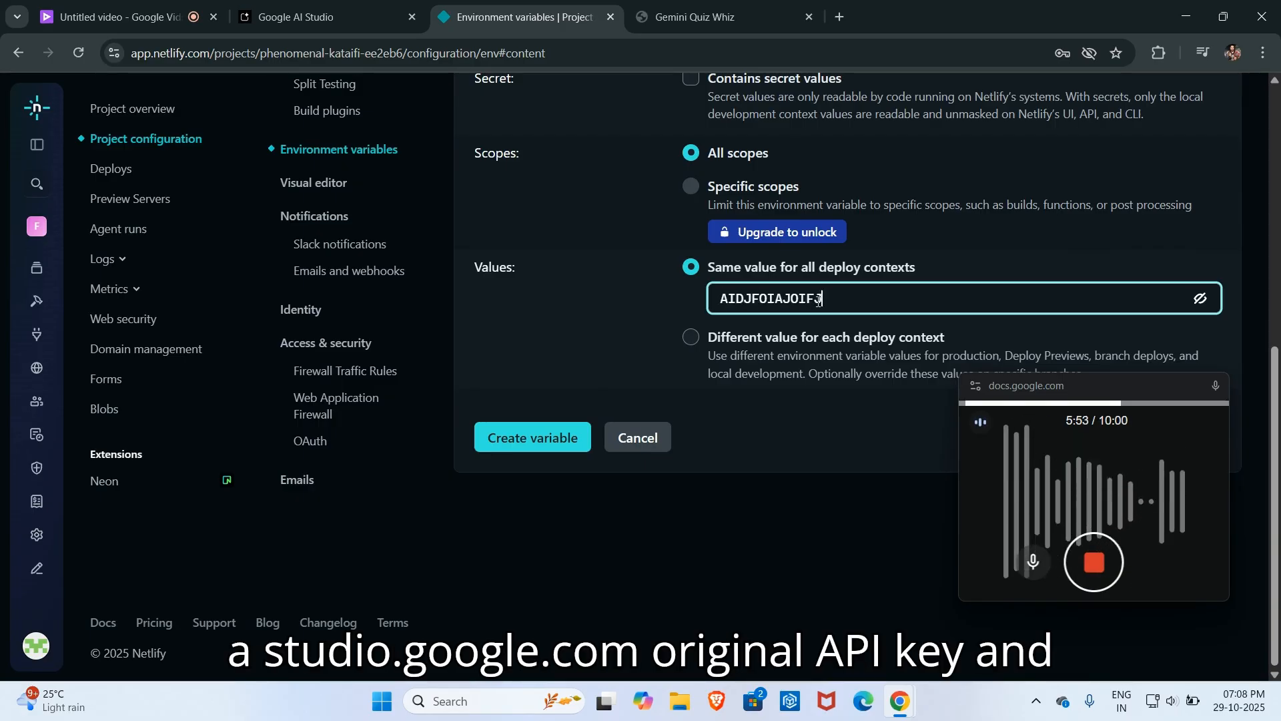
{"action": "type", "text": "IOJIAJFEOIPJAIOFJAI"}
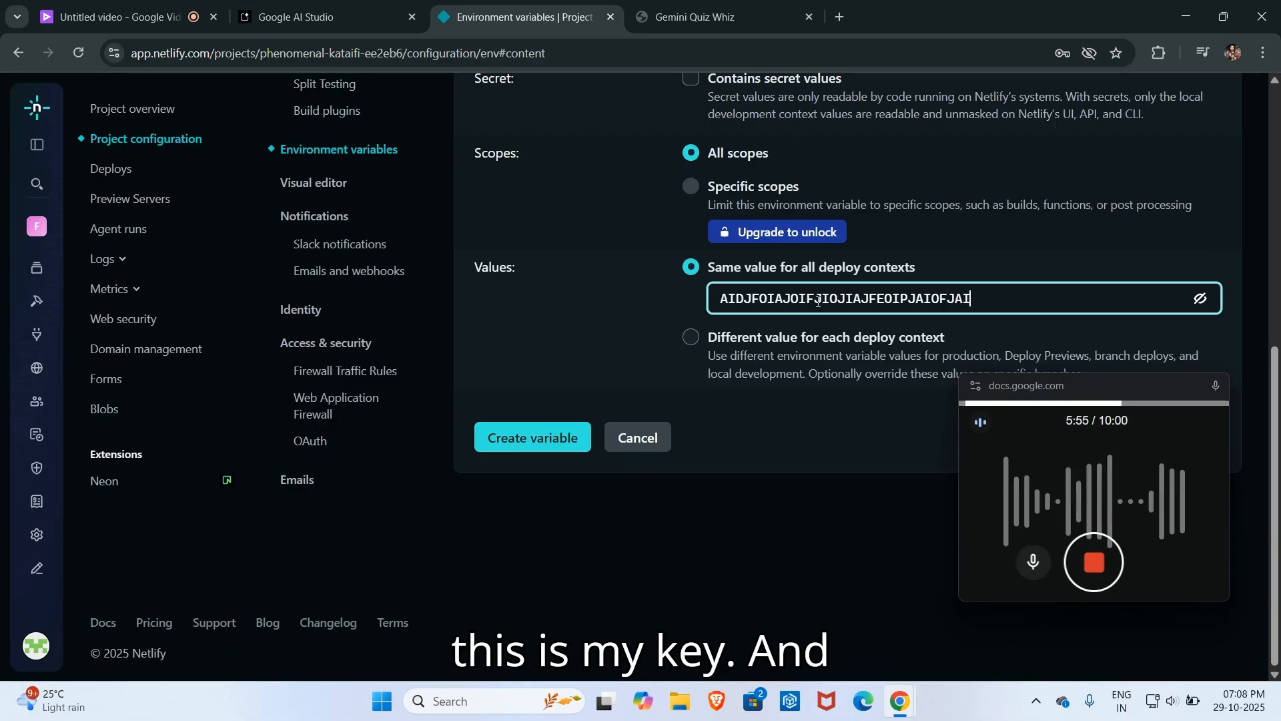
{"action": "type", "text": "DF"}
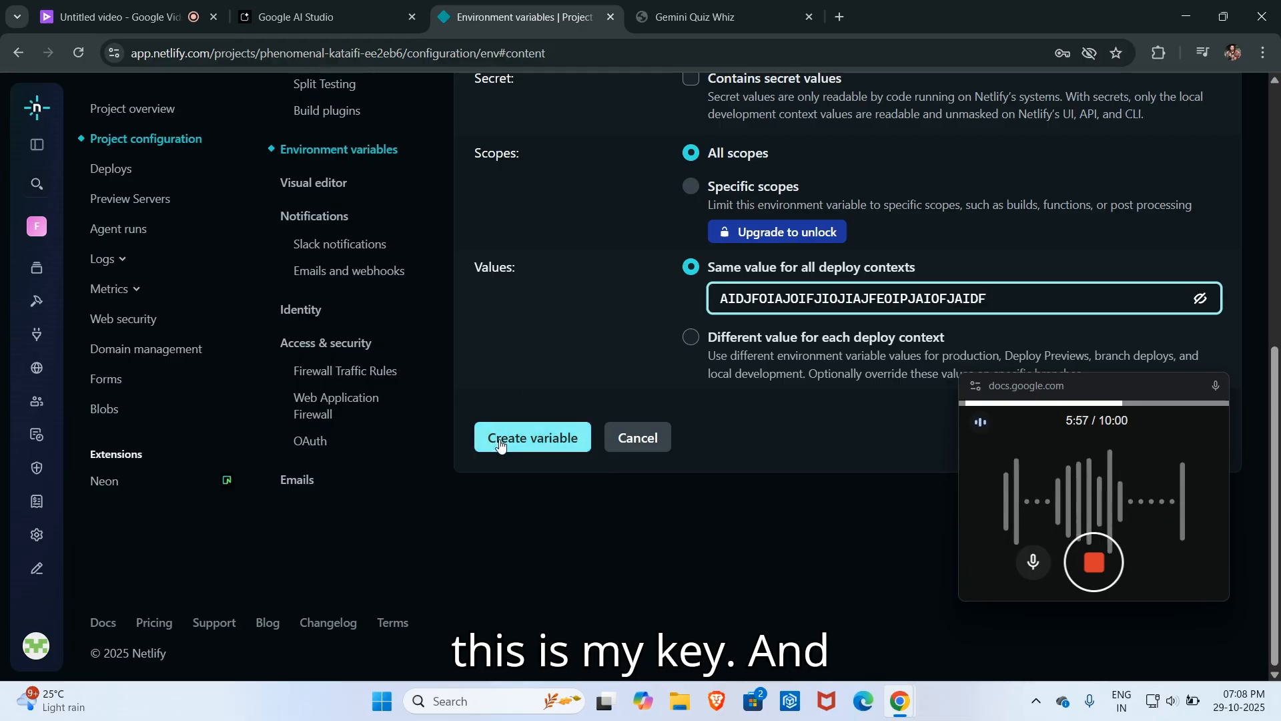
{"action": "left_click", "coordinate": [533, 438]}
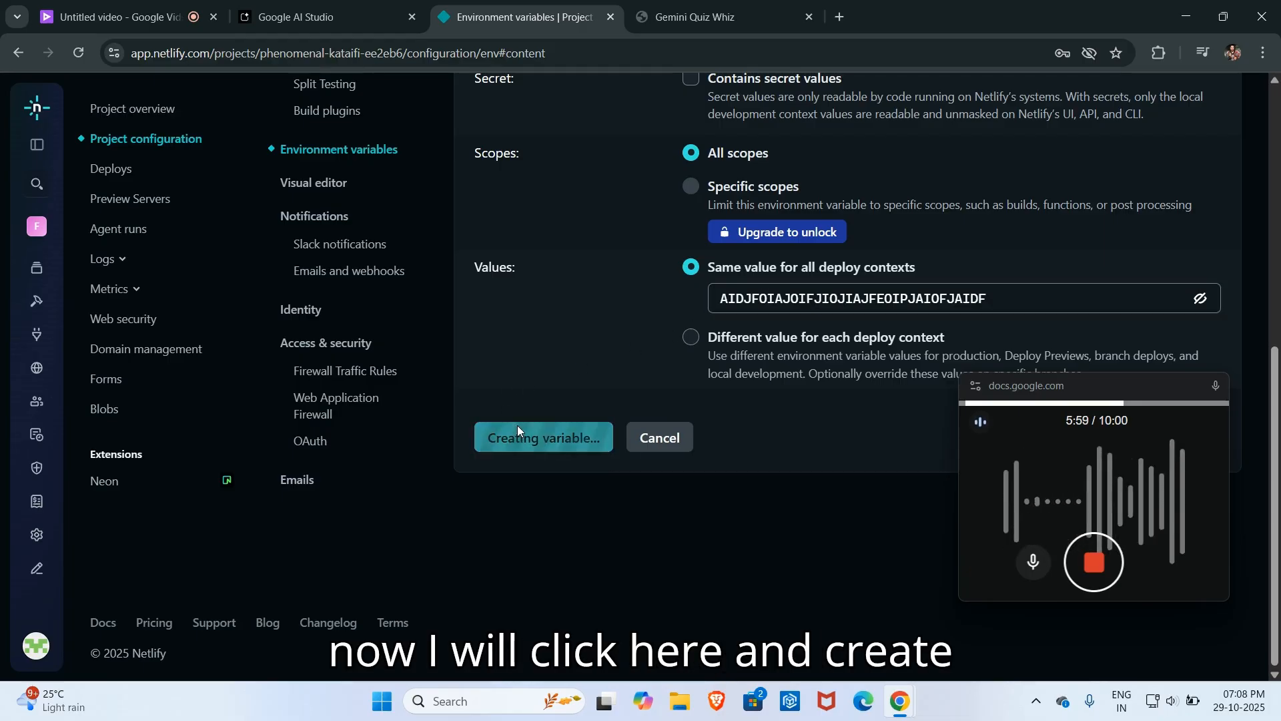
{"action": "left_click", "coordinate": [542, 438]}
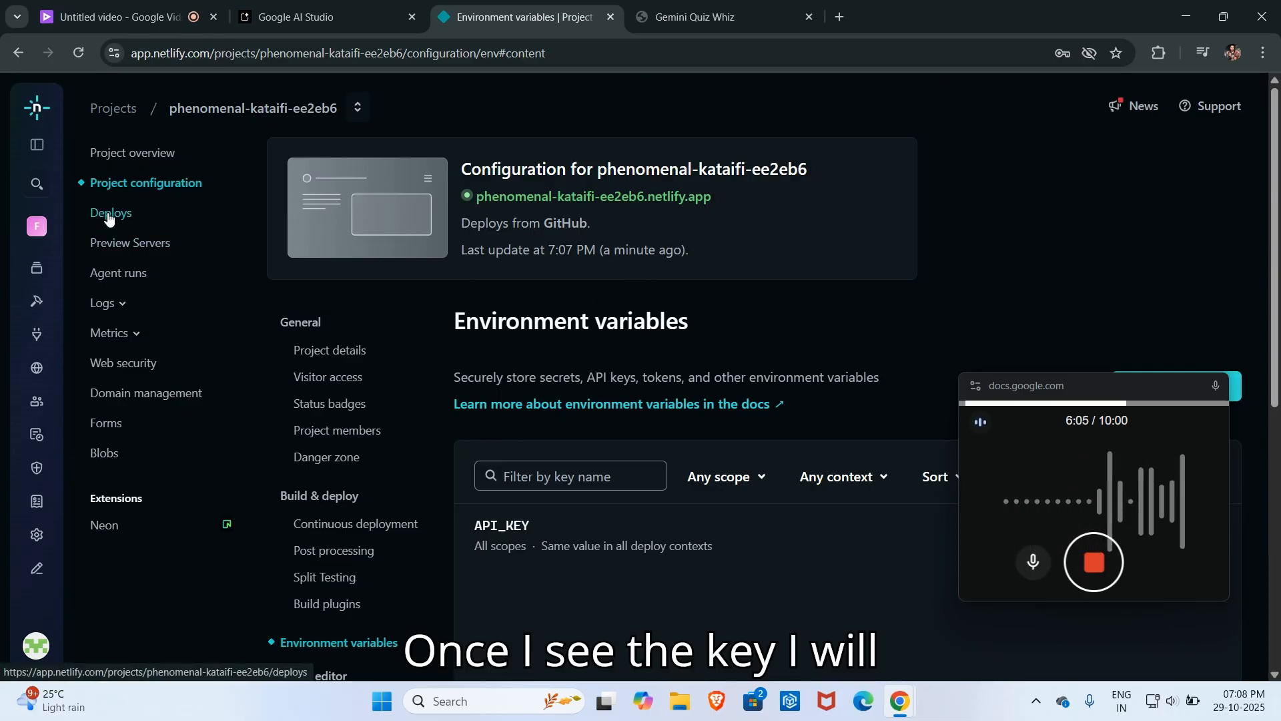
Step: Trigger a deploy without cache and confirm it completed in the team builds list
{"action": "left_click", "coordinate": [108, 212]}
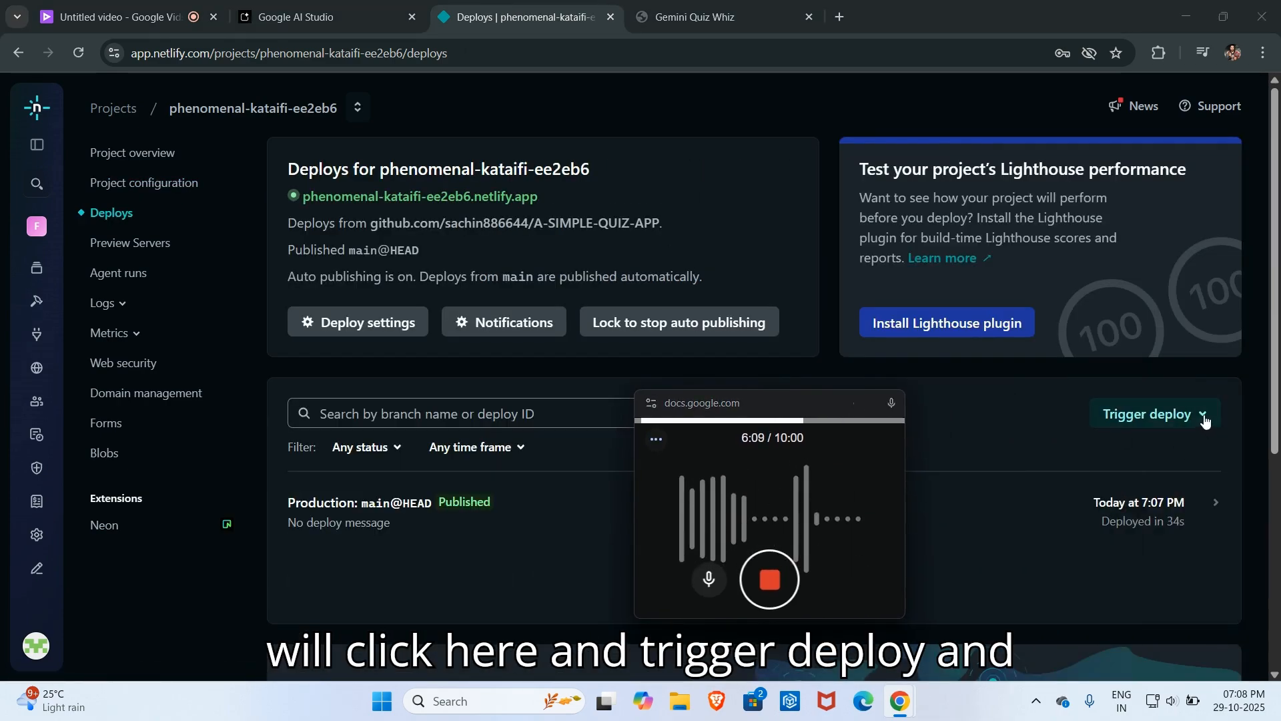
{"action": "left_click", "coordinate": [1153, 414]}
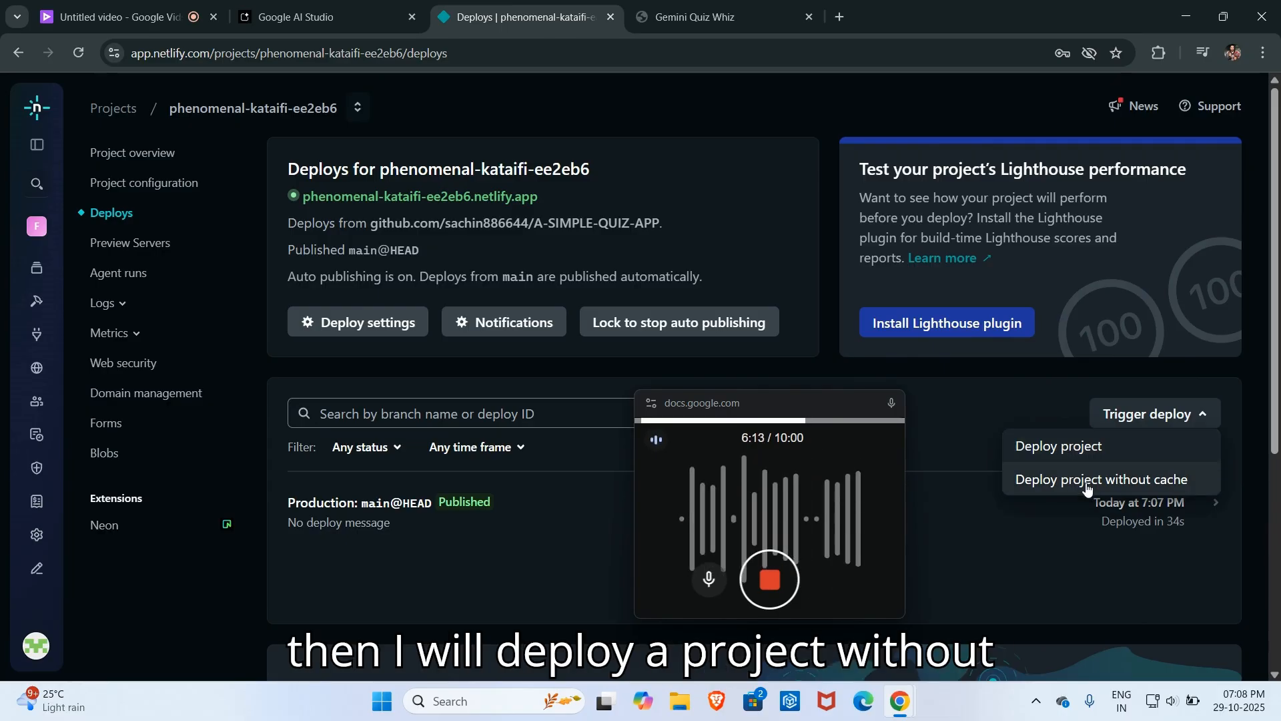
{"action": "left_click", "coordinate": [1101, 479]}
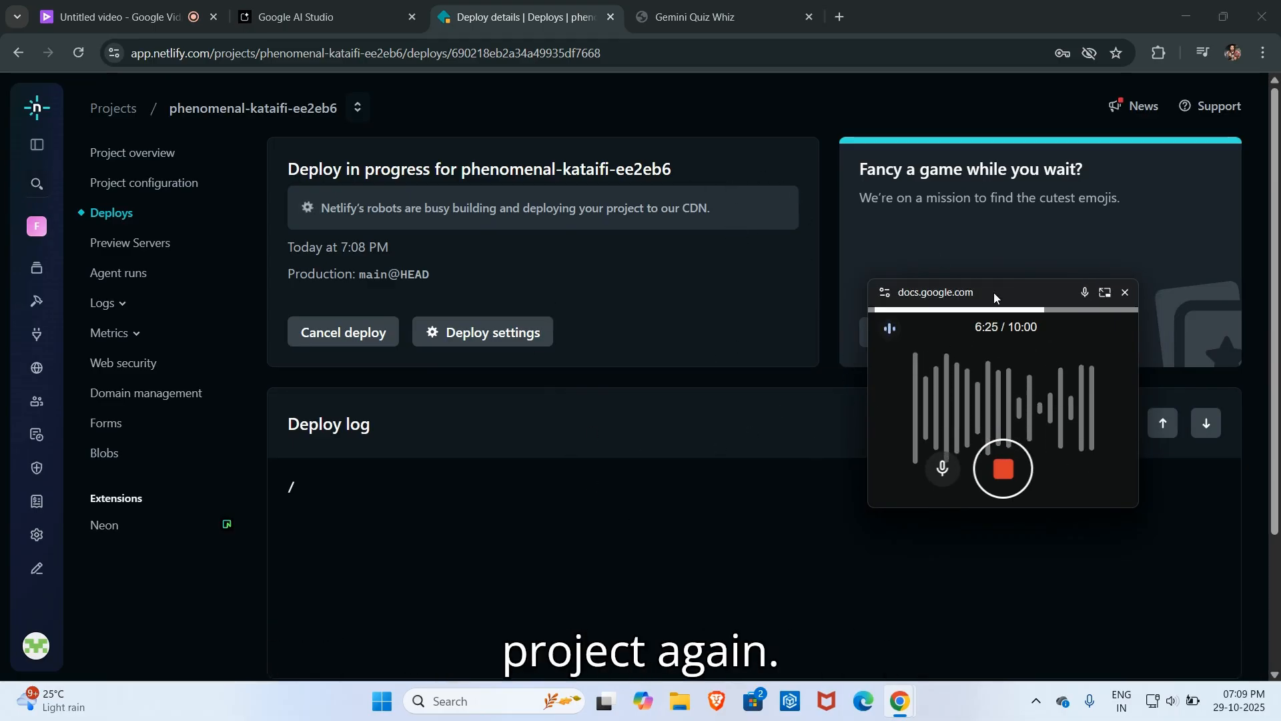
{"action": "scroll", "scroll_direction": "down", "scroll_amount": 3}
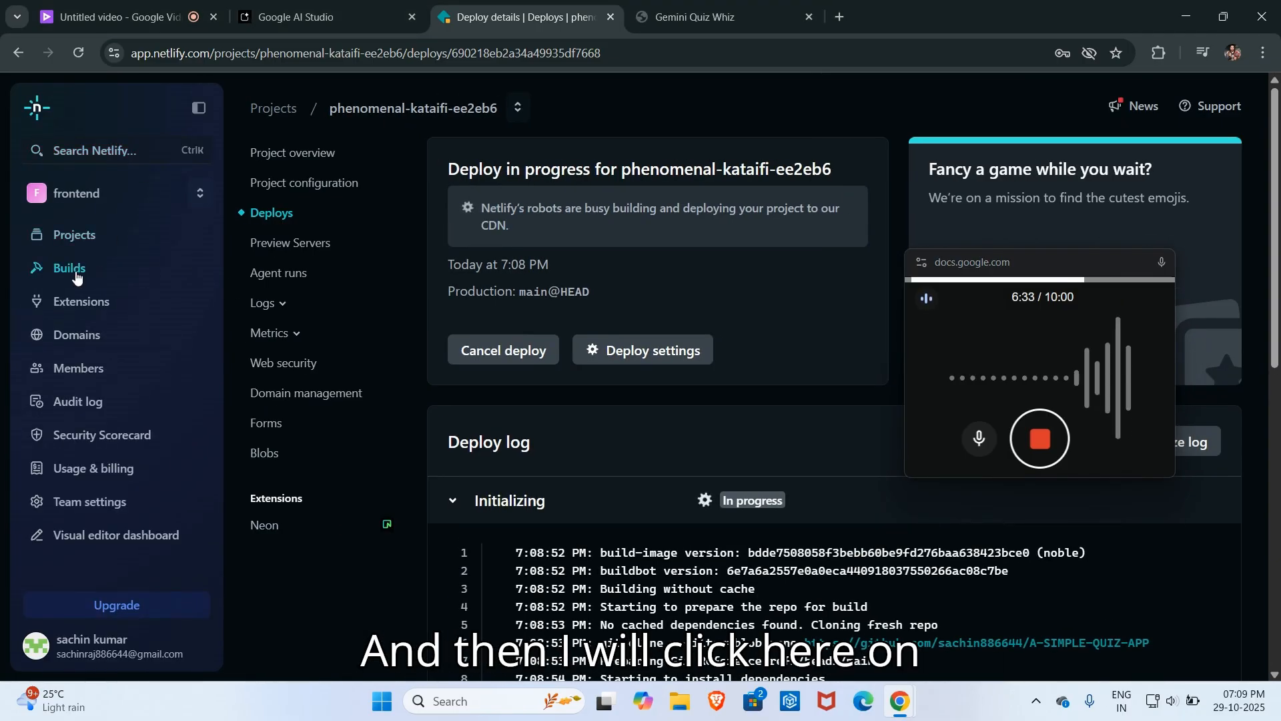
{"action": "left_click", "coordinate": [69, 268]}
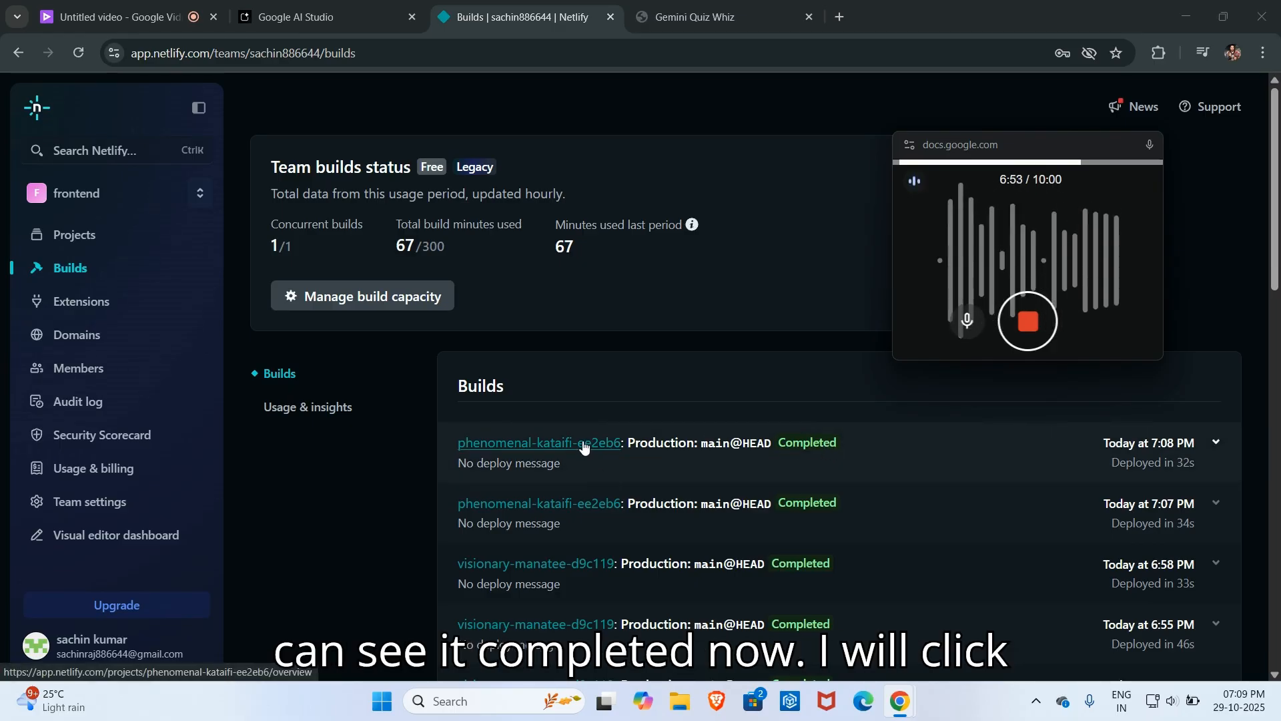
Step: View the phenomenal-kataifi-ee2eb6 site, still blank after redeploy, and start a fresh browser tab
{"action": "left_click", "coordinate": [537, 442]}
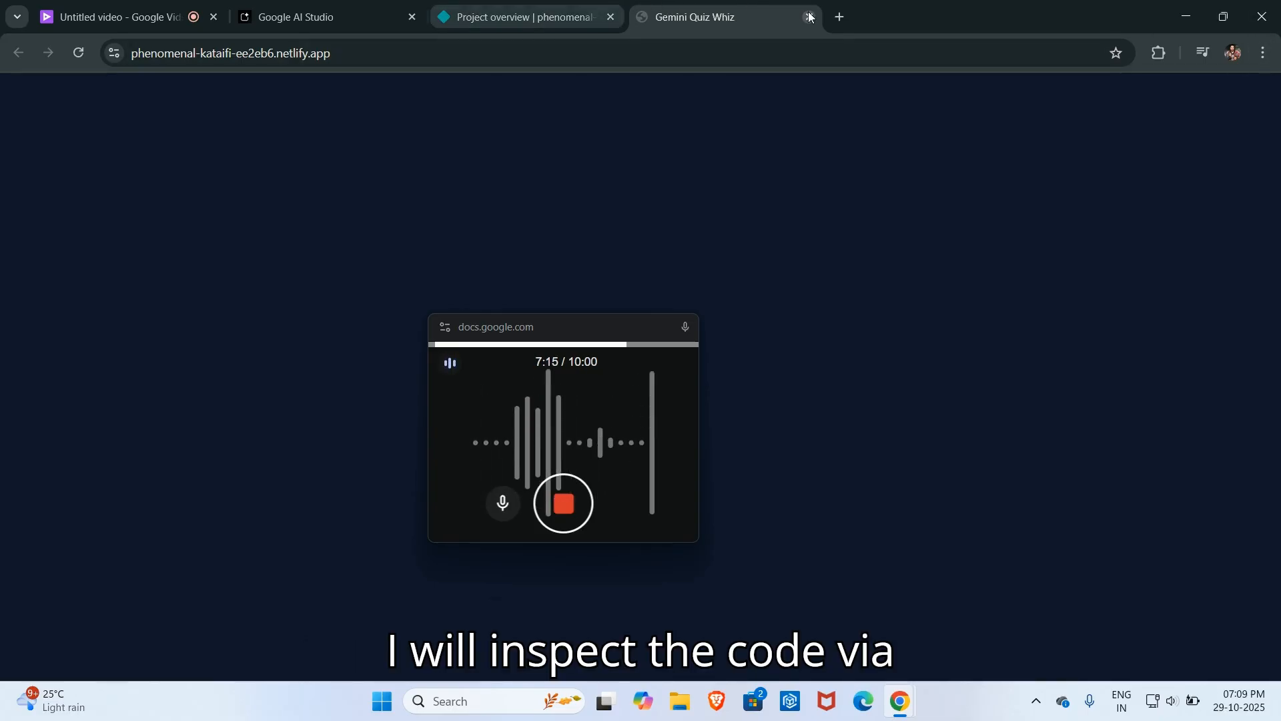
{"action": "left_click", "coordinate": [838, 16]}
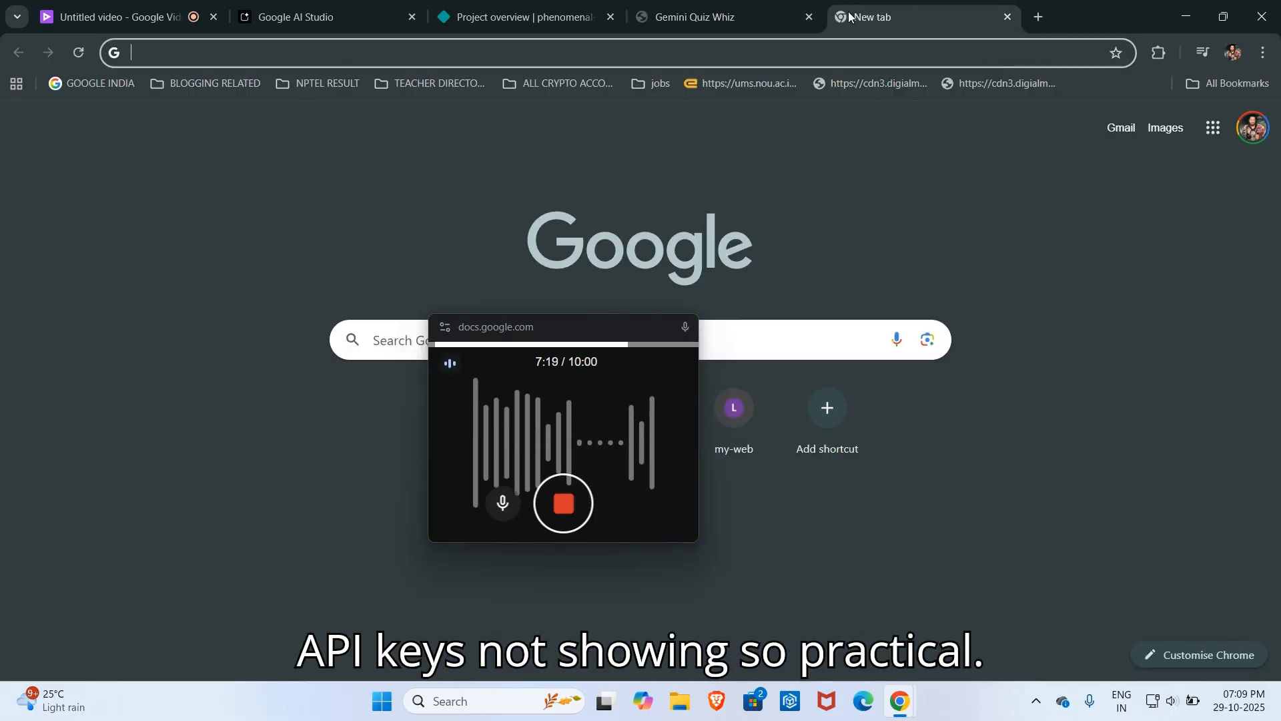
Step: Go to github.com and filter repositories for A-SIMPLE to reach A-SIMPLE-QUIZ-APP
{"action": "type", "text": "github.com"}
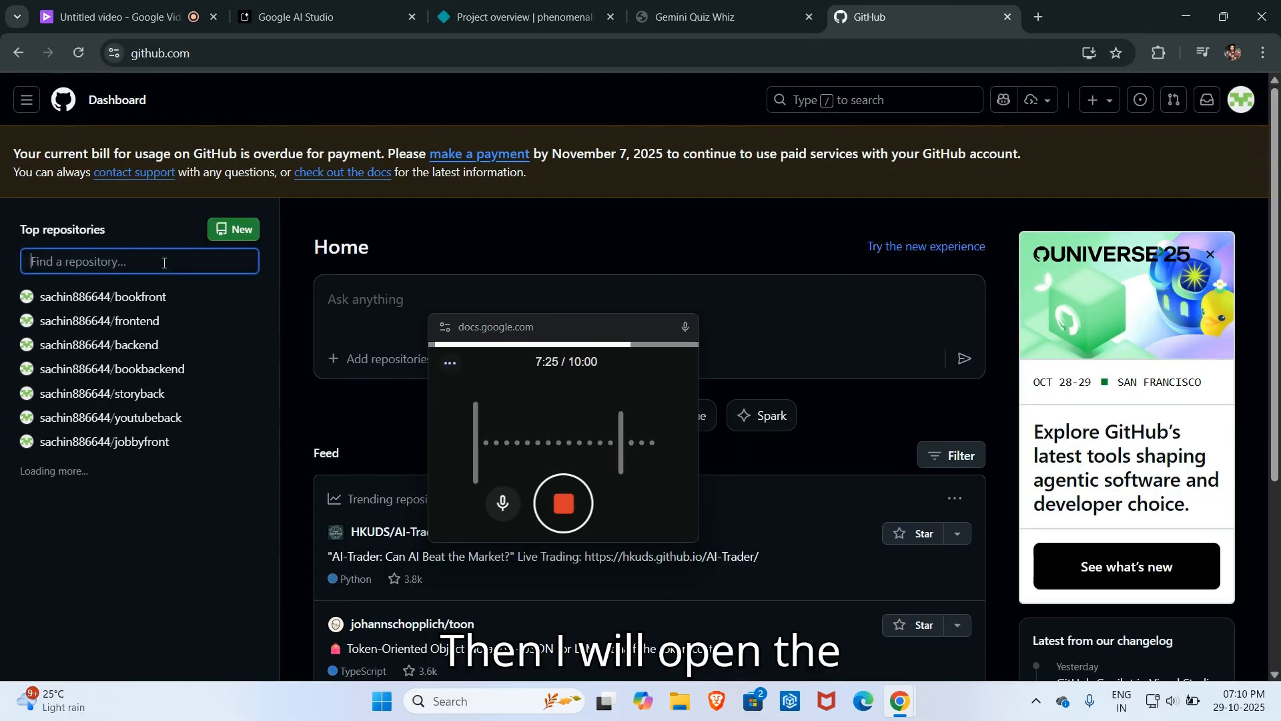
{"action": "type", "text": "ASI"}
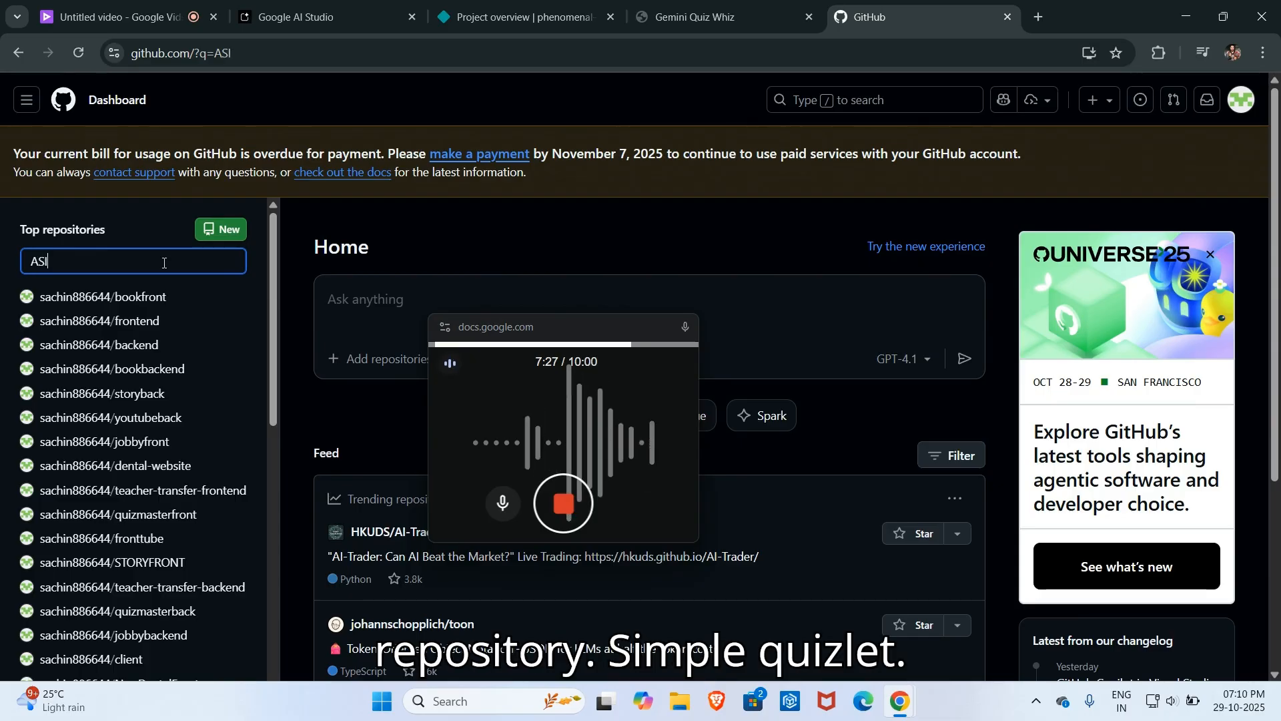
{"action": "key", "text": "Backspace"}
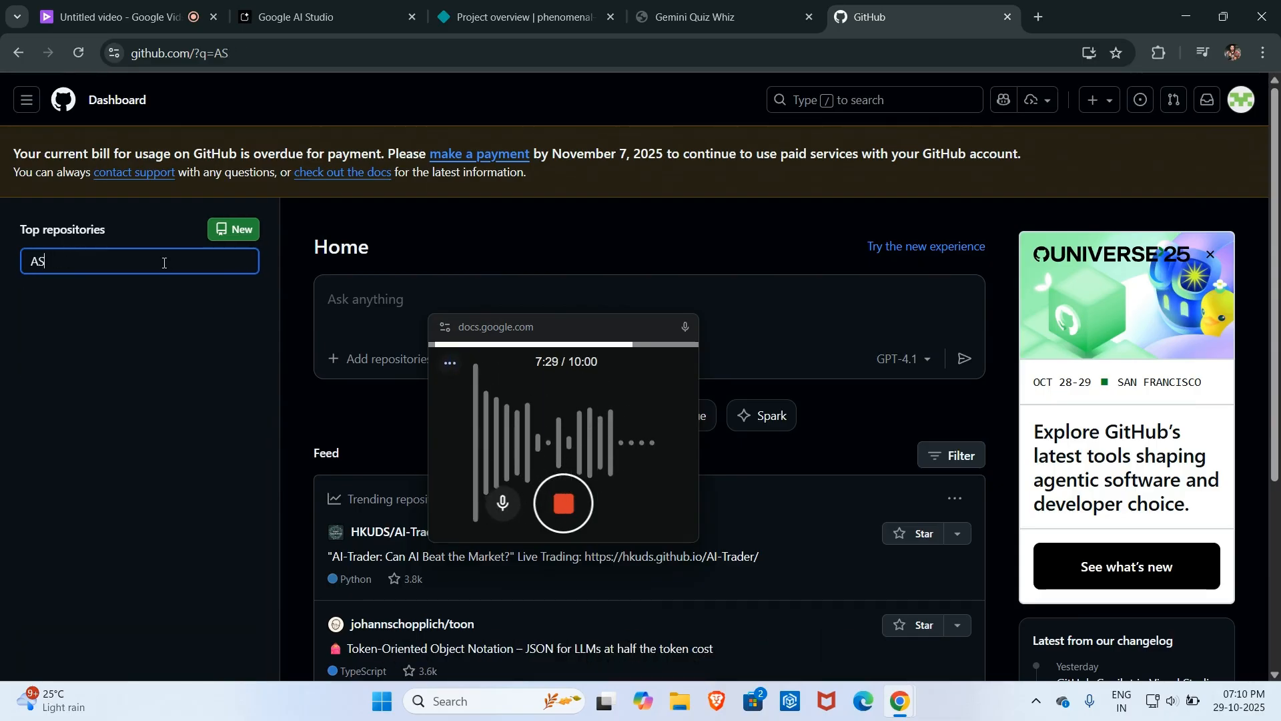
{"action": "type", "text": "-SIMPLE"}
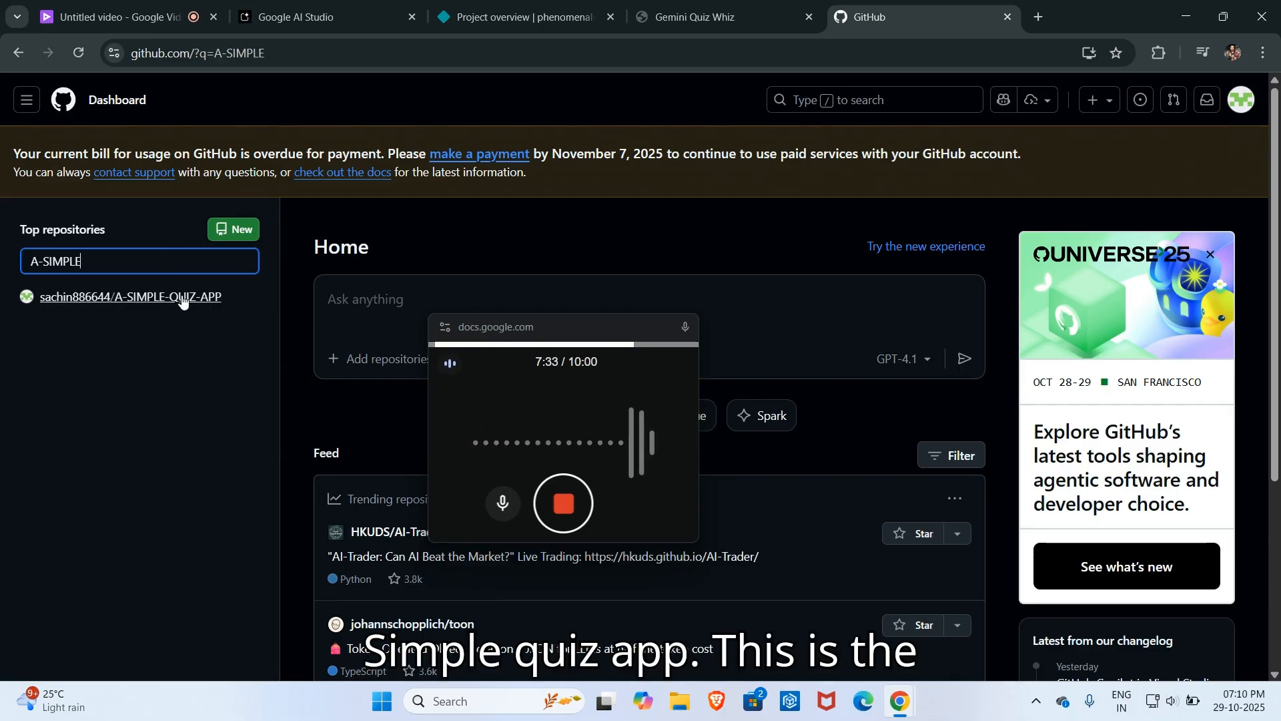
{"action": "left_click", "coordinate": [129, 296]}
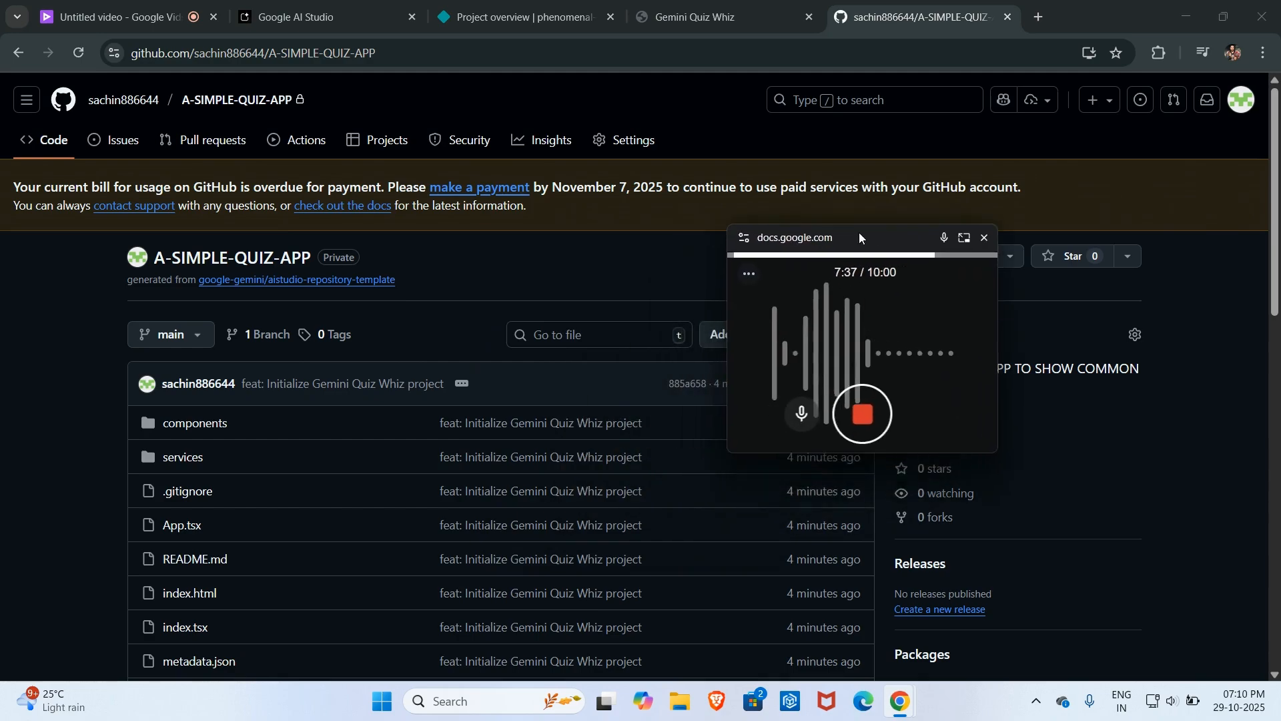
Step: View vite.config.ts, which reads the key from GEMINI_API_KEY, then return to Netlify
{"action": "scroll", "scroll_direction": "down", "scroll_amount": 3}
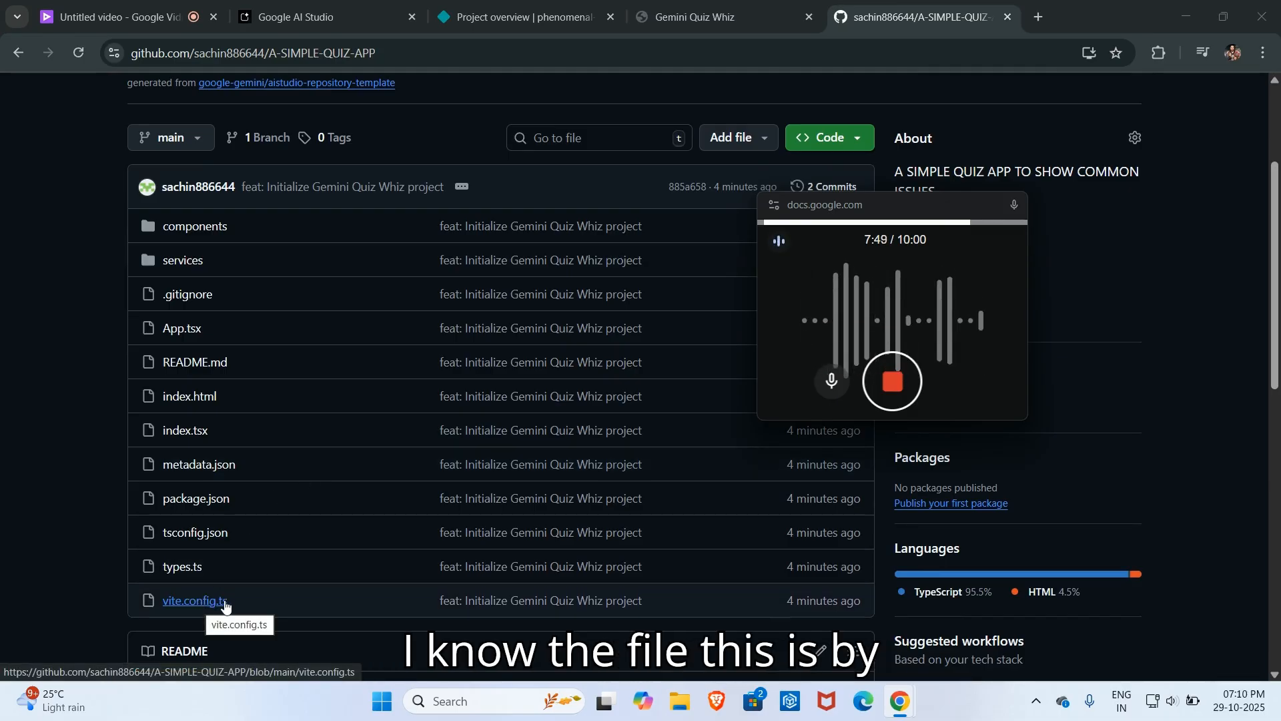
{"action": "left_click", "coordinate": [193, 599]}
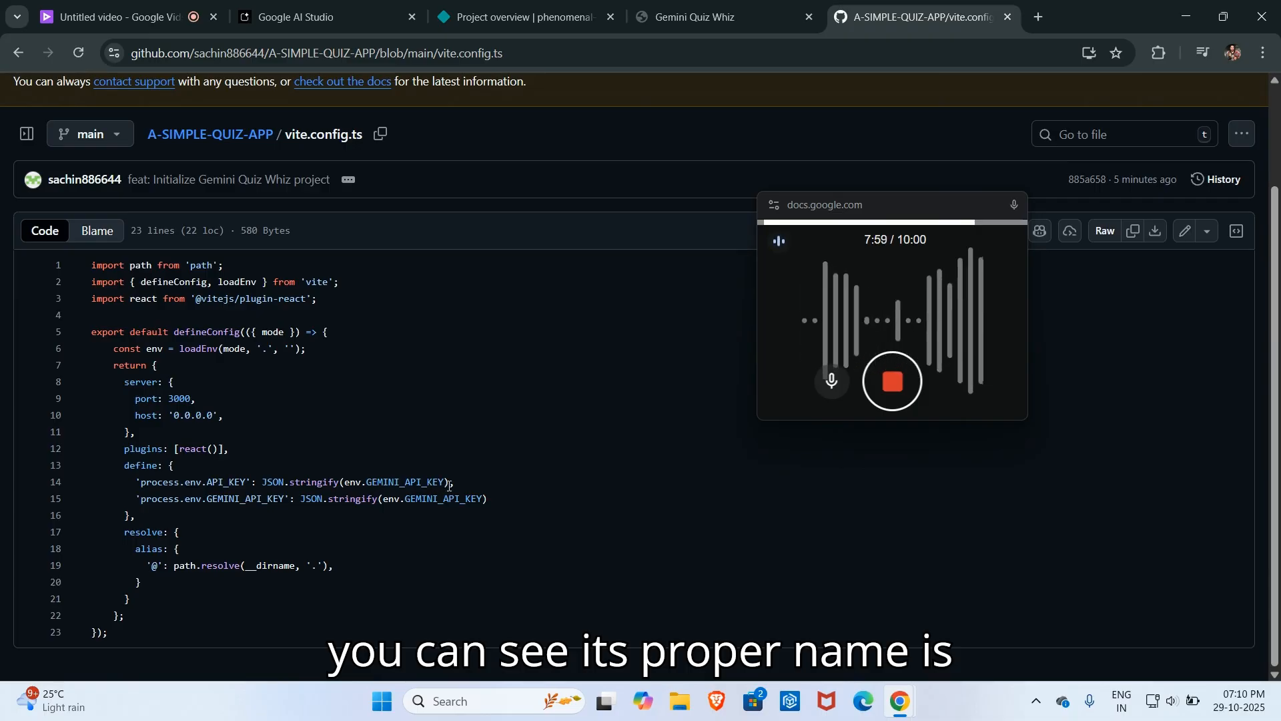
{"action": "left_click", "coordinate": [523, 16]}
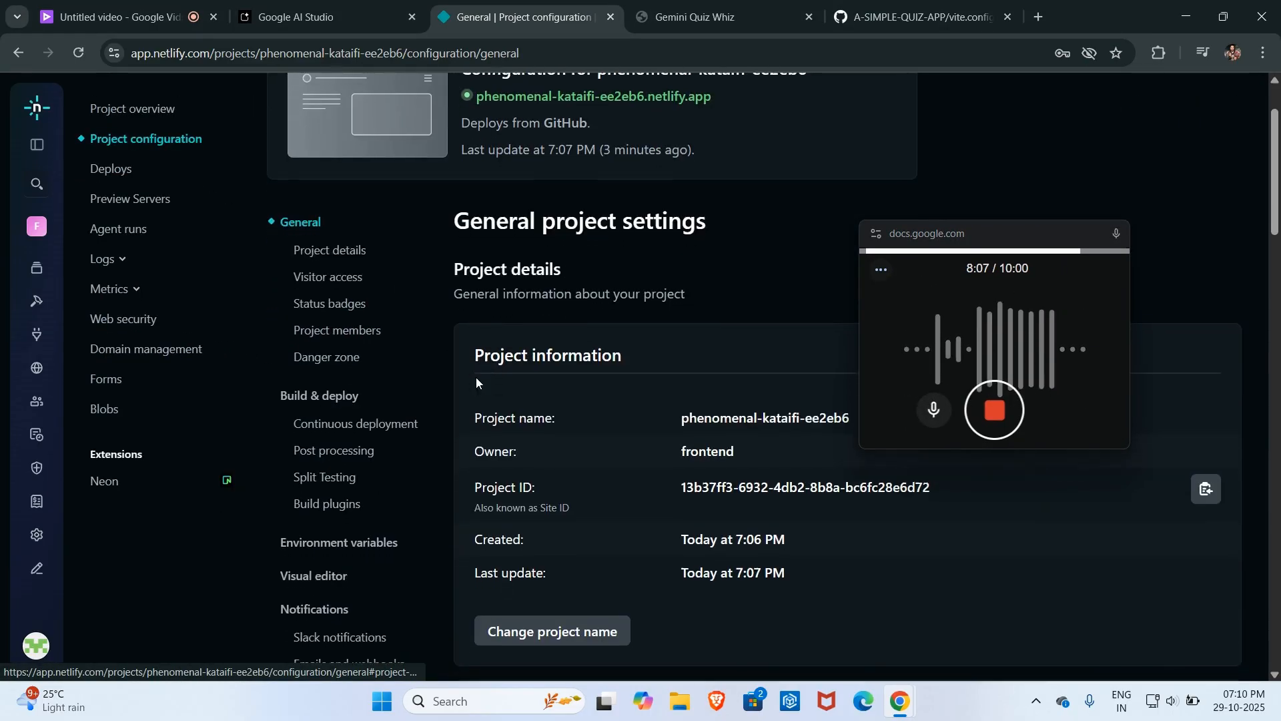
Step: In Environment variables, rename API_KEY to GEMINI_API_KEY and save the variable
{"action": "scroll", "scroll_direction": "down", "scroll_amount": 3}
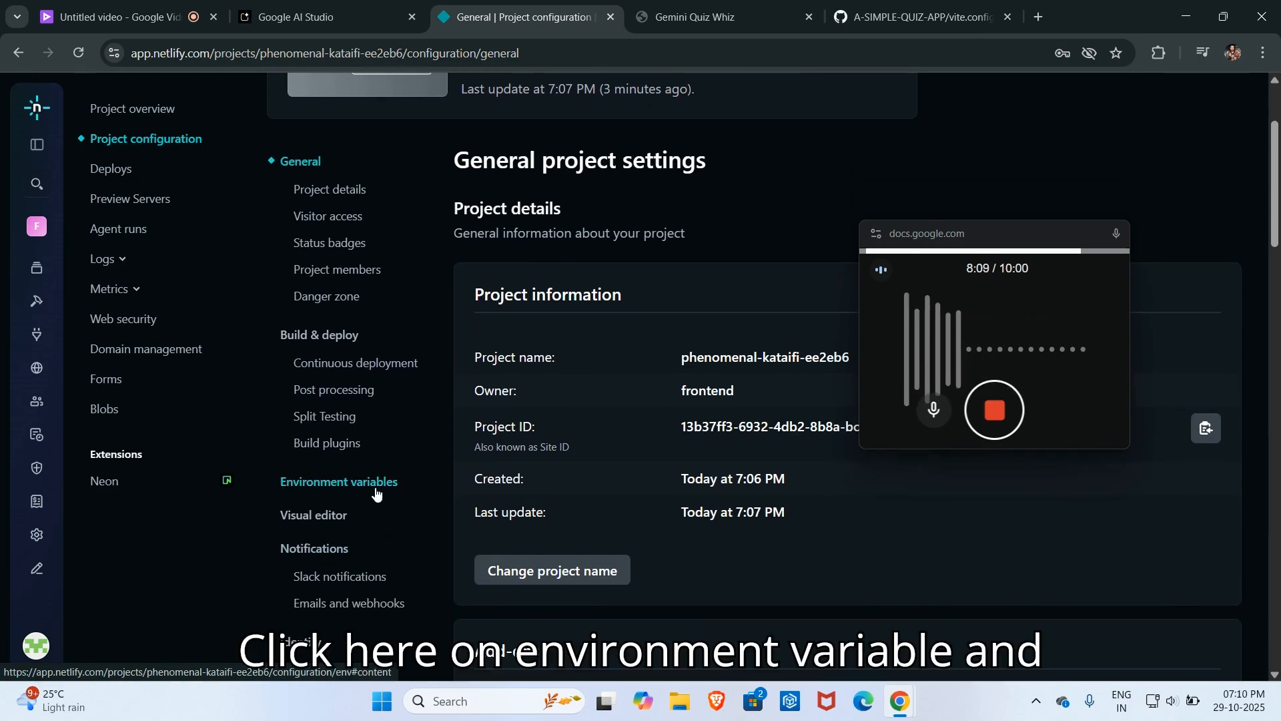
{"action": "left_click", "coordinate": [337, 482]}
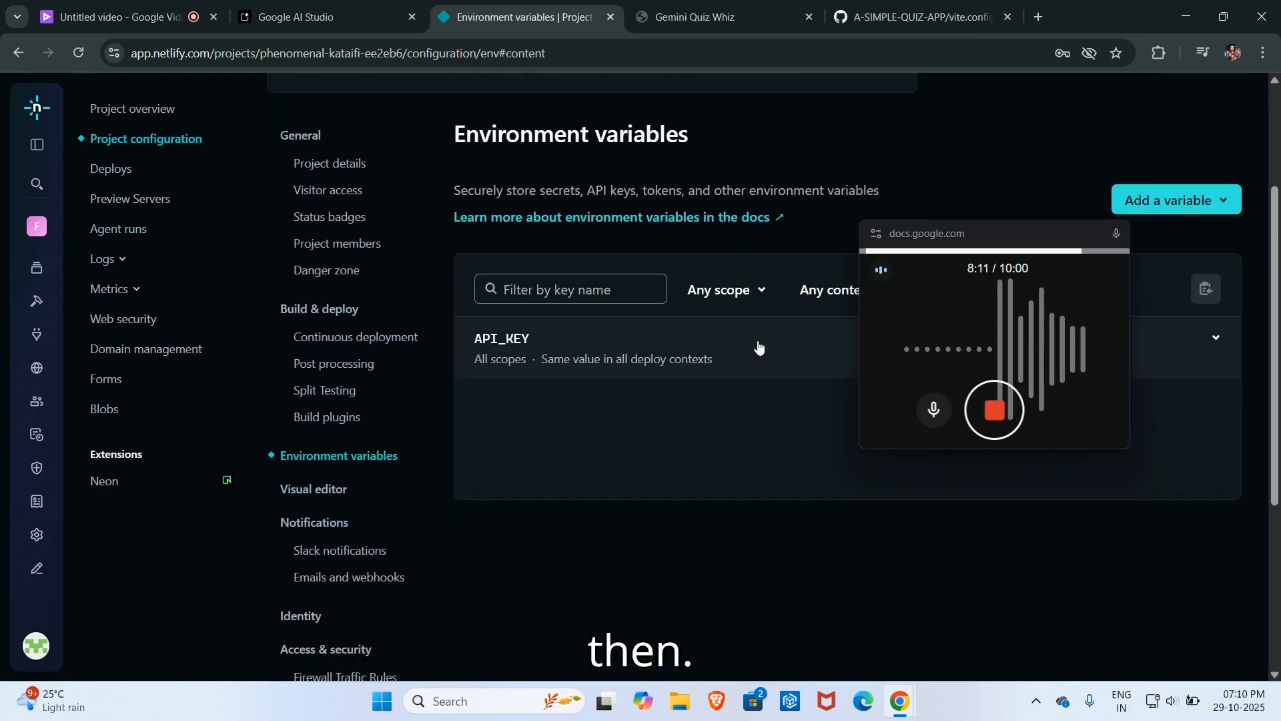
{"action": "left_click_drag", "start_coordinate": [995, 232], "coordinate": [351, 335]}
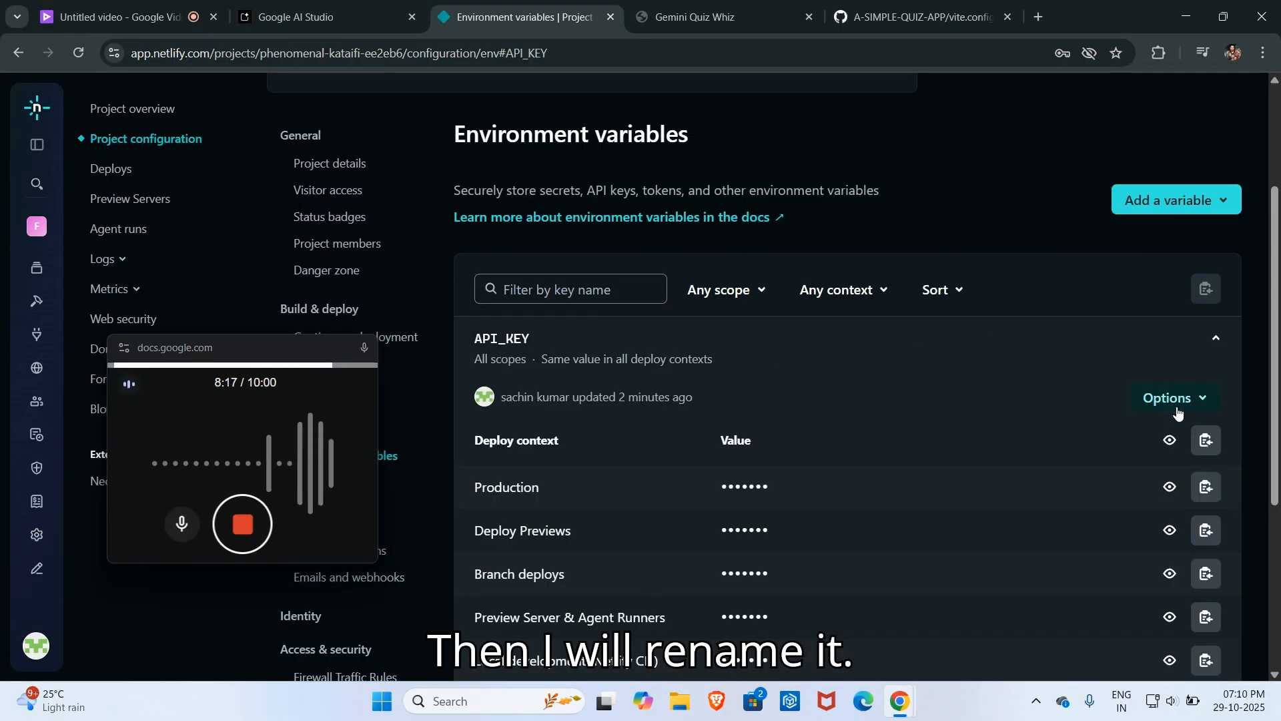
{"action": "left_click", "coordinate": [1168, 398]}
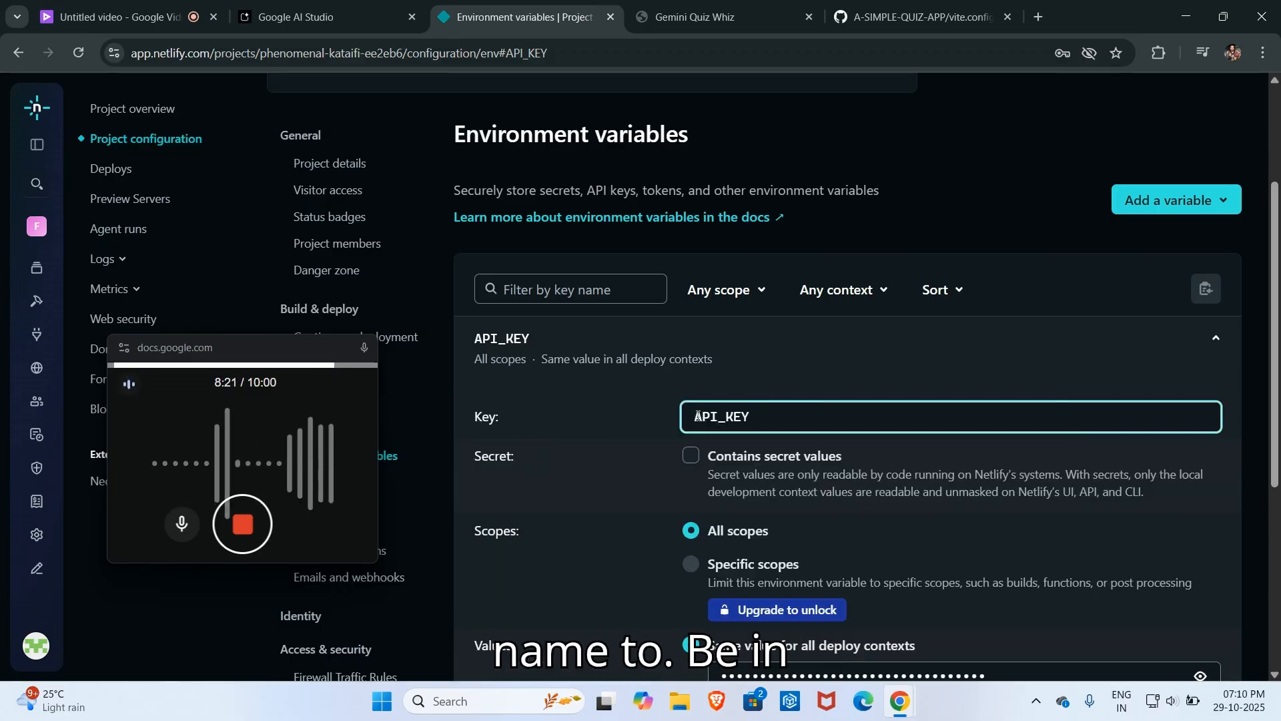
{"action": "type", "text": "GE"}
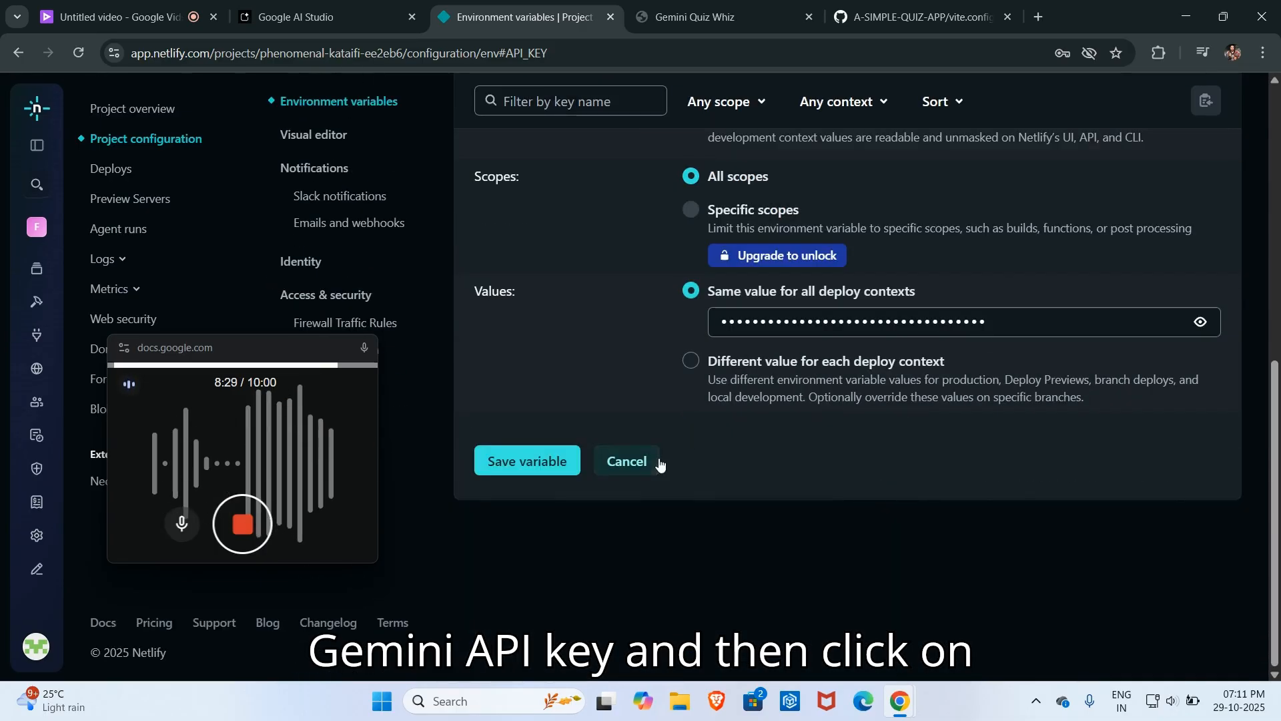
{"action": "left_click", "coordinate": [526, 461]}
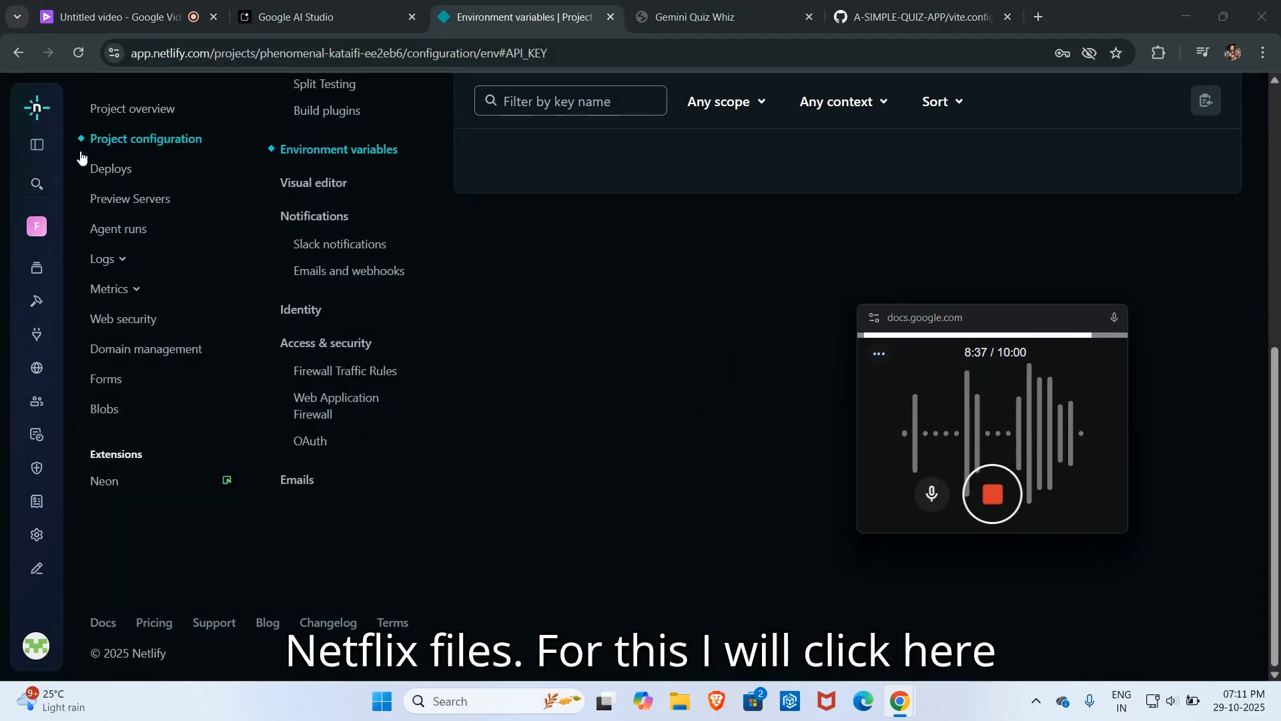
Step: Trigger a production deploy without cache and watch the 7:11 PM build finish in Builds
{"action": "left_click", "coordinate": [111, 168]}
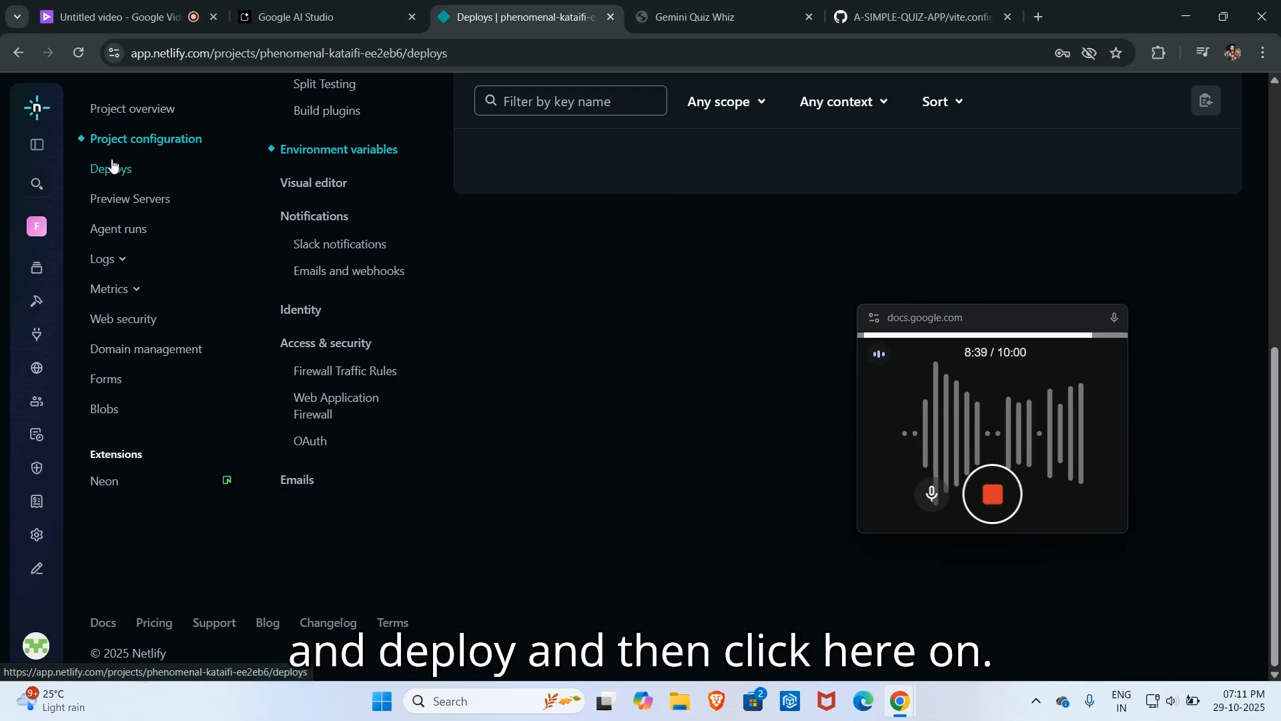
{"action": "left_click", "coordinate": [111, 168]}
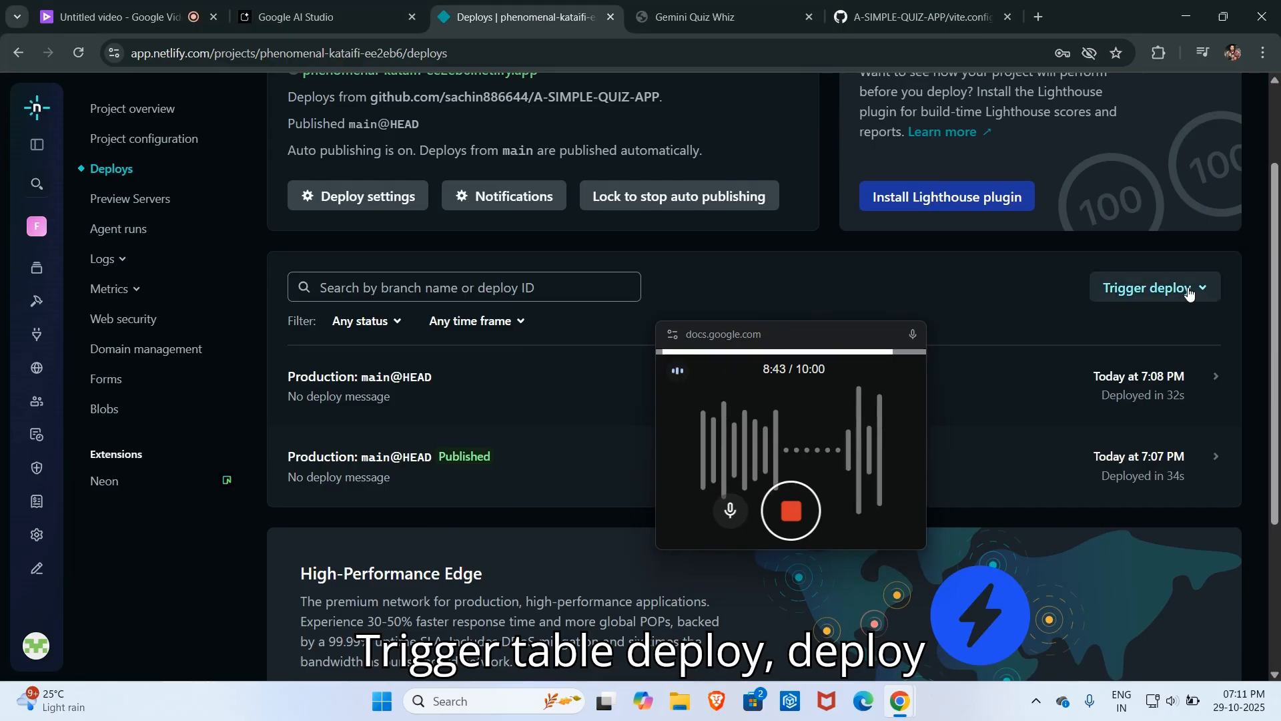
{"action": "left_click", "coordinate": [1155, 287]}
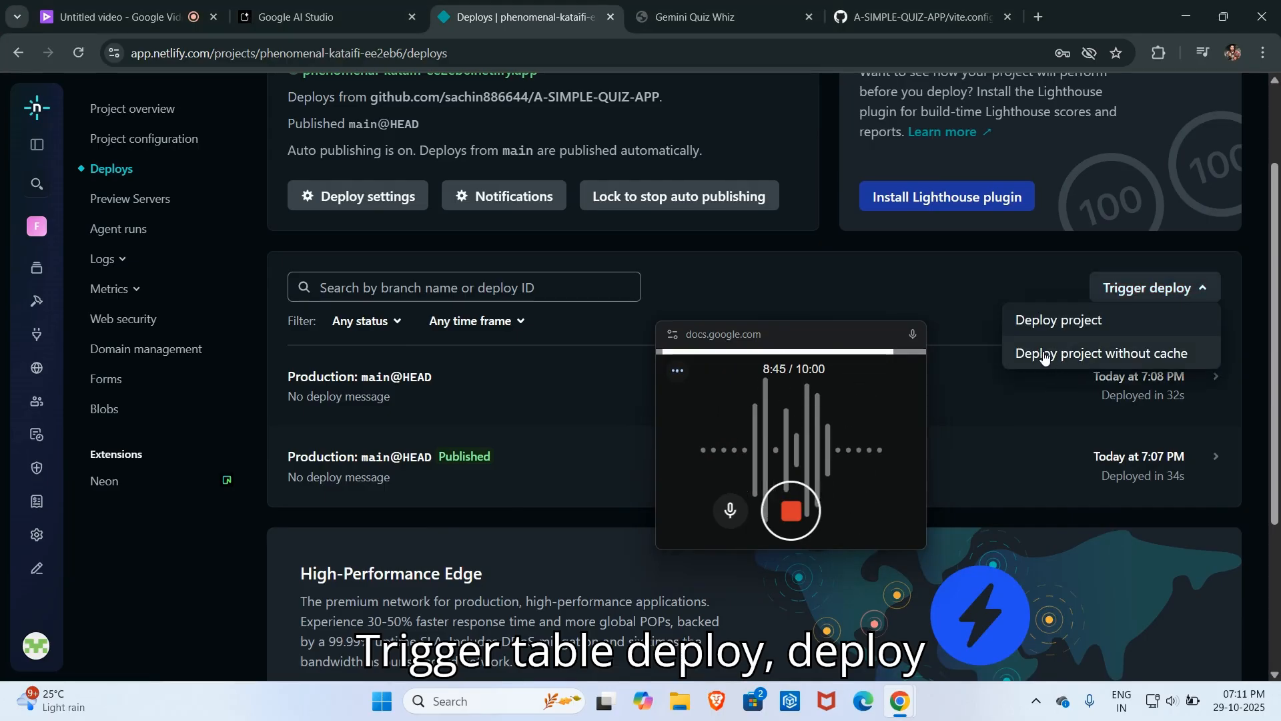
{"action": "left_click", "coordinate": [1102, 353]}
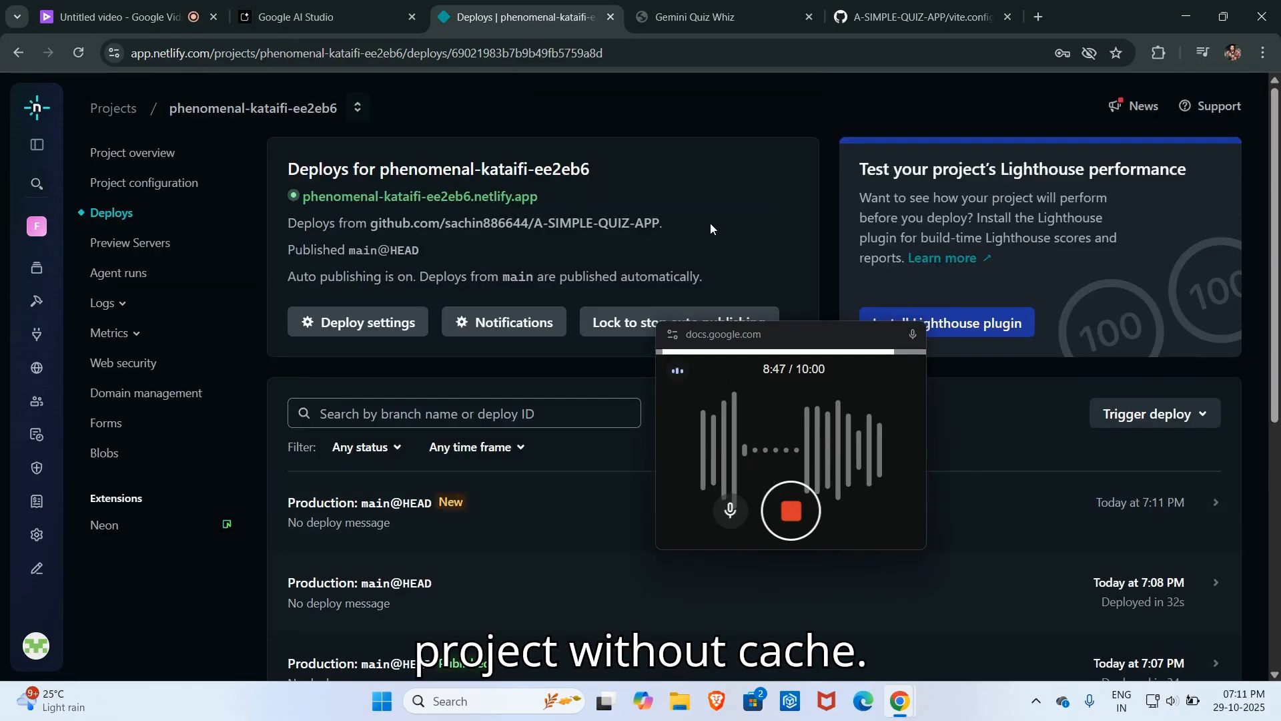
{"action": "left_click", "coordinate": [376, 501]}
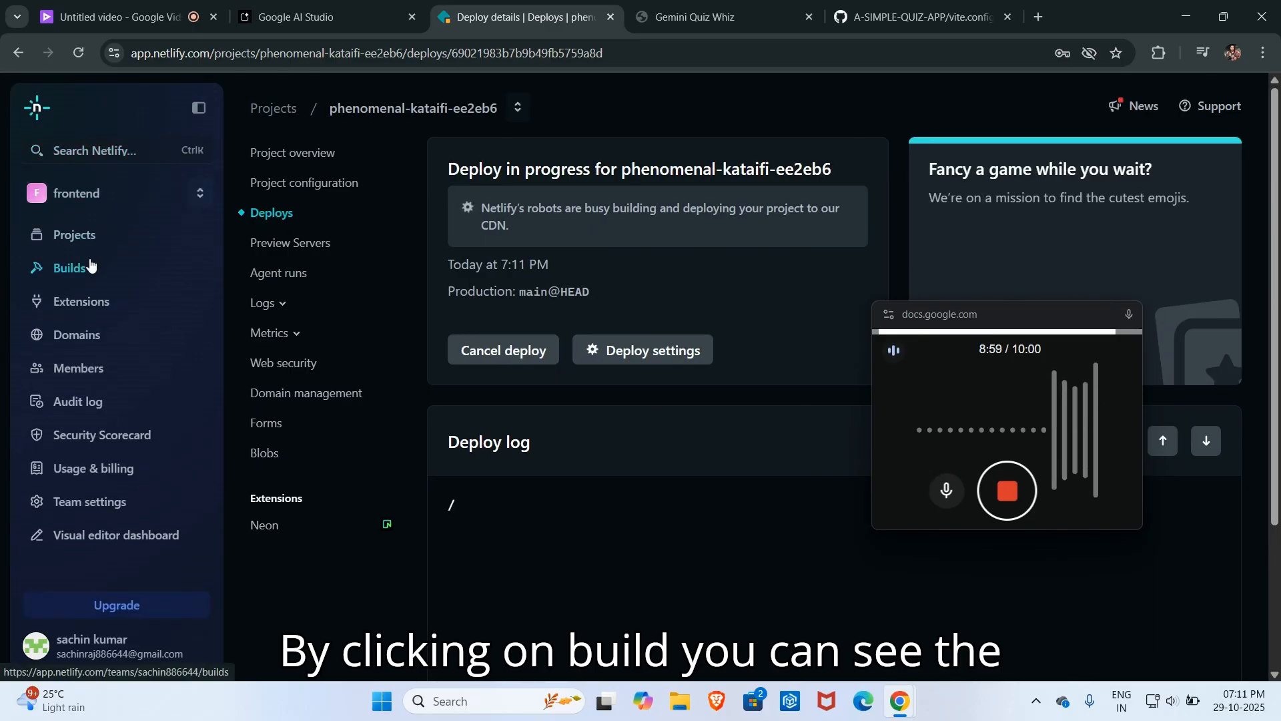
{"action": "left_click", "coordinate": [70, 268]}
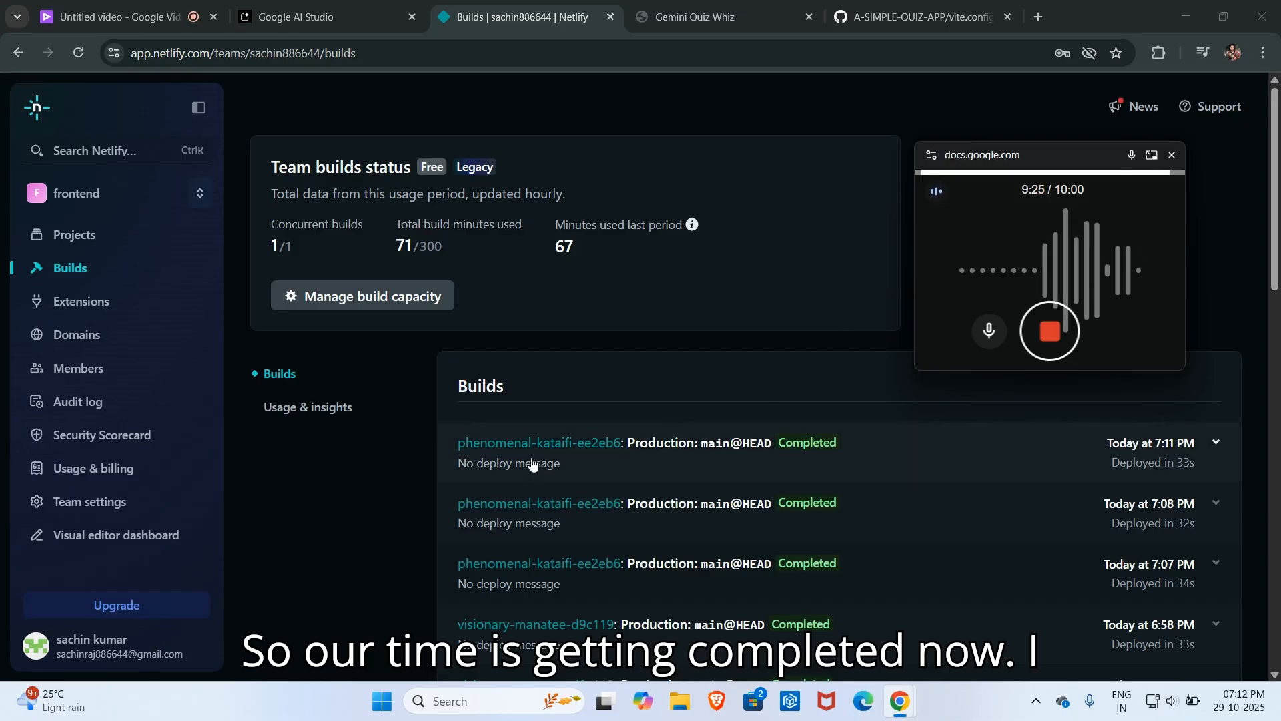
Step: Visit the live netlify.app site, now rendering the Gemini Quiz Whiz start screen
{"action": "left_click", "coordinate": [540, 441]}
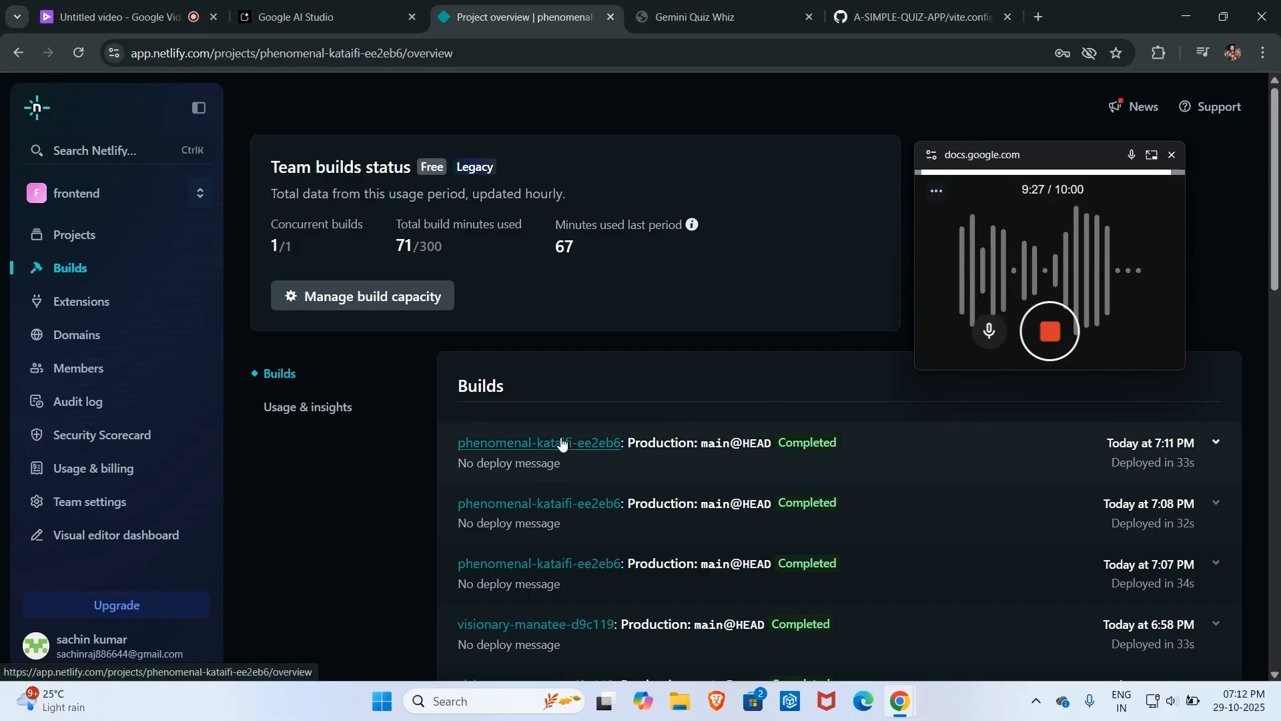
{"action": "left_click", "coordinate": [538, 442]}
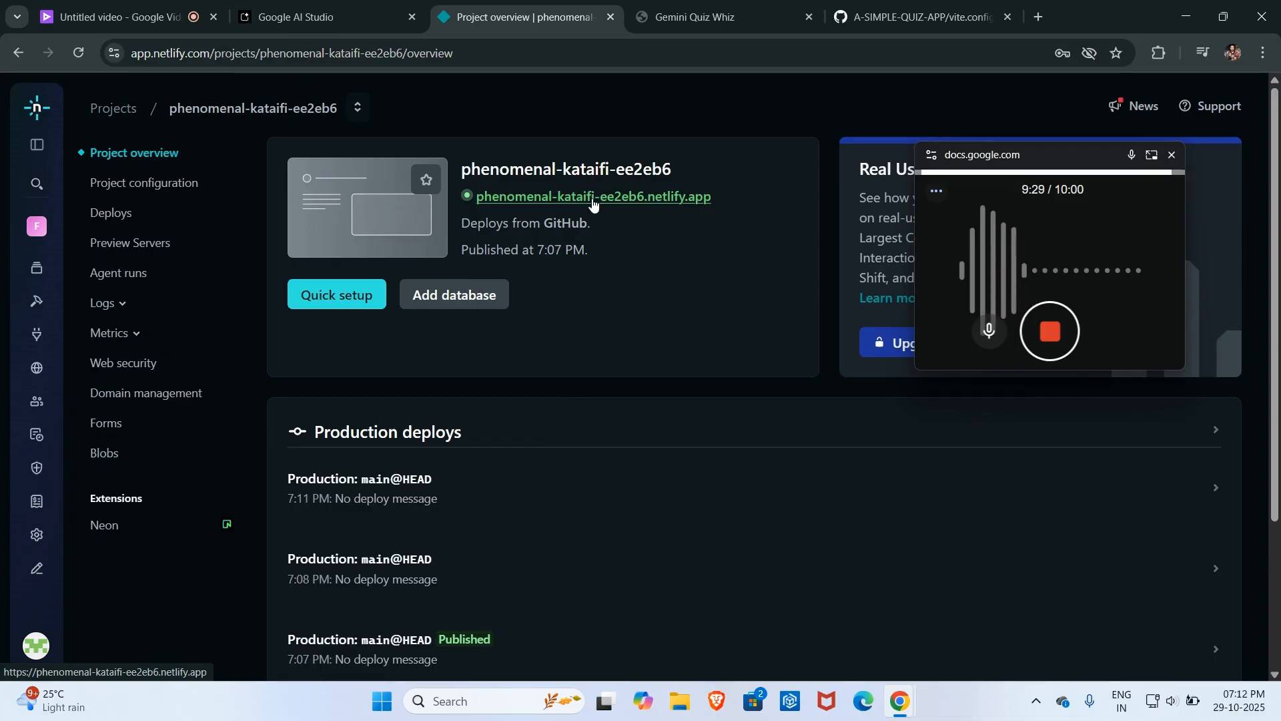
{"action": "left_click", "coordinate": [593, 197]}
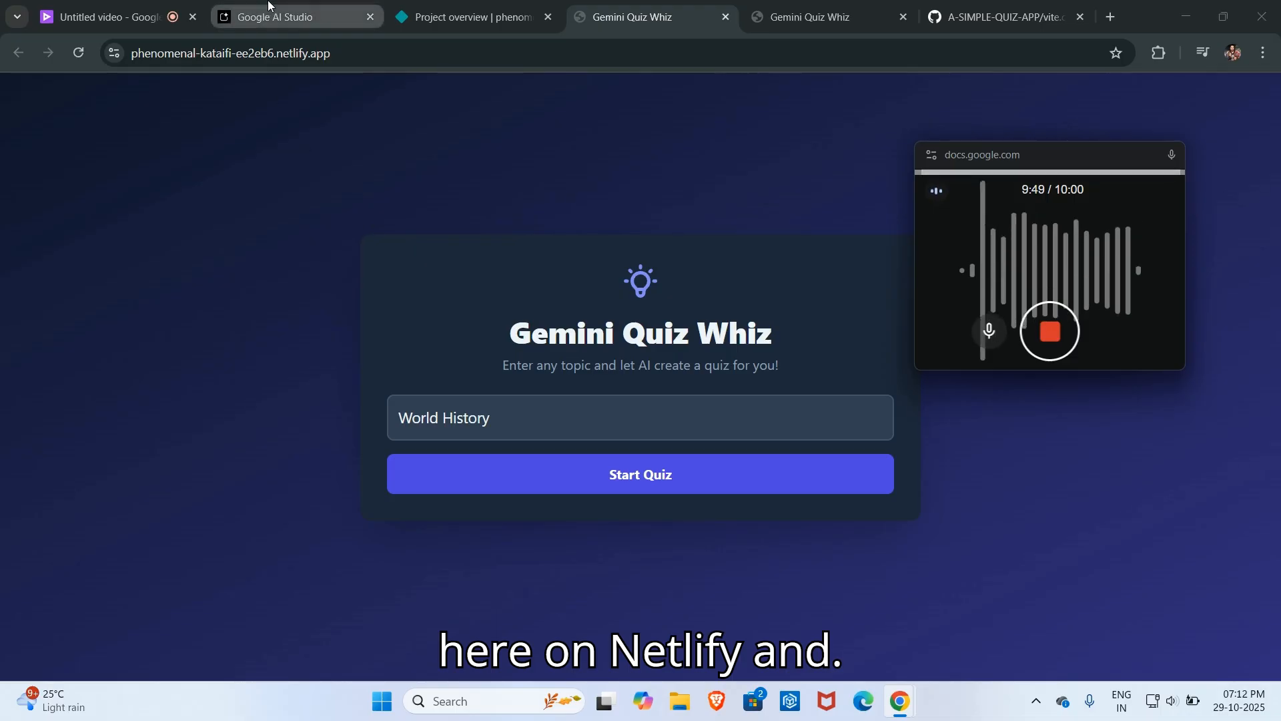
Step: Back in Google AI Studio, view the app's source code showing QuizStart.tsx
{"action": "left_click", "coordinate": [286, 16]}
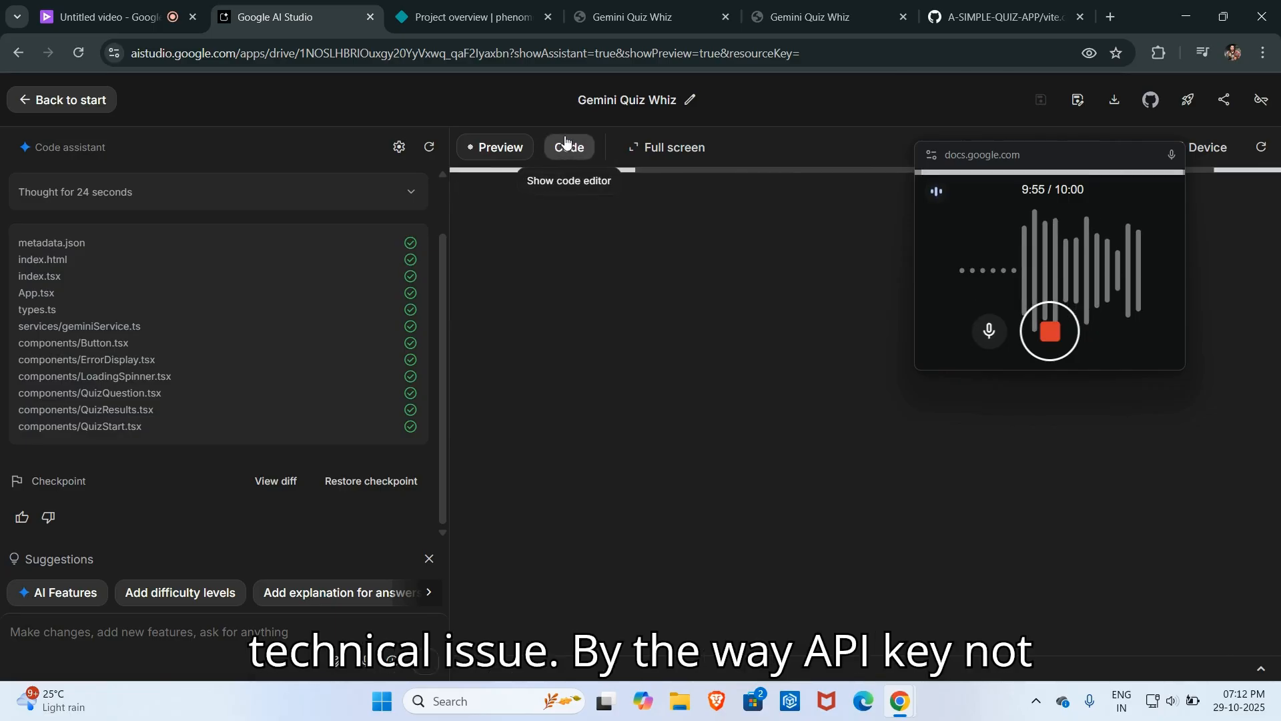
{"action": "left_click", "coordinate": [569, 147]}
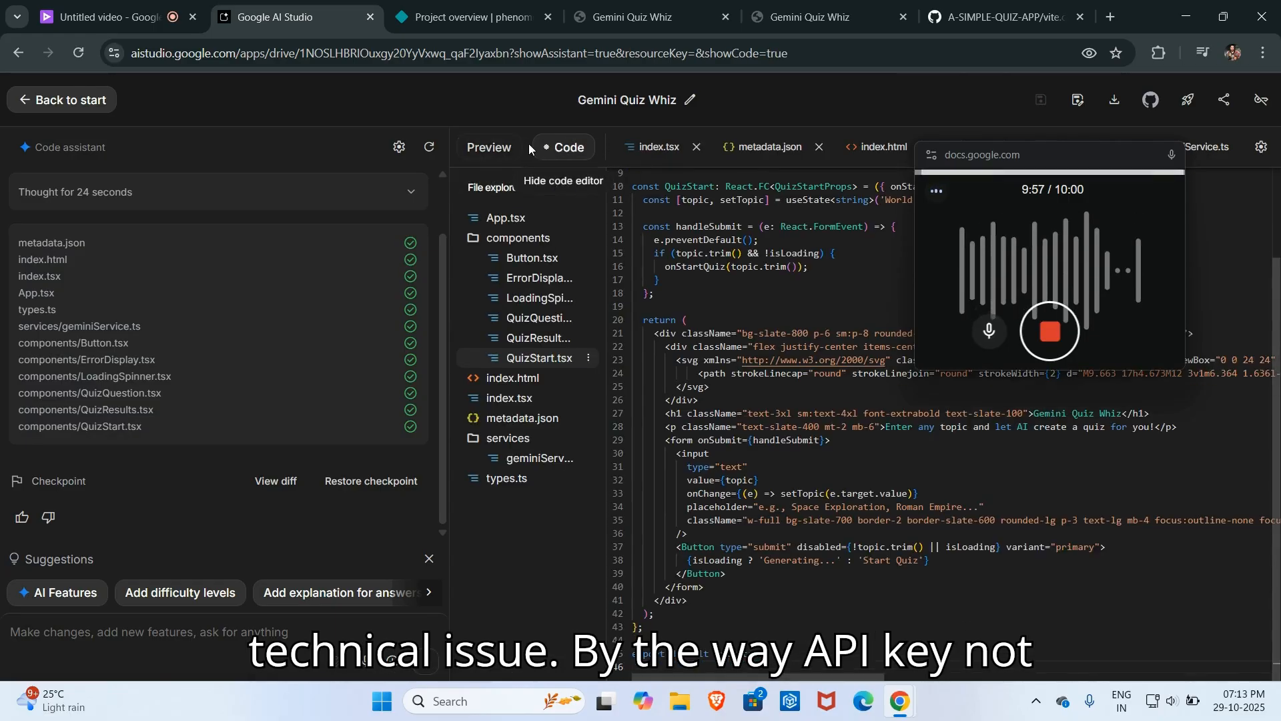